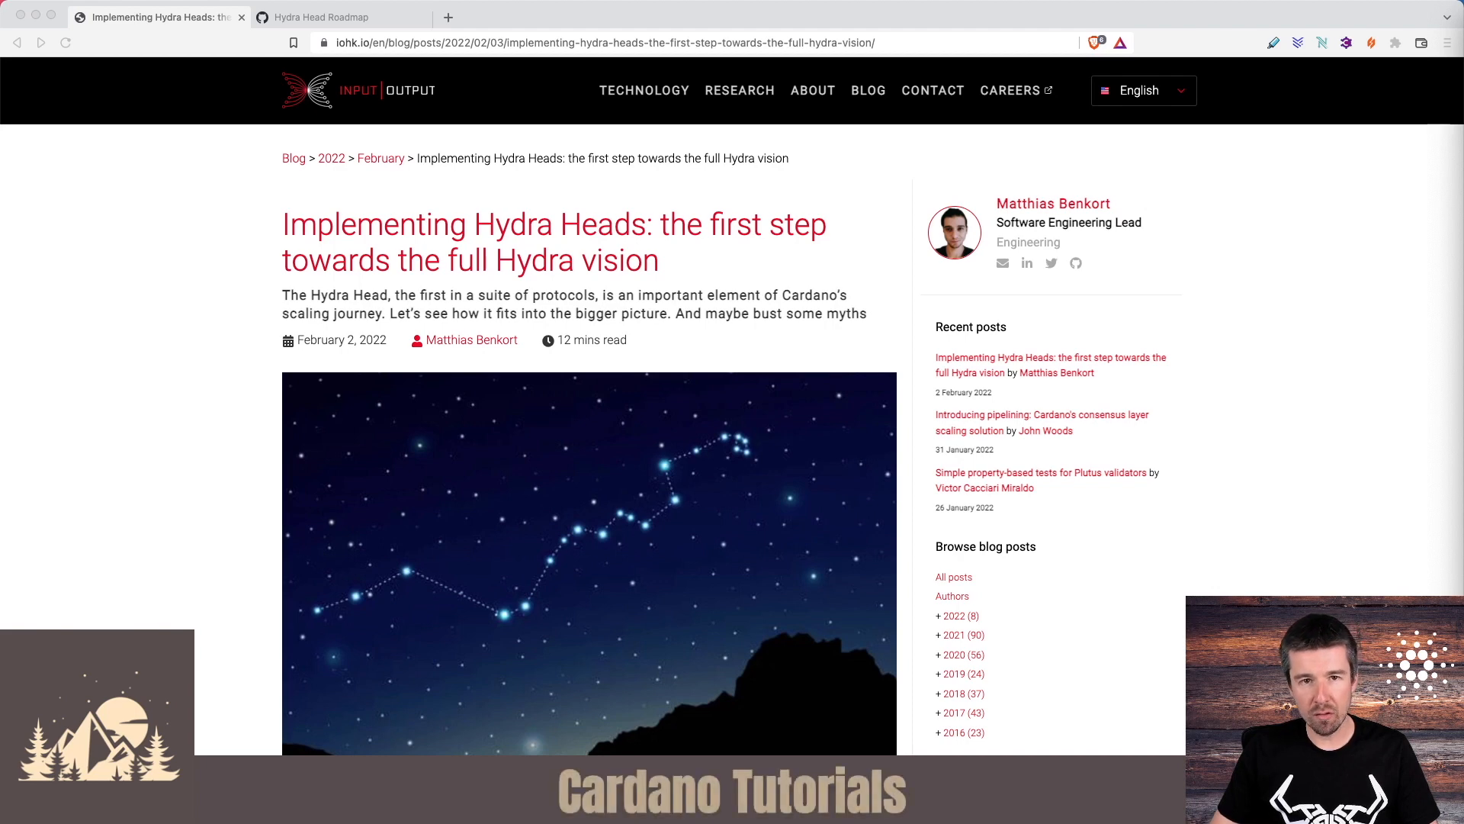
mouse_move(341, 304)
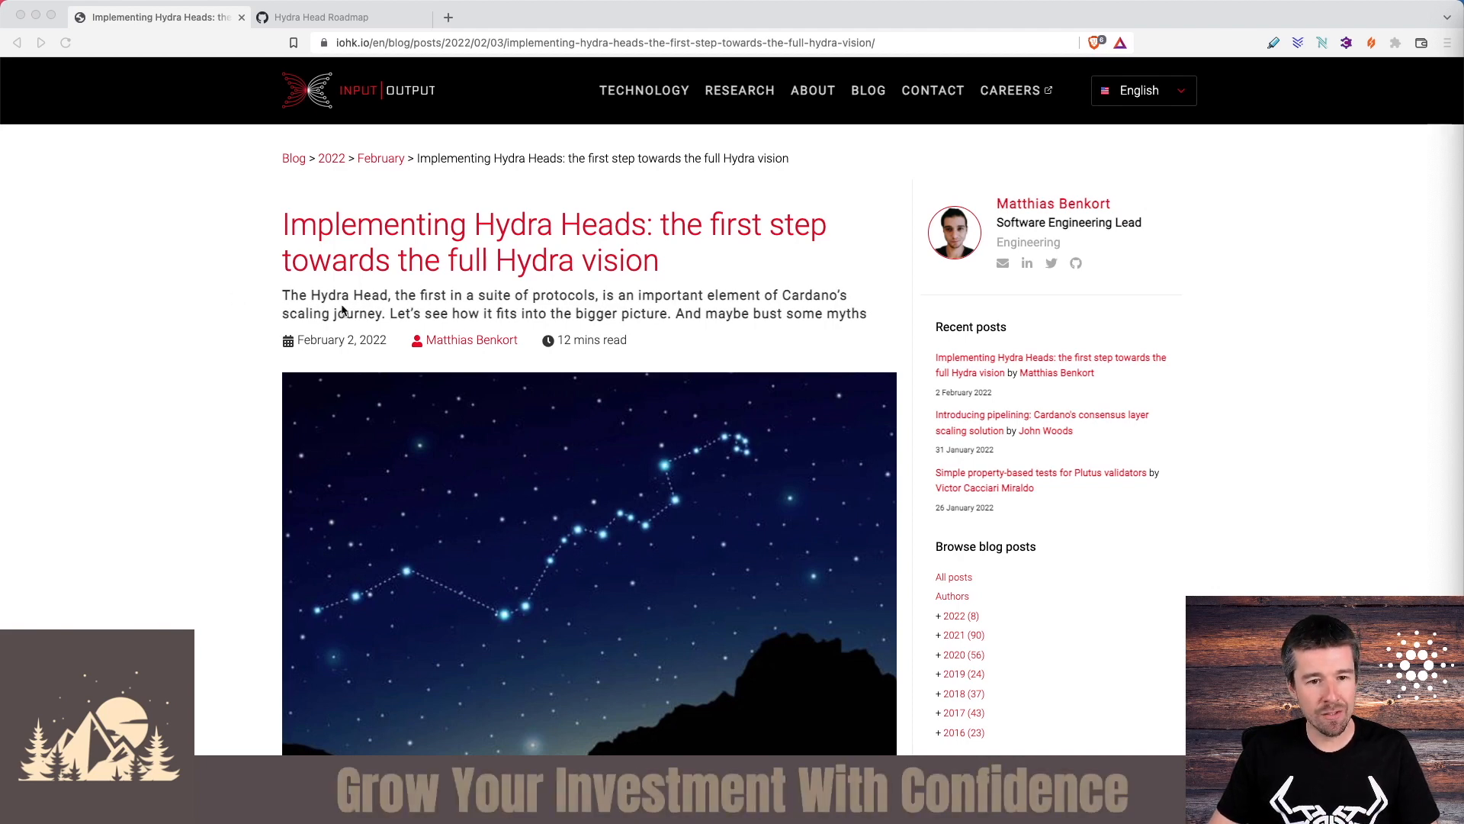
mouse_move(1182, 276)
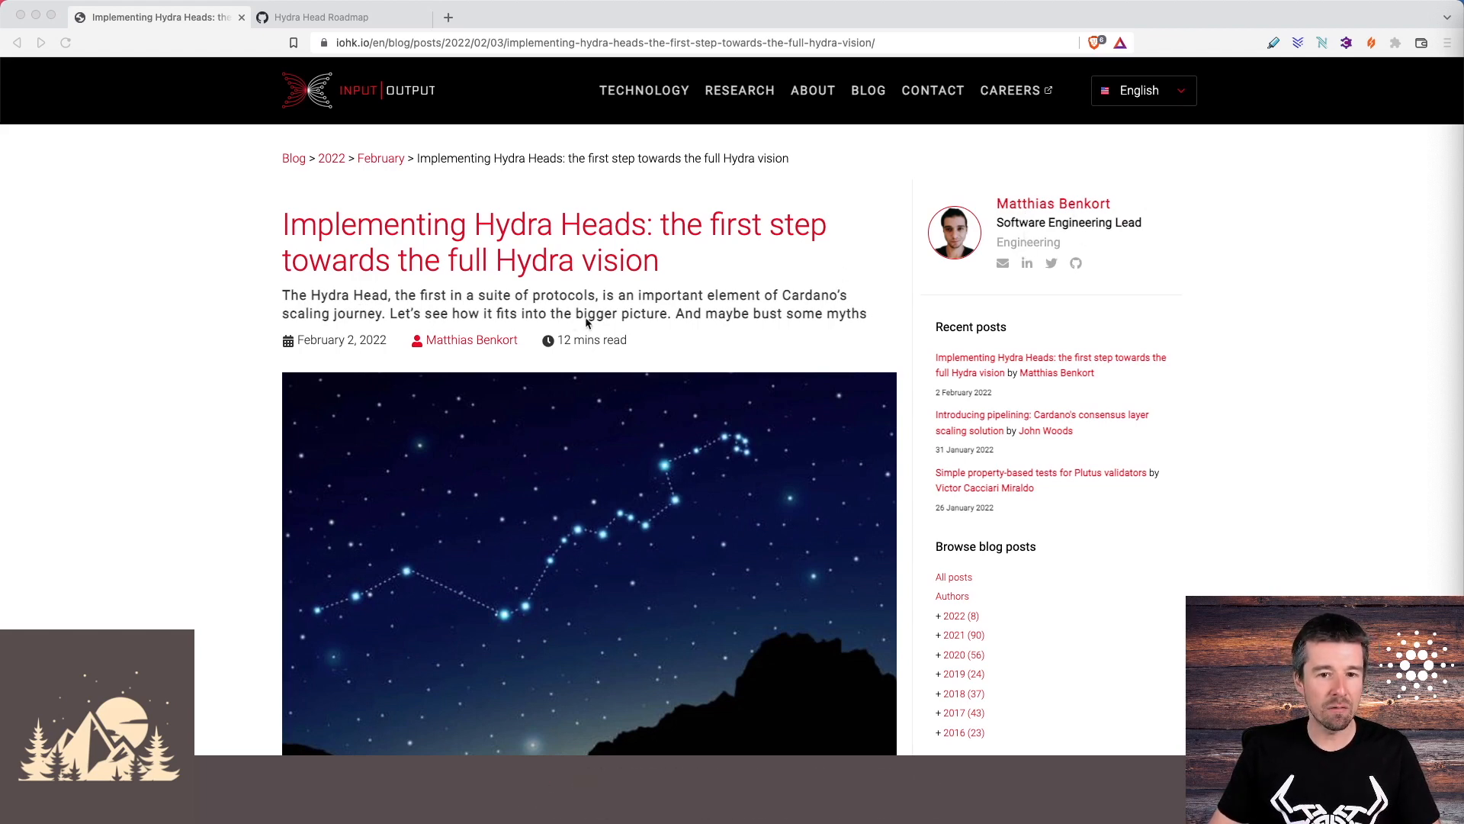
mouse_move(836, 330)
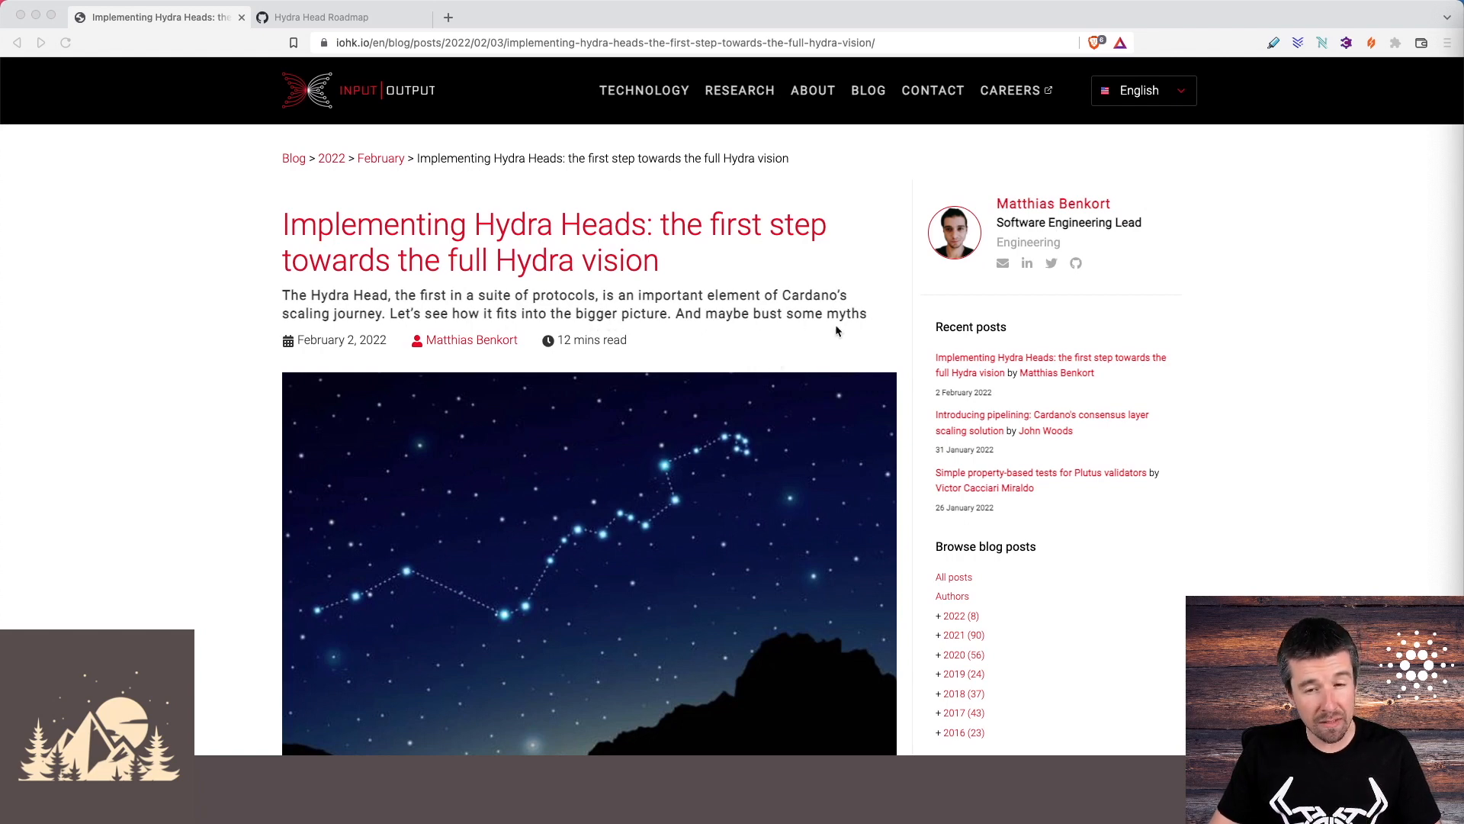
mouse_move(796, 336)
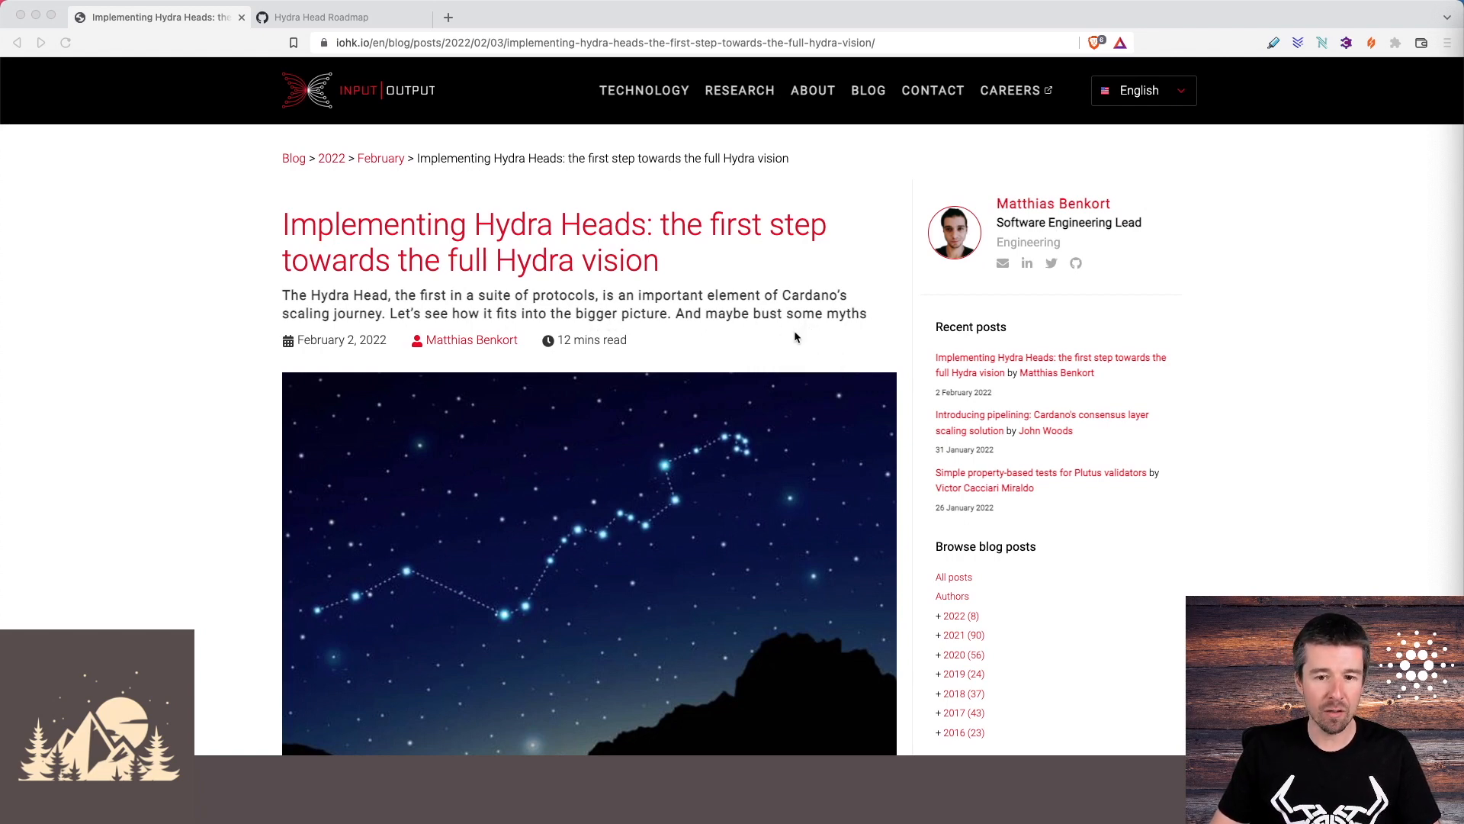
Scroll past the header image to the opening paragraphs with the highlighted Basho sentences.
scroll(down, 3)
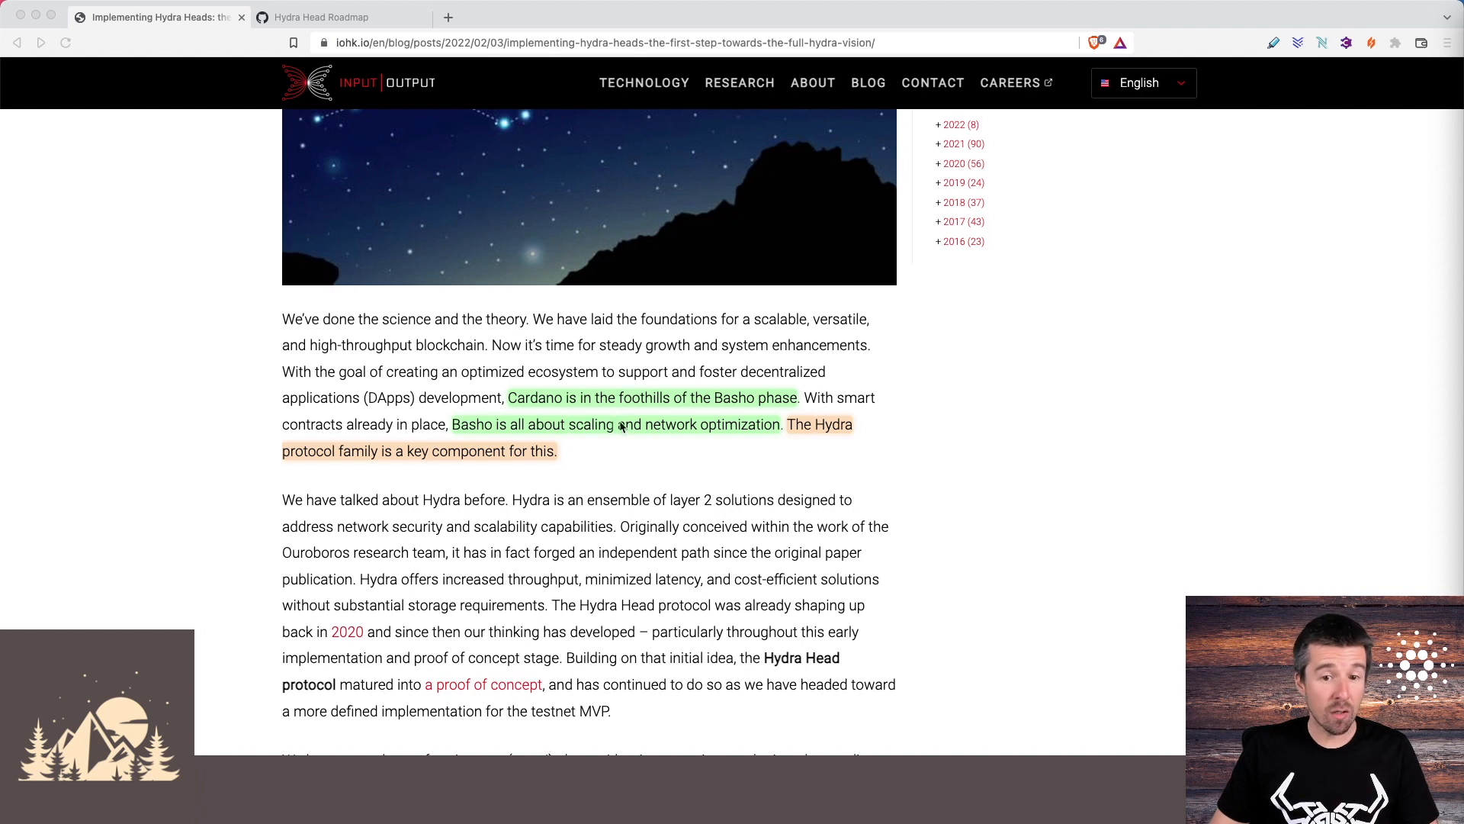
mouse_move(760, 408)
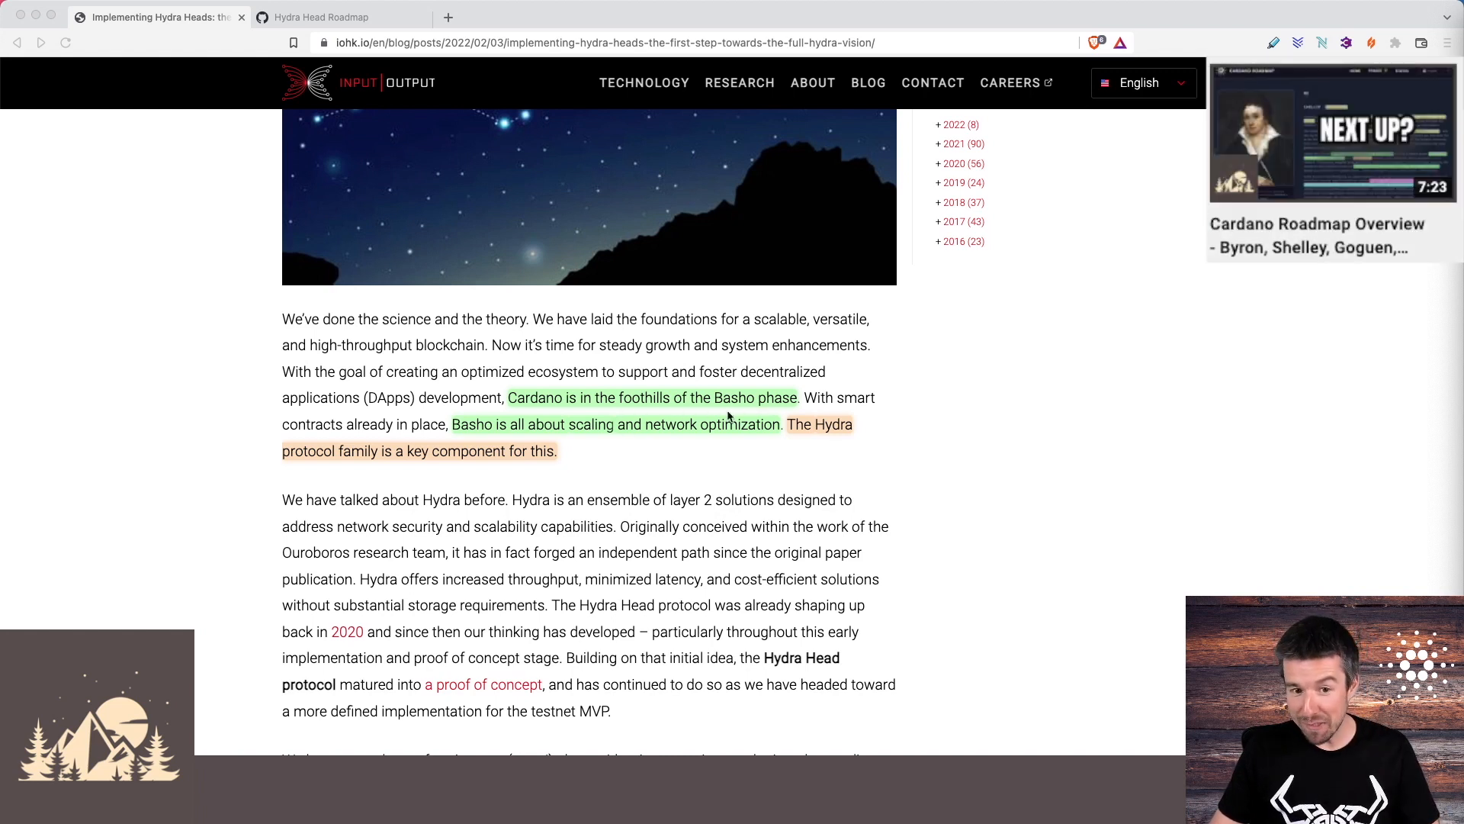
mouse_move(488, 442)
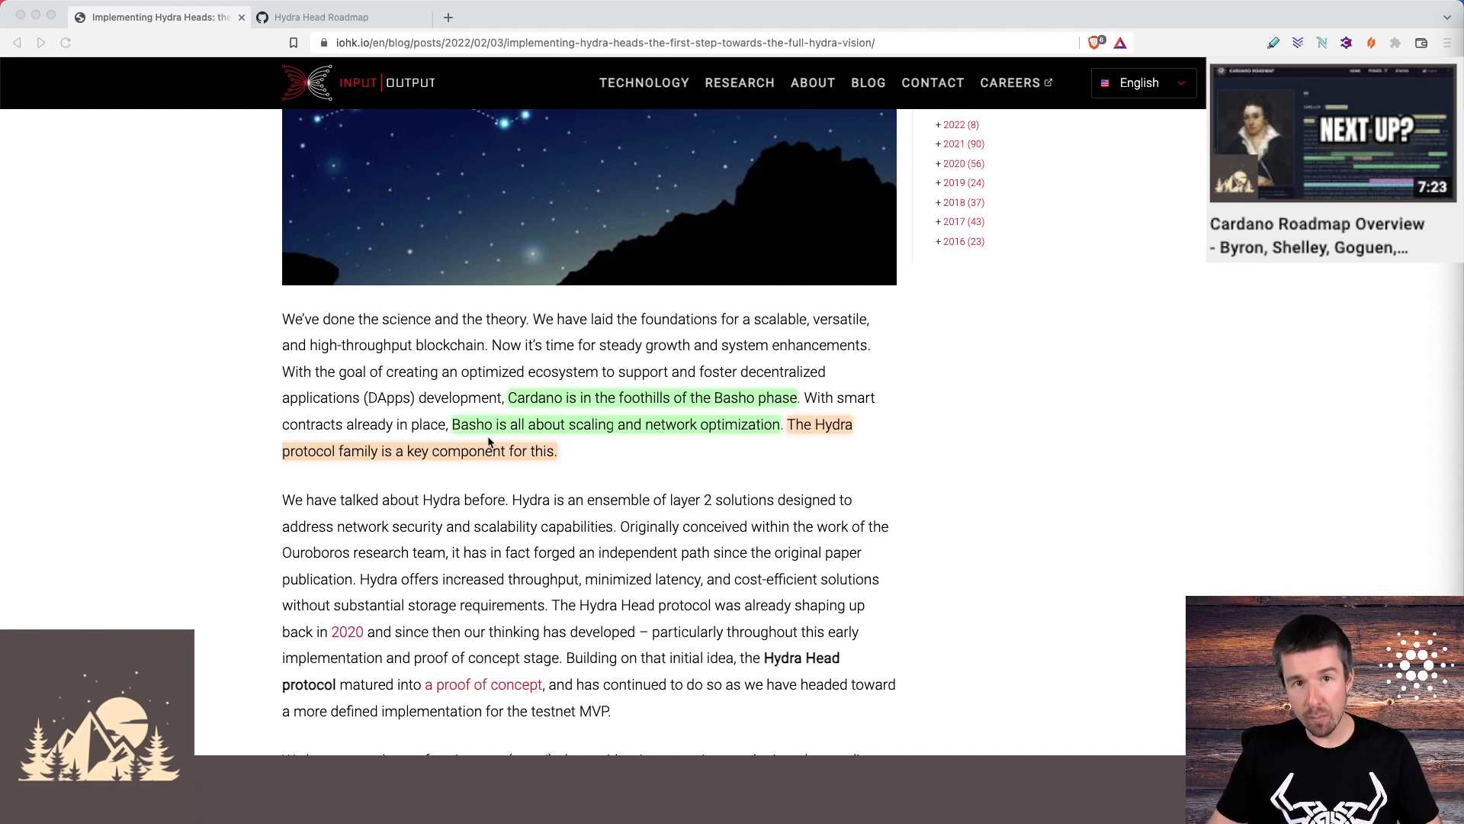
mouse_move(720, 439)
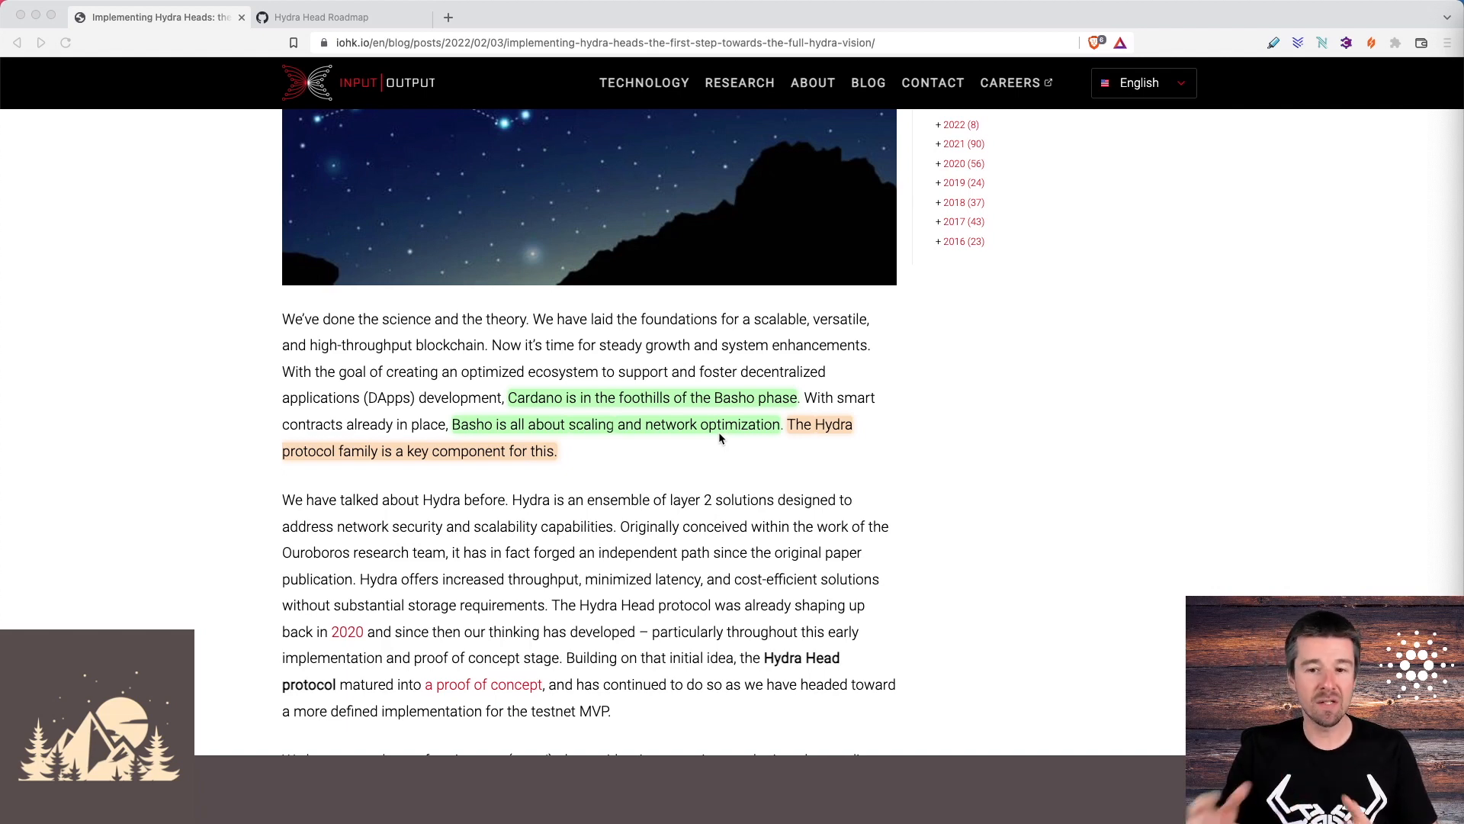
scroll(down, 3)
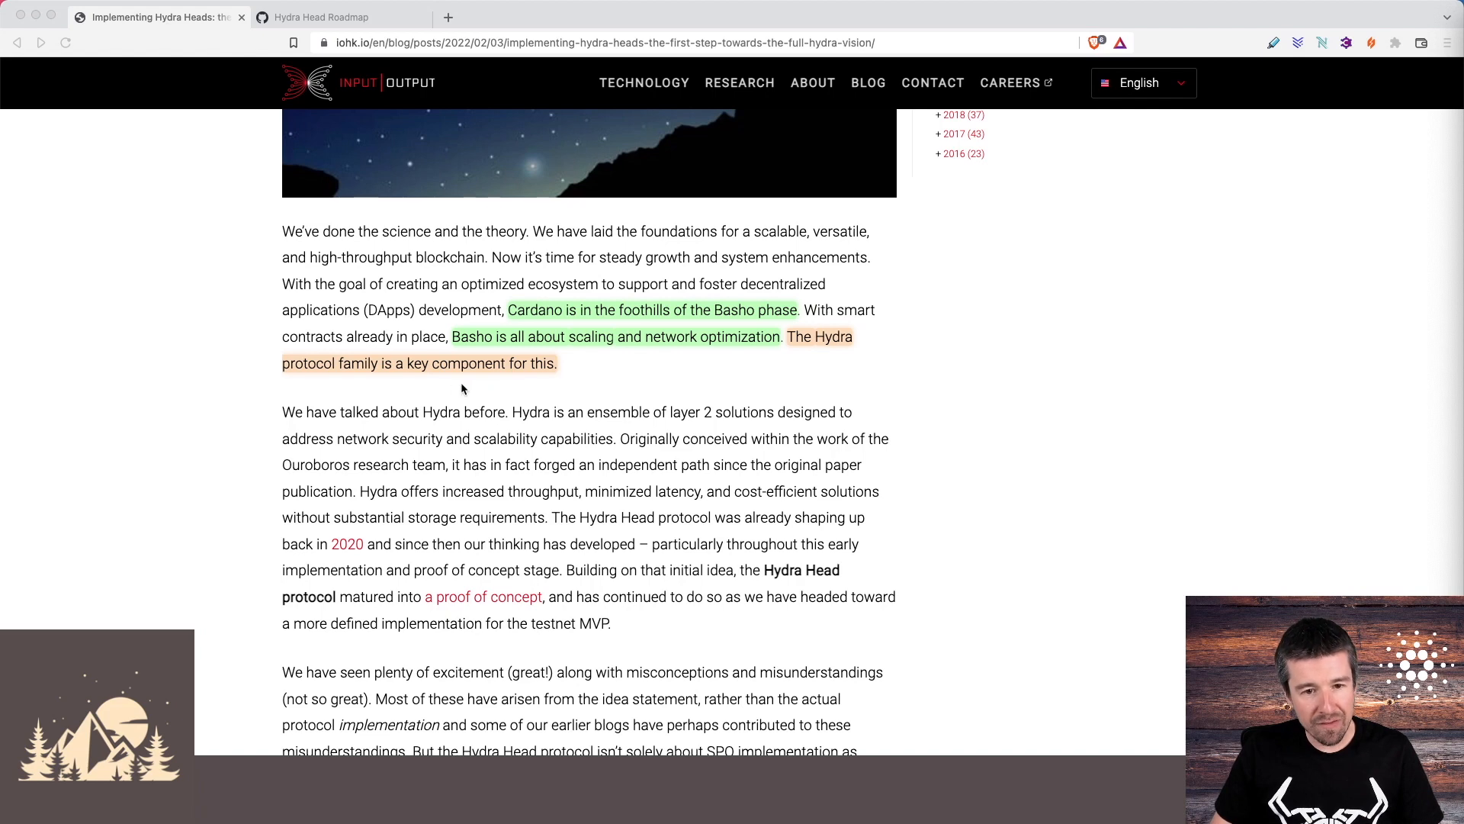
Scroll to the 'Hydra Head in a nutshell' heading and its highlighted isomorphic state channel definition.
scroll(down, 3)
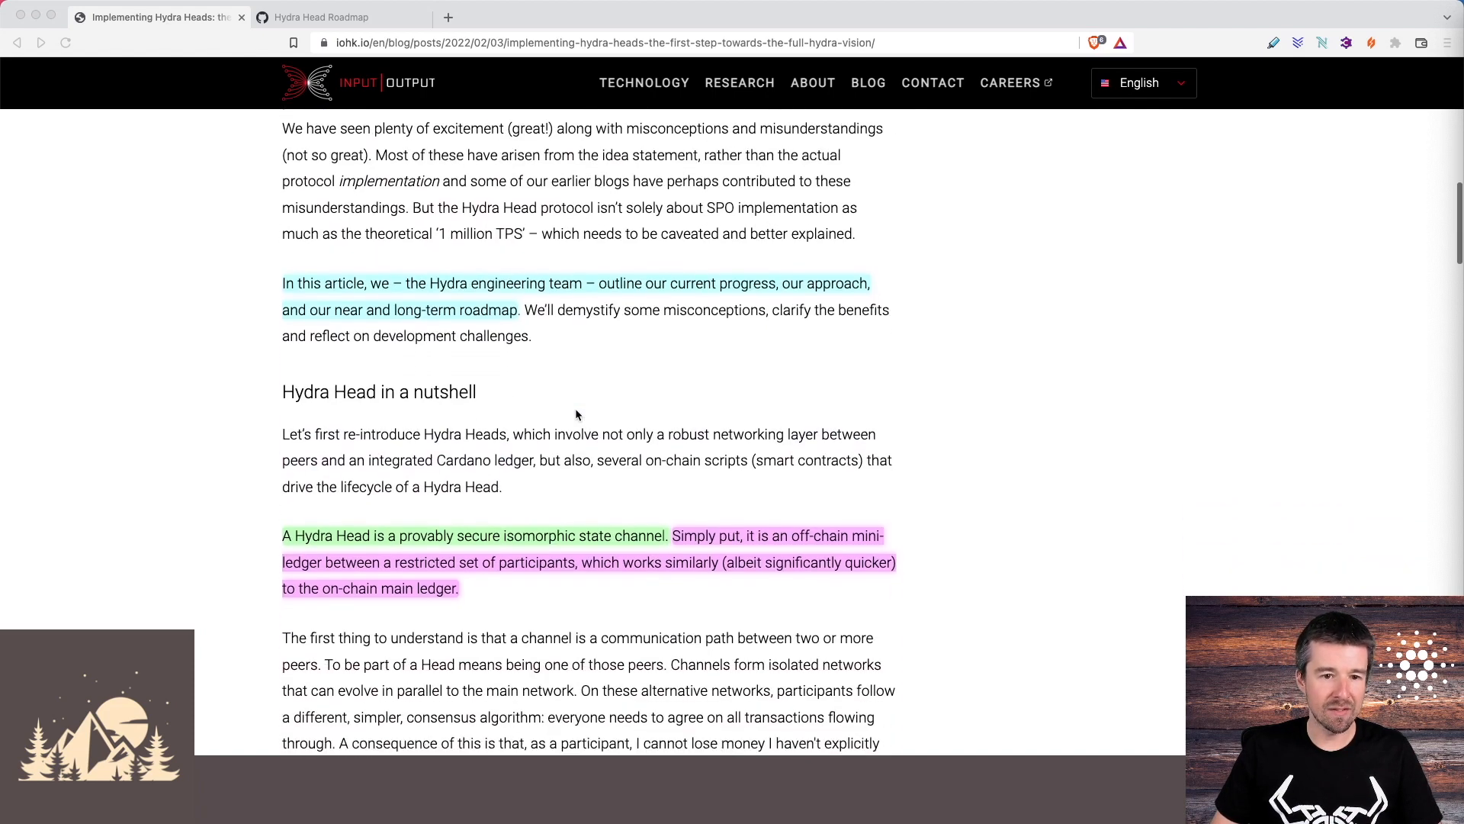
mouse_move(541, 295)
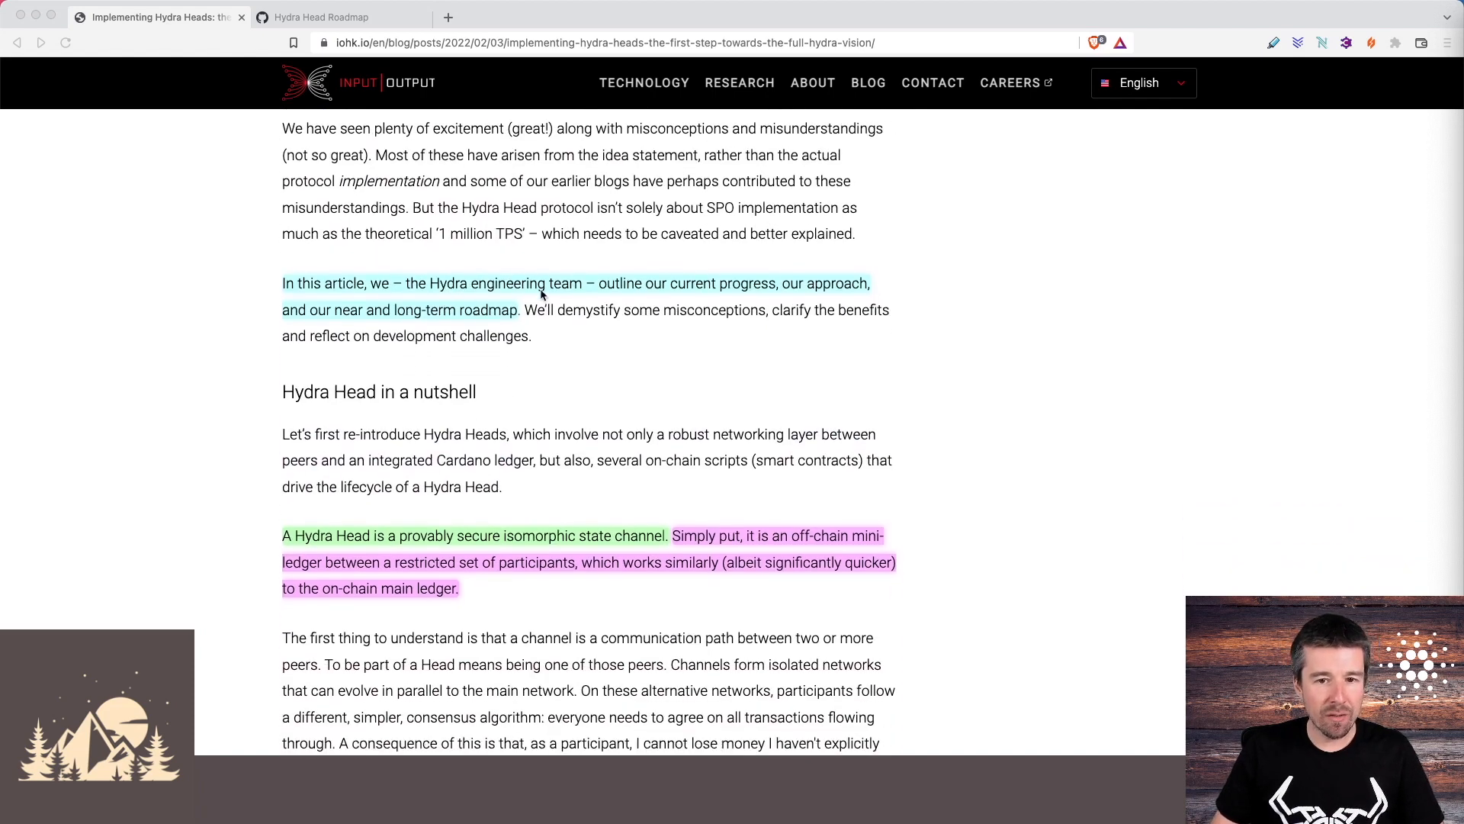
mouse_move(719, 296)
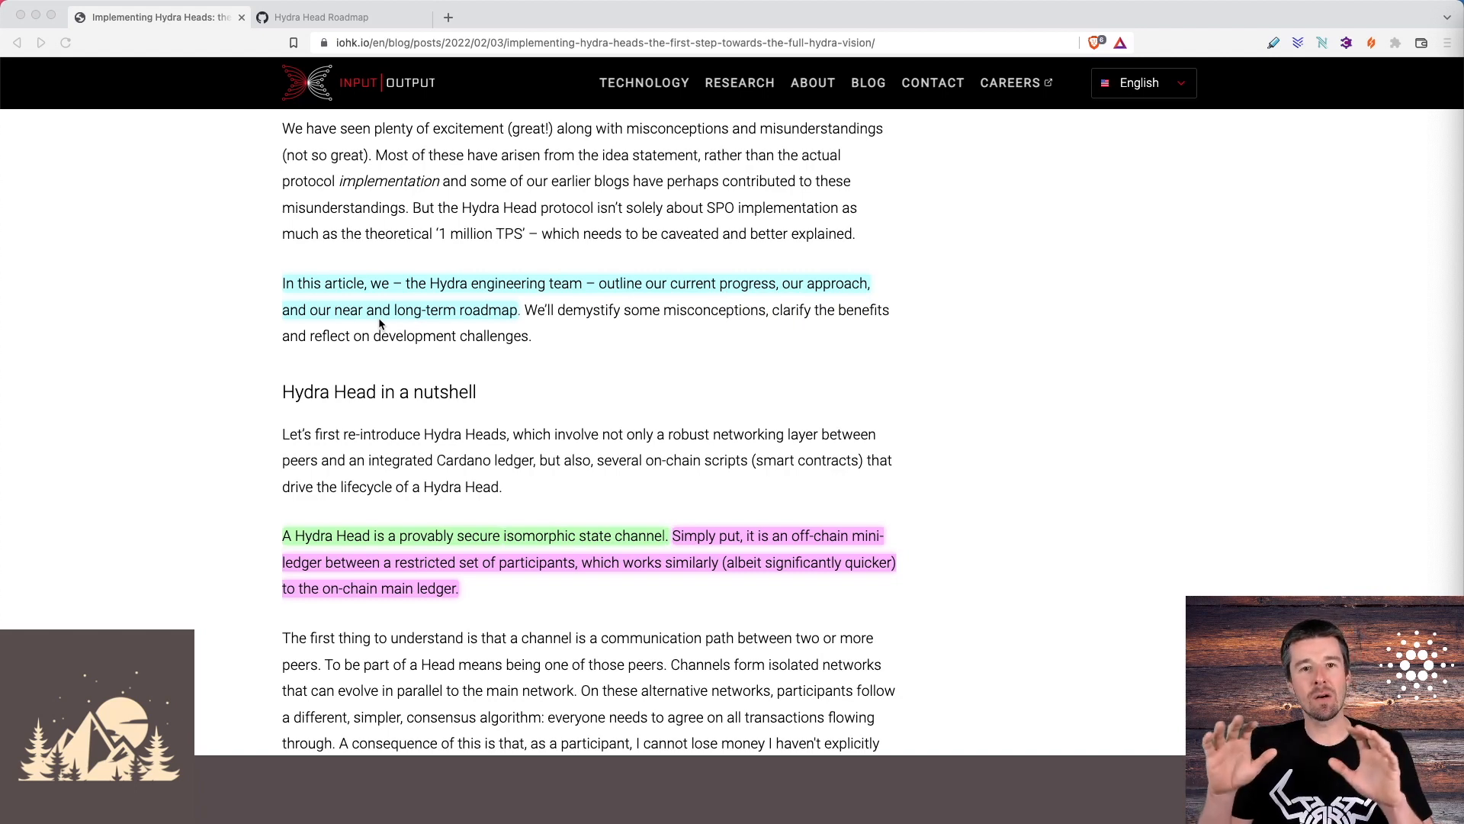
mouse_move(485, 360)
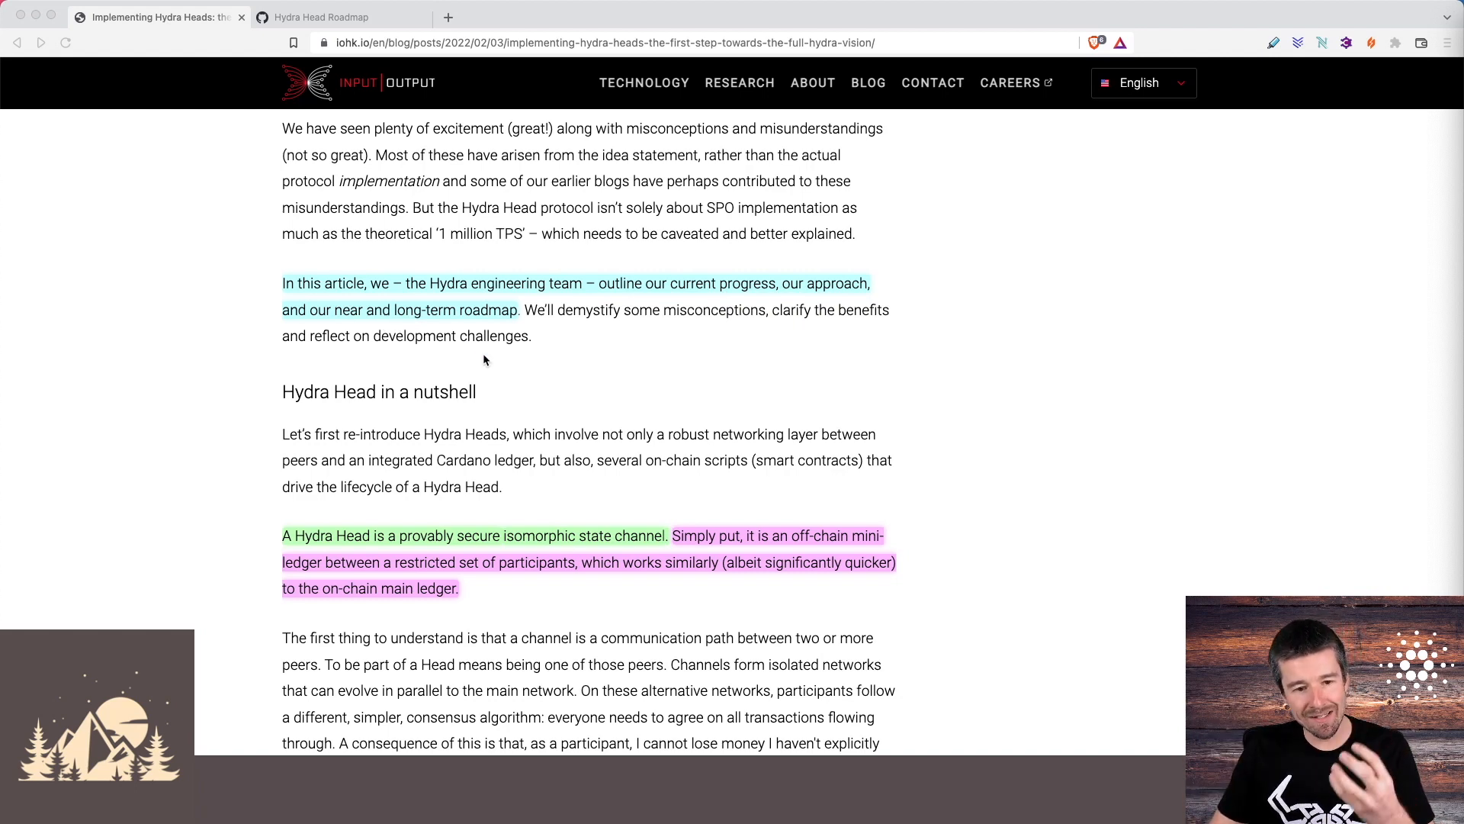
scroll(down, 3)
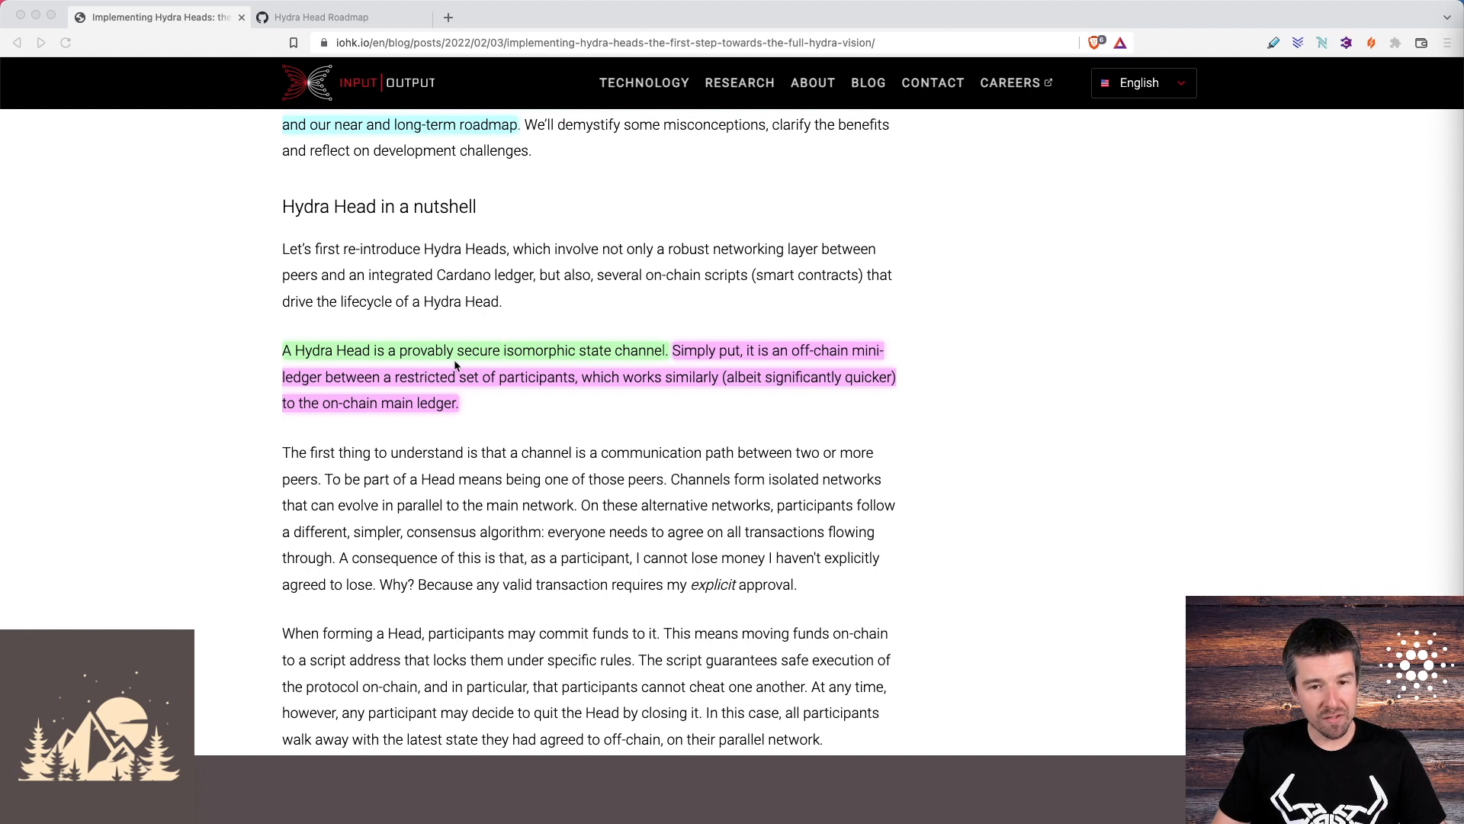
mouse_move(683, 366)
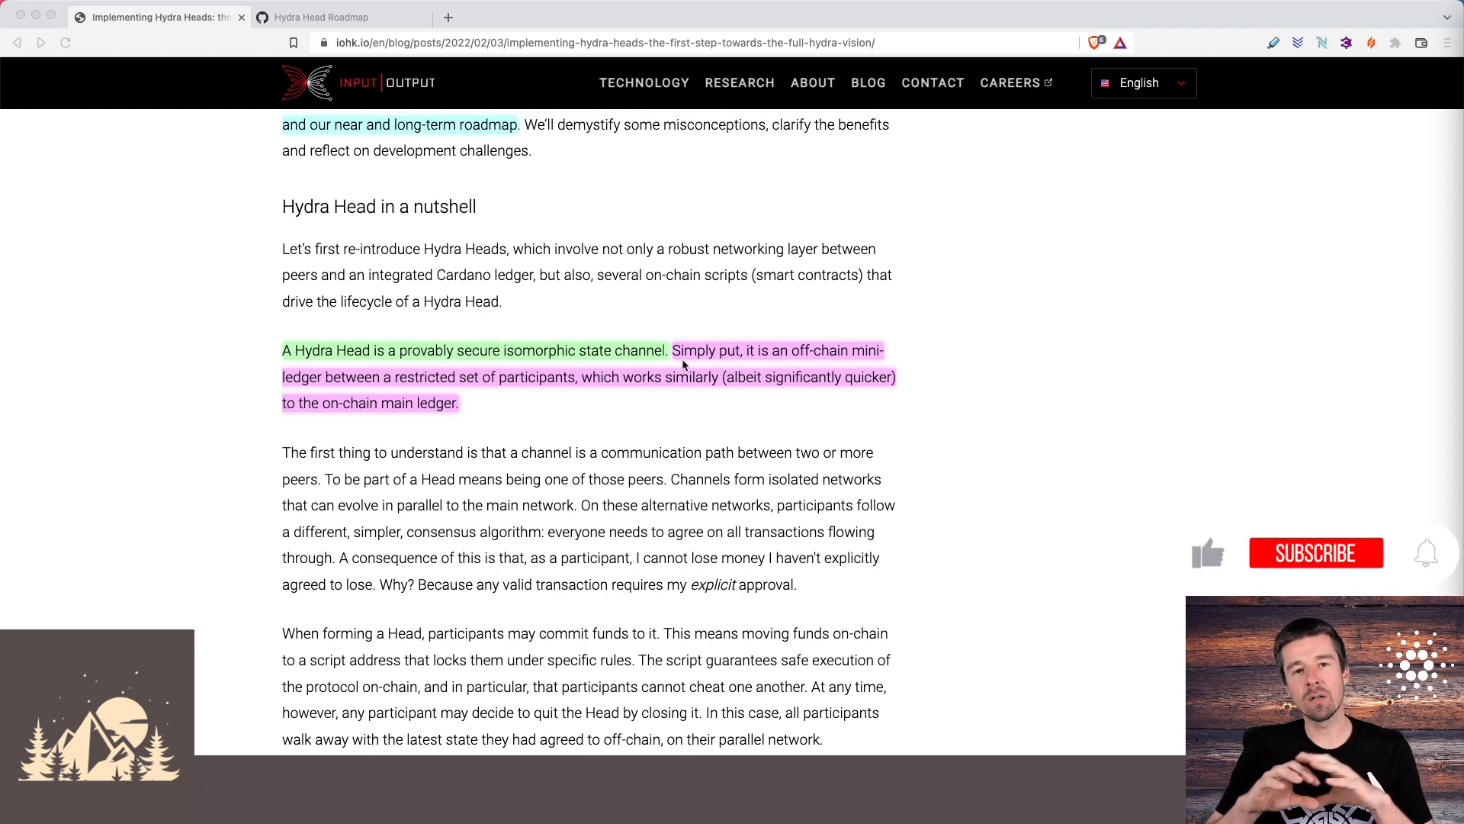
click(1316, 552)
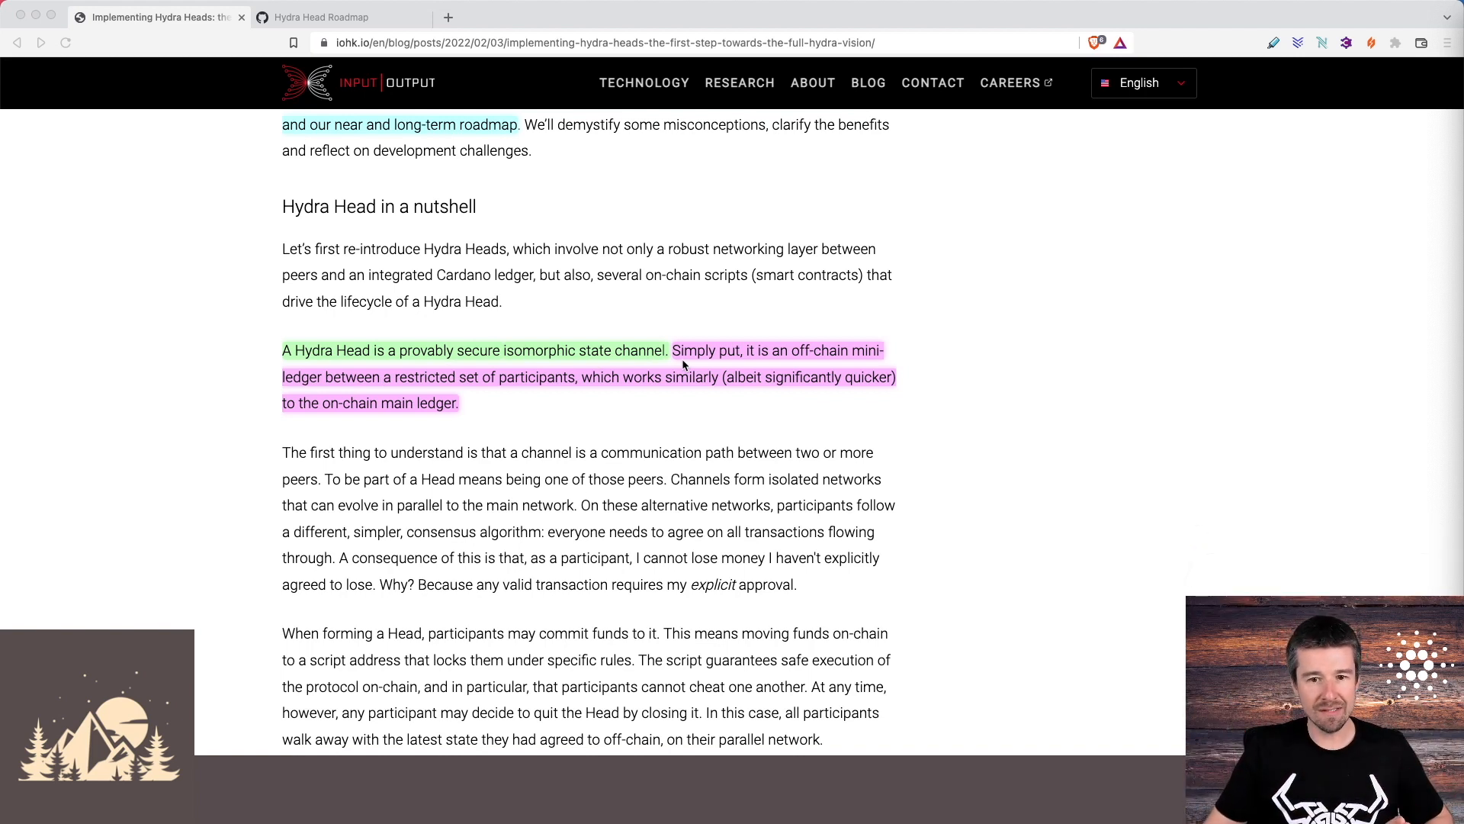
mouse_move(714, 374)
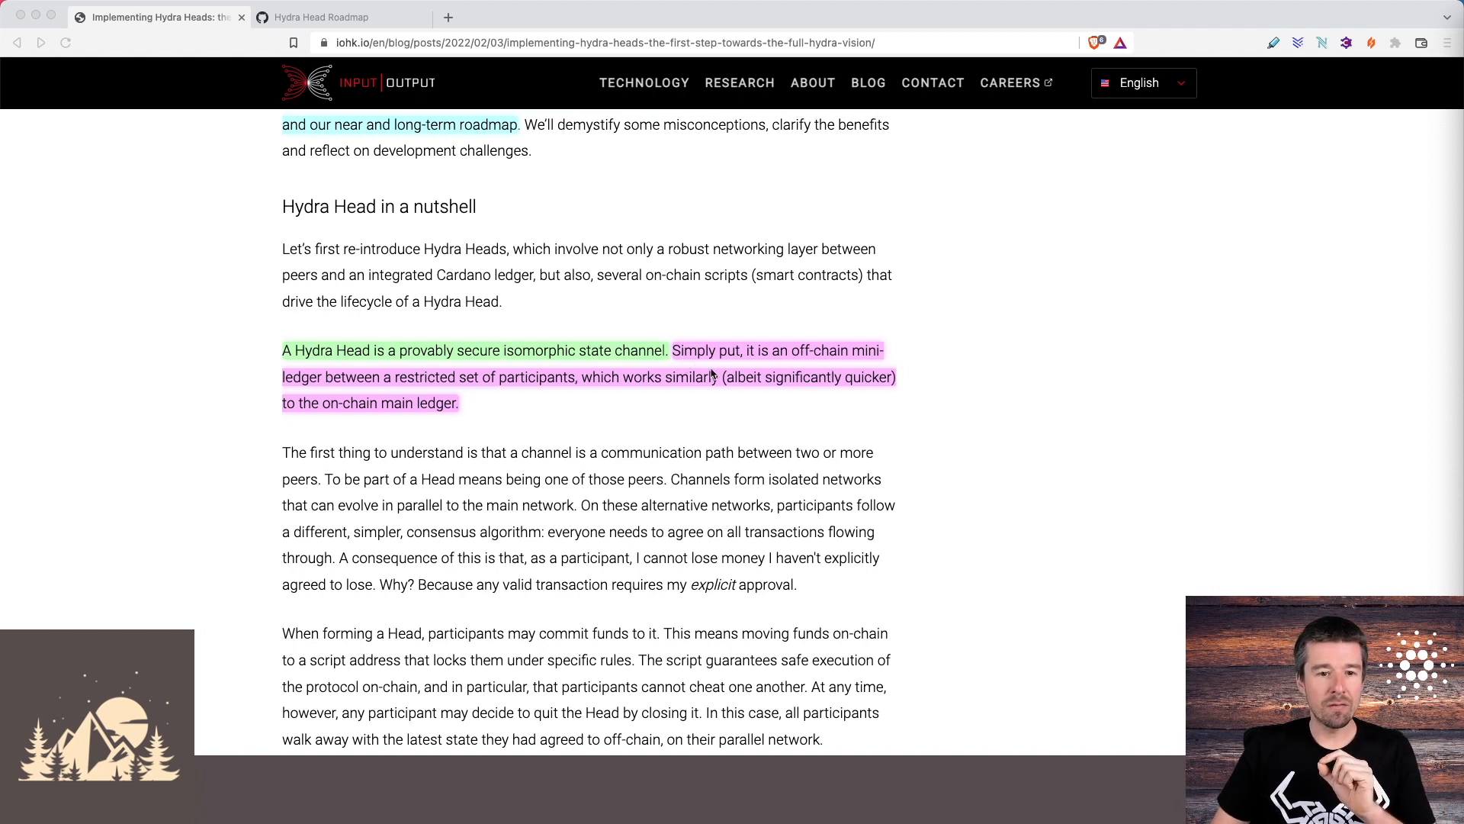
mouse_move(384, 395)
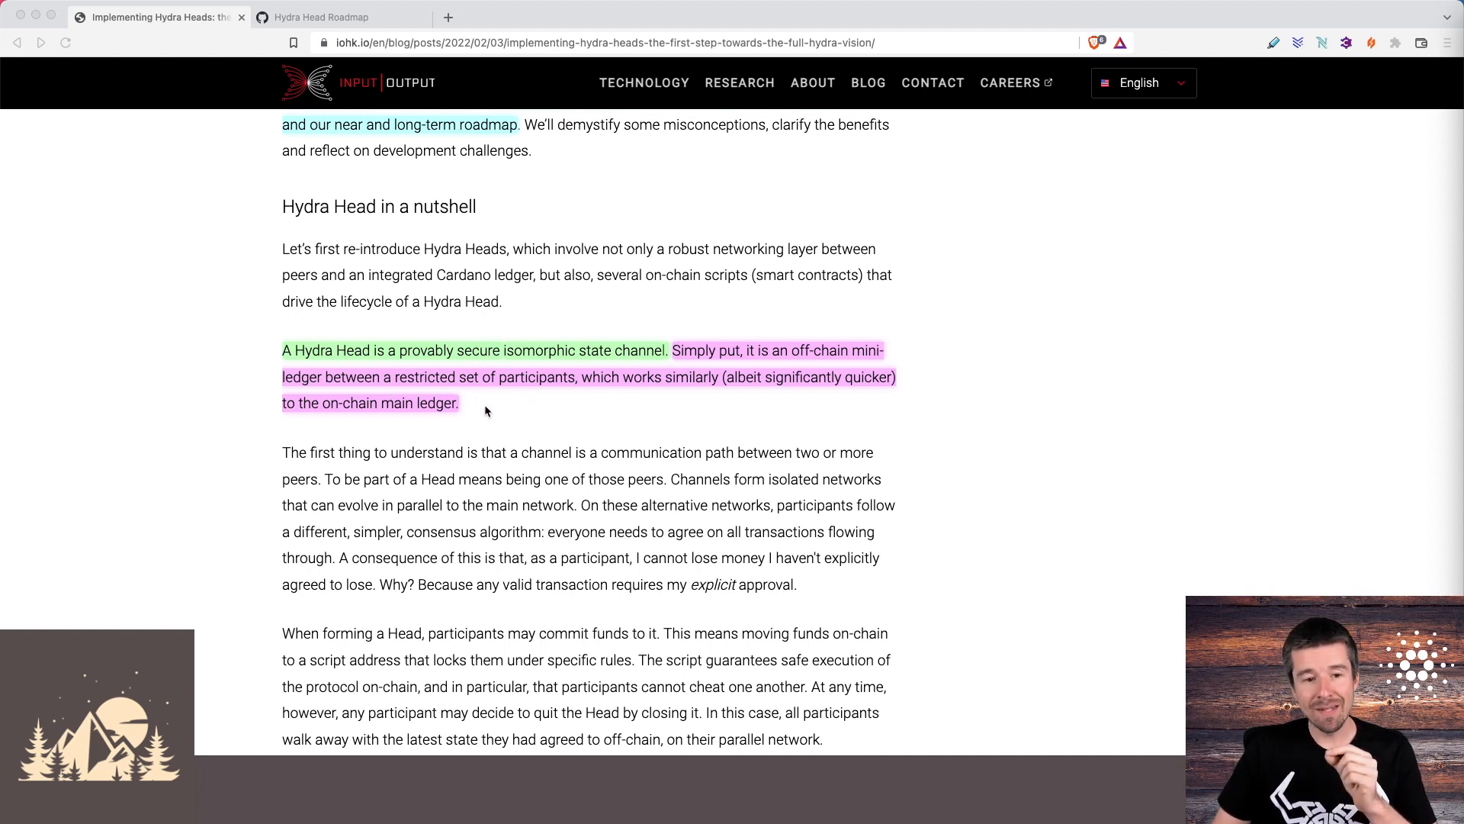
mouse_move(459, 415)
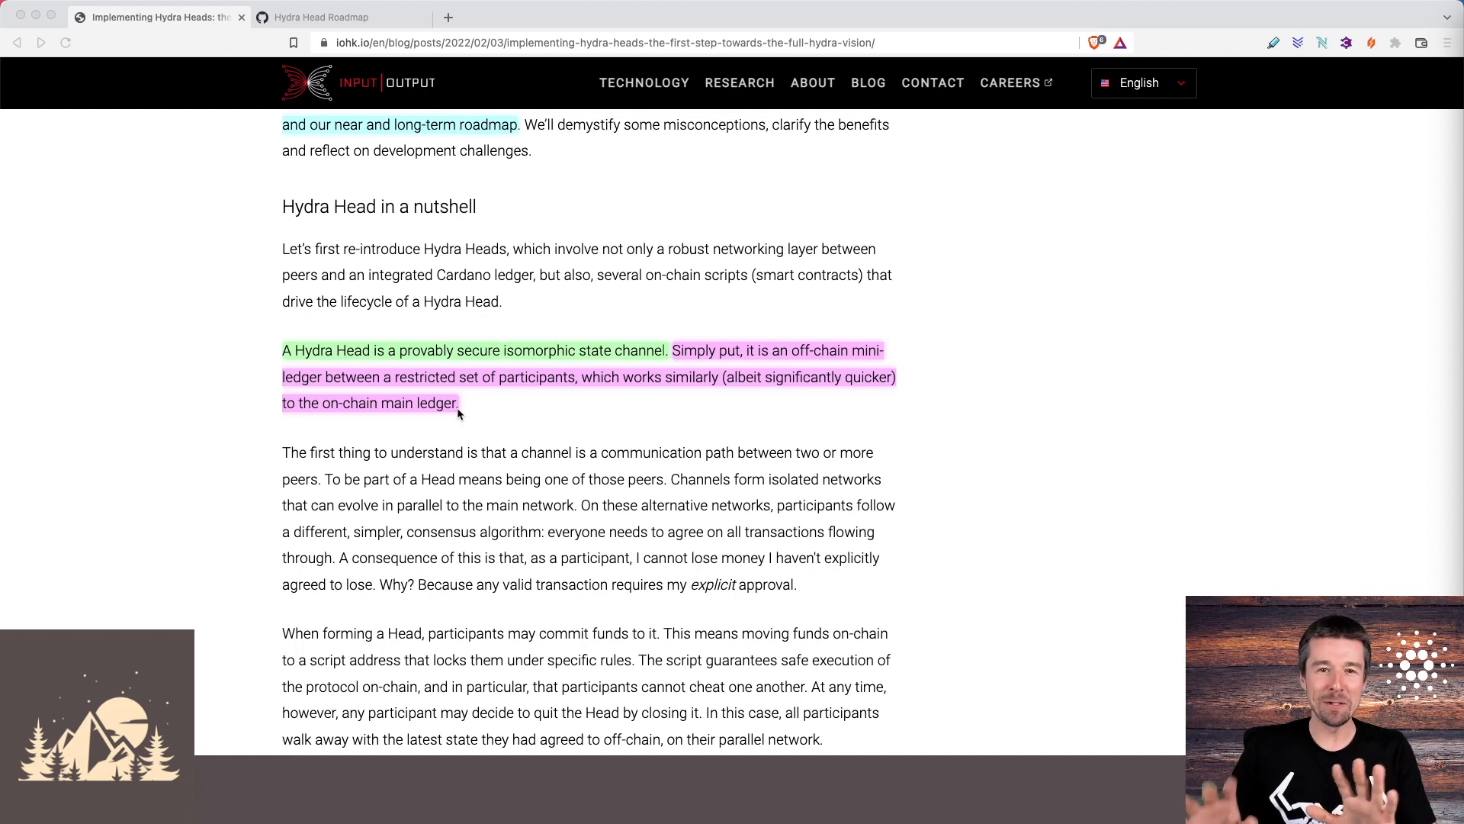
mouse_move(468, 432)
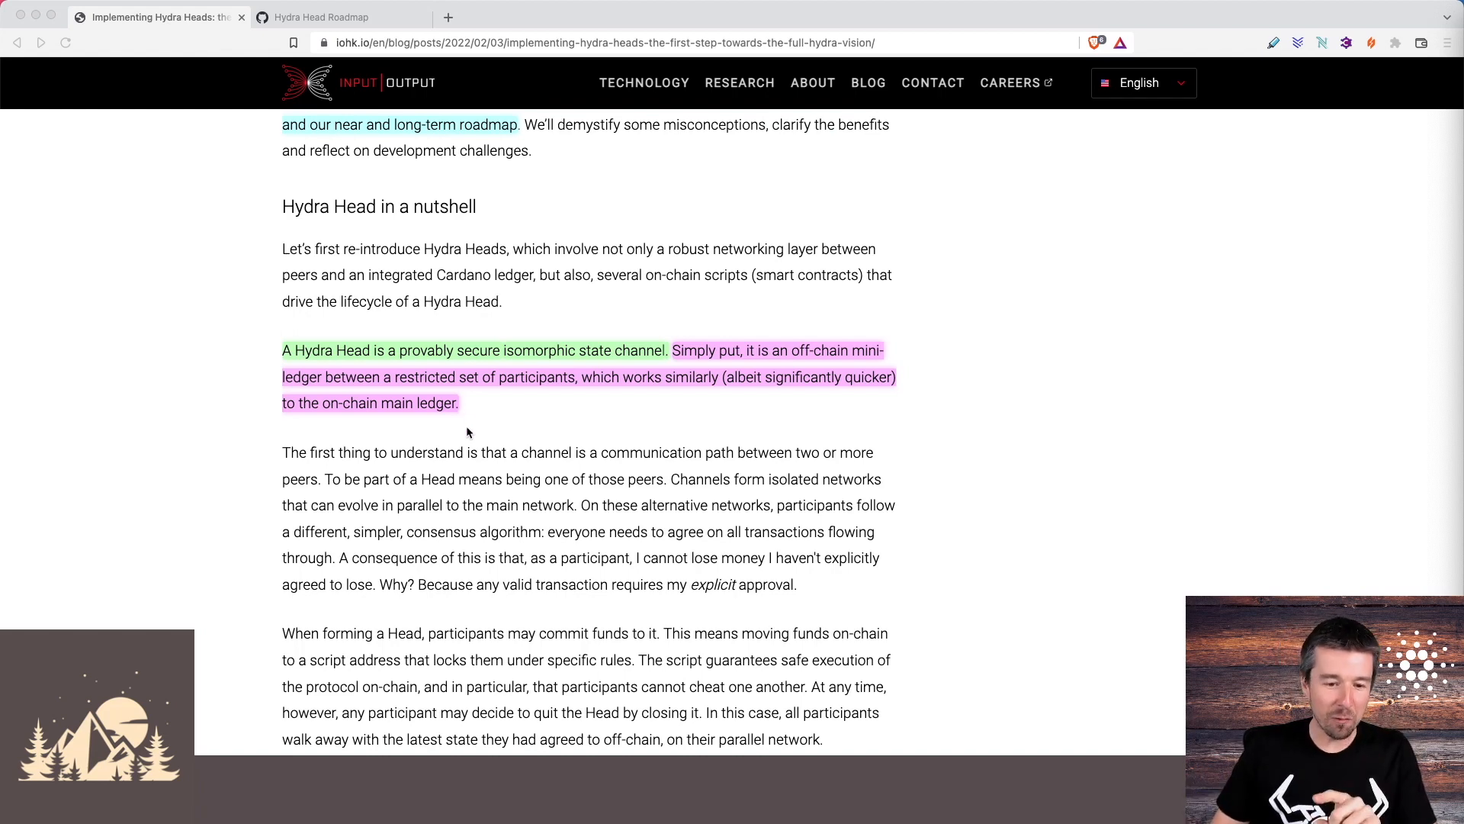
Scroll to the highlighted 'private poker tables' paragraph and Figure 1, the Hydra Head life cycle.
scroll(down, 3)
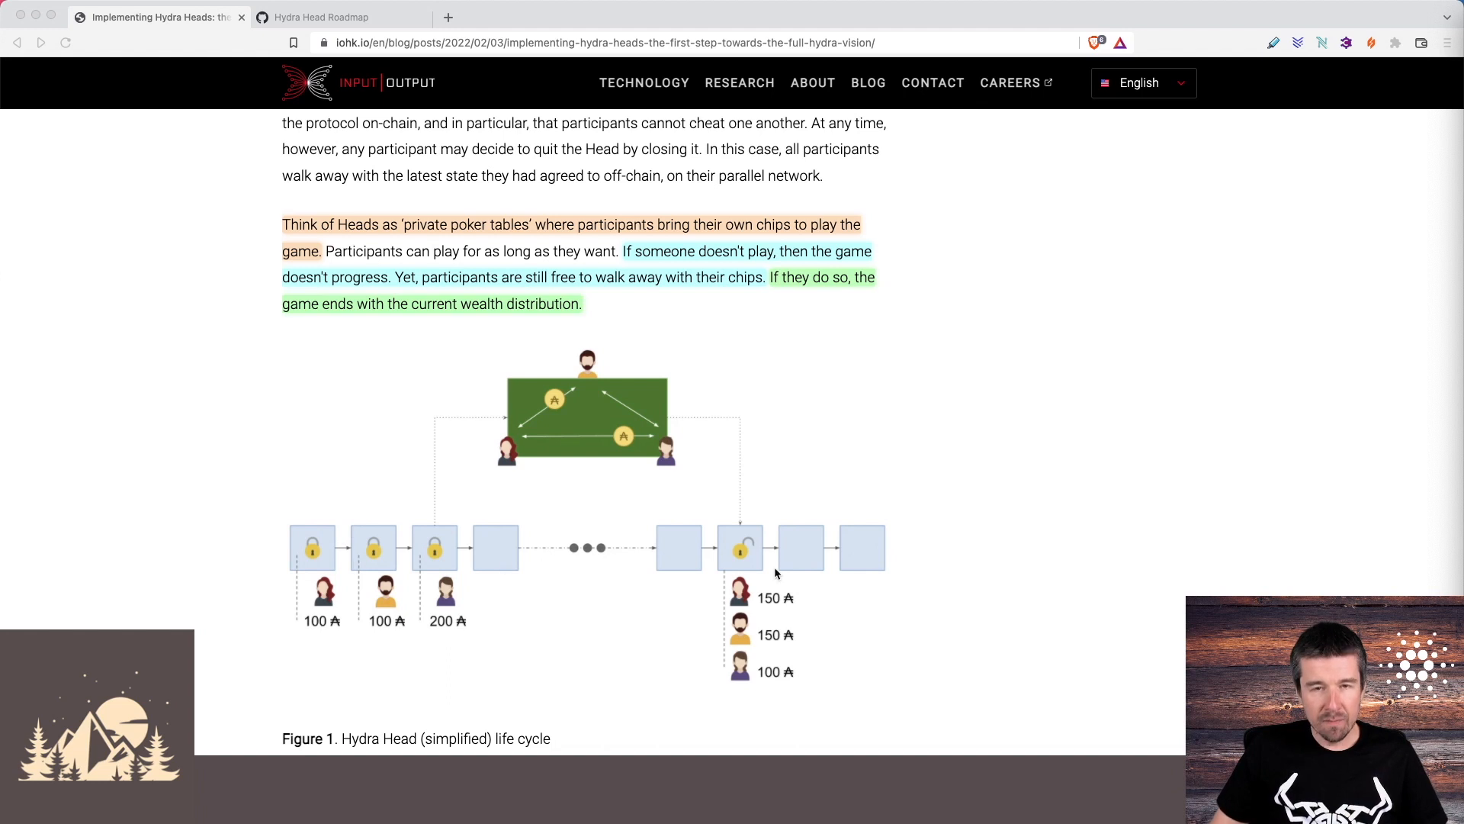
mouse_move(407, 601)
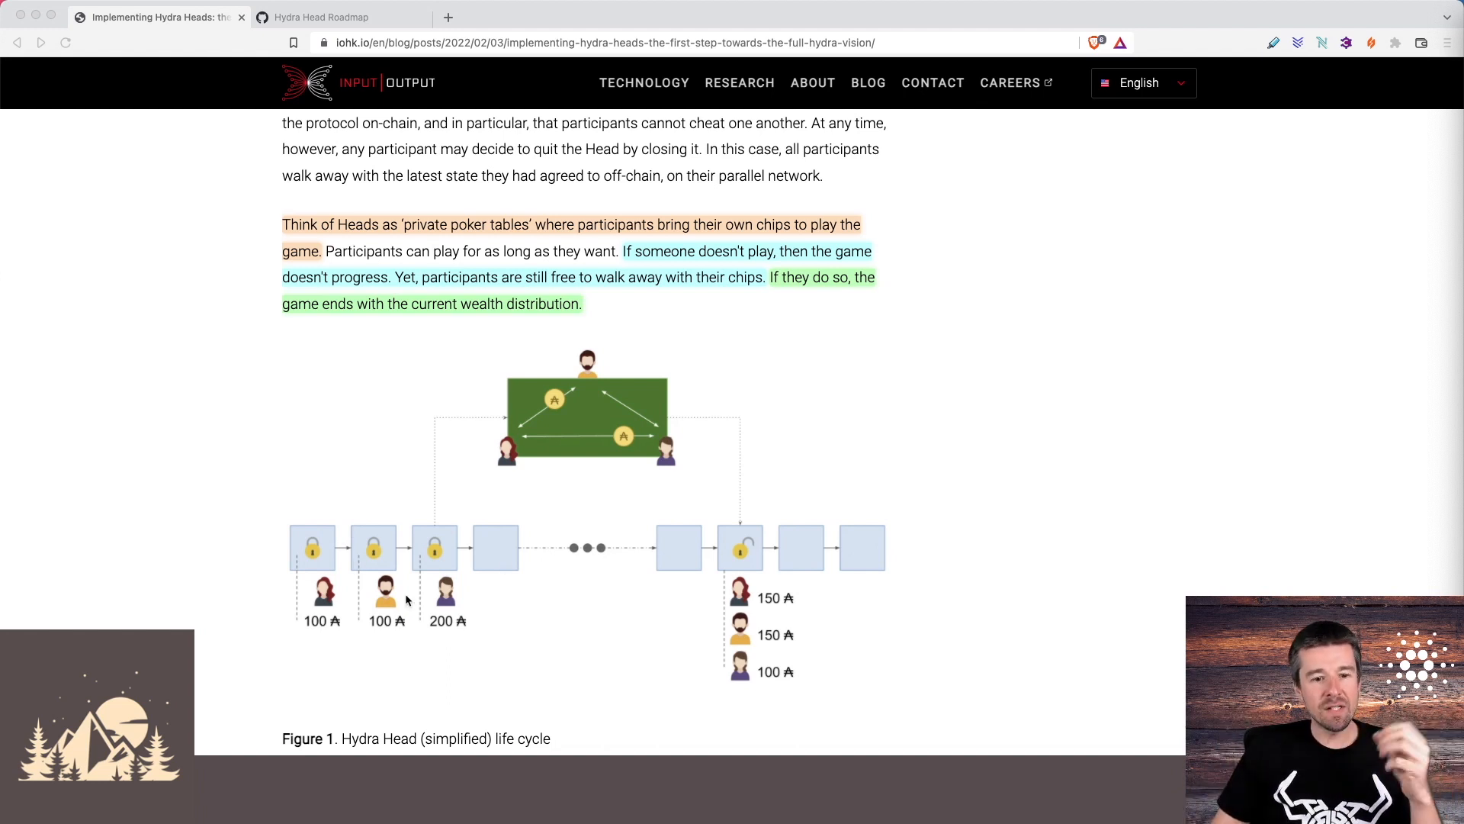
mouse_move(326, 658)
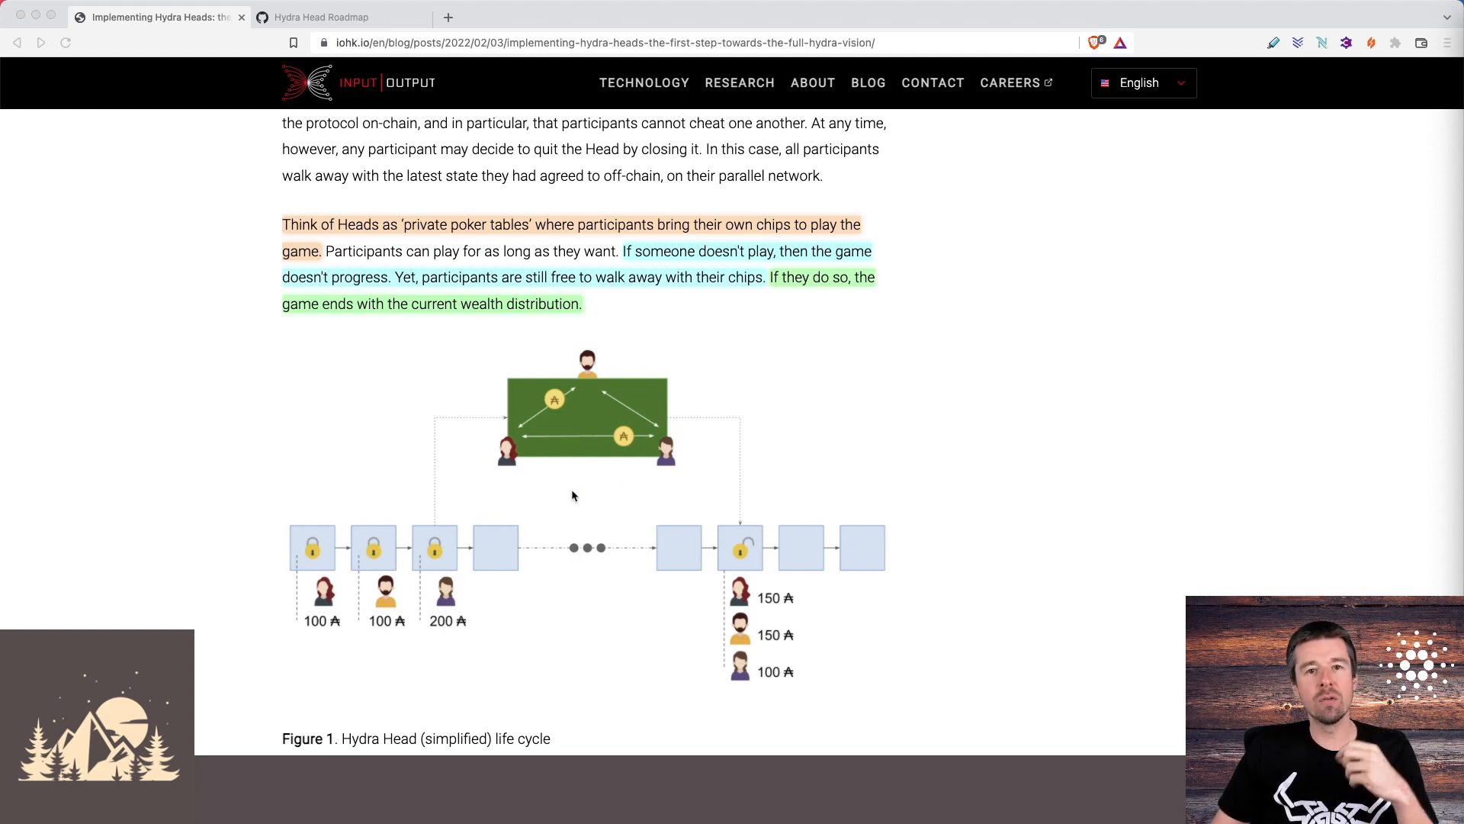
mouse_move(303, 616)
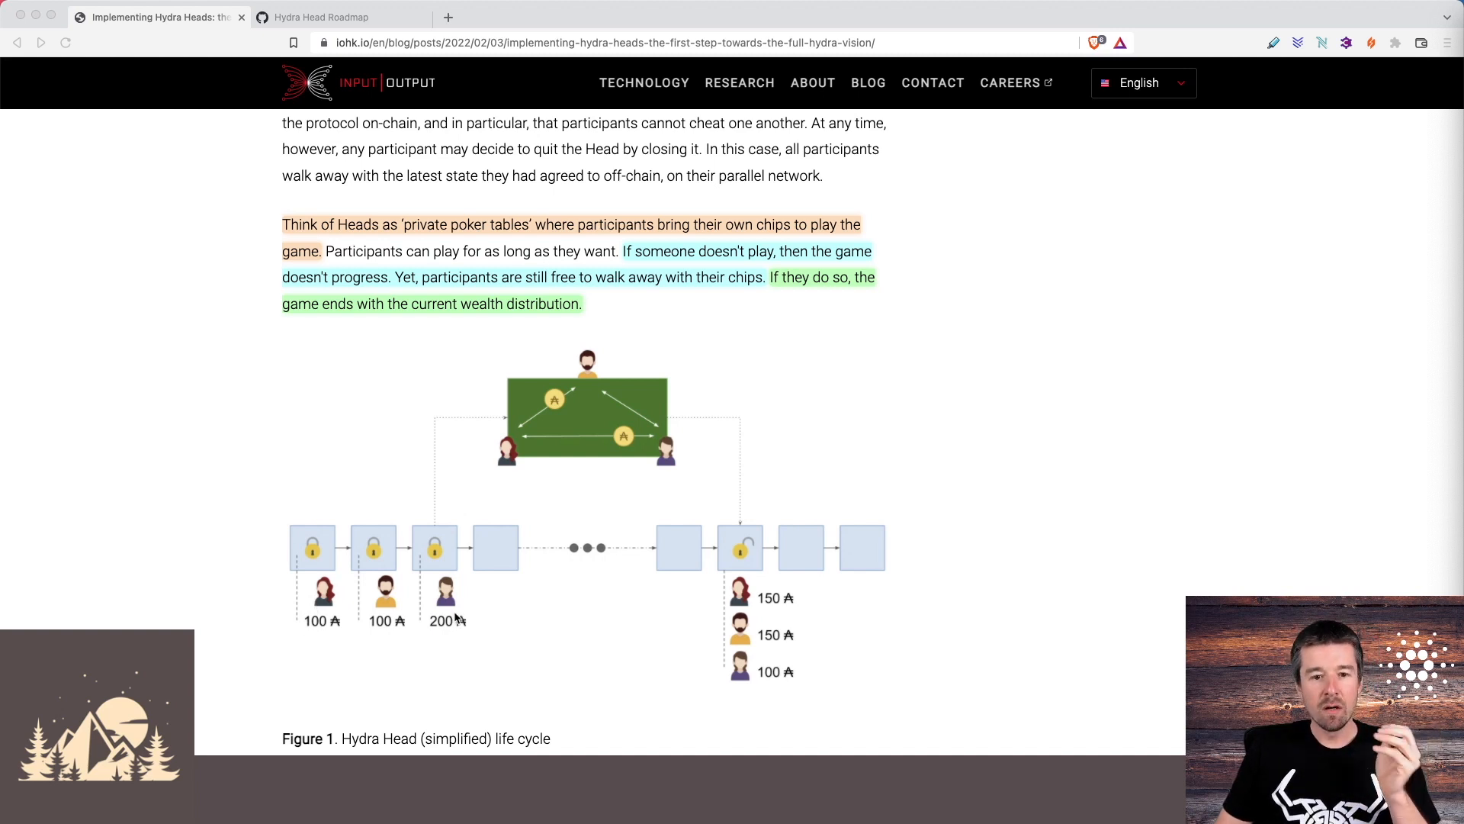
mouse_move(531, 430)
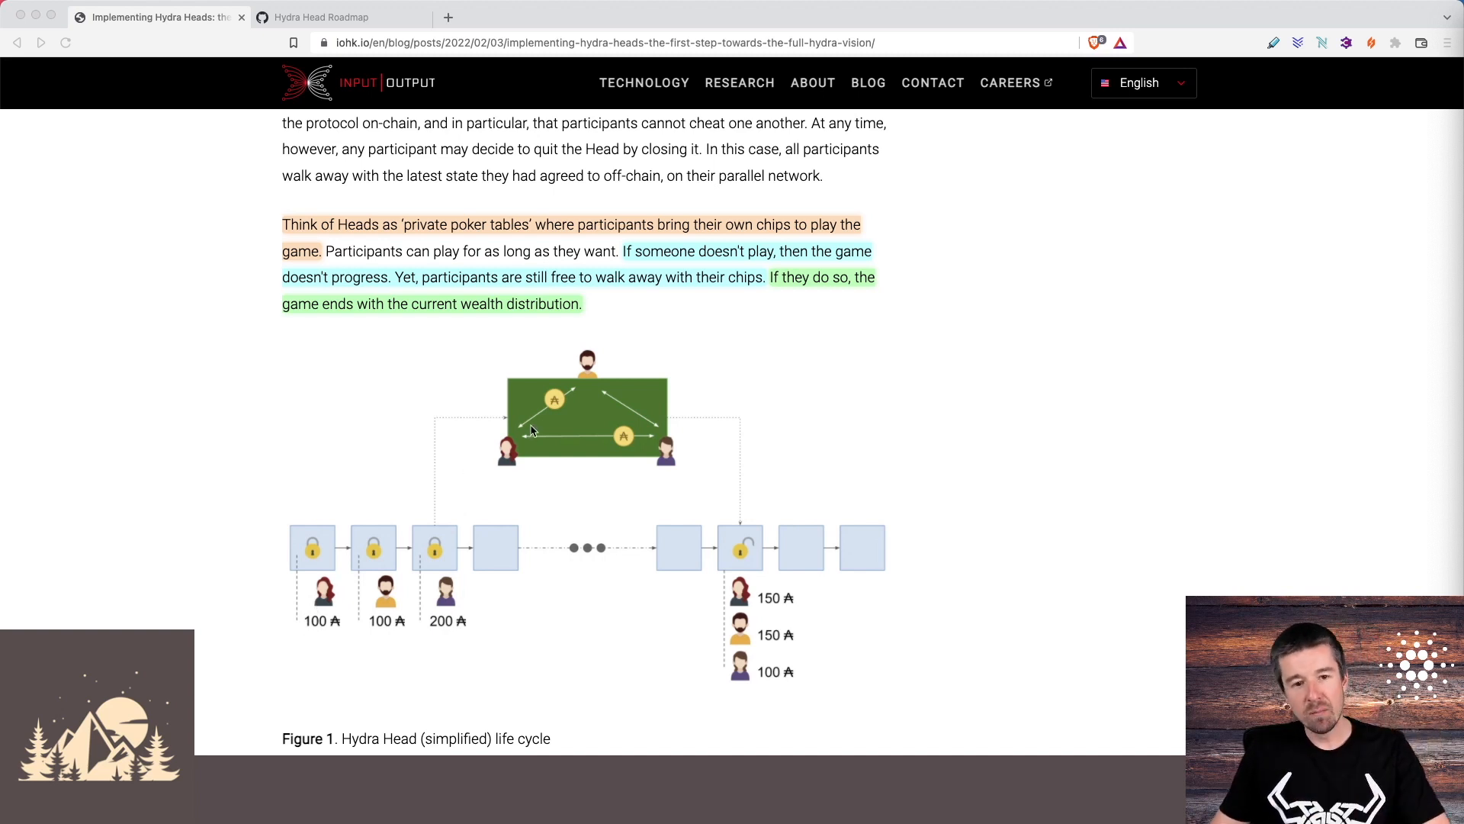
mouse_move(520, 436)
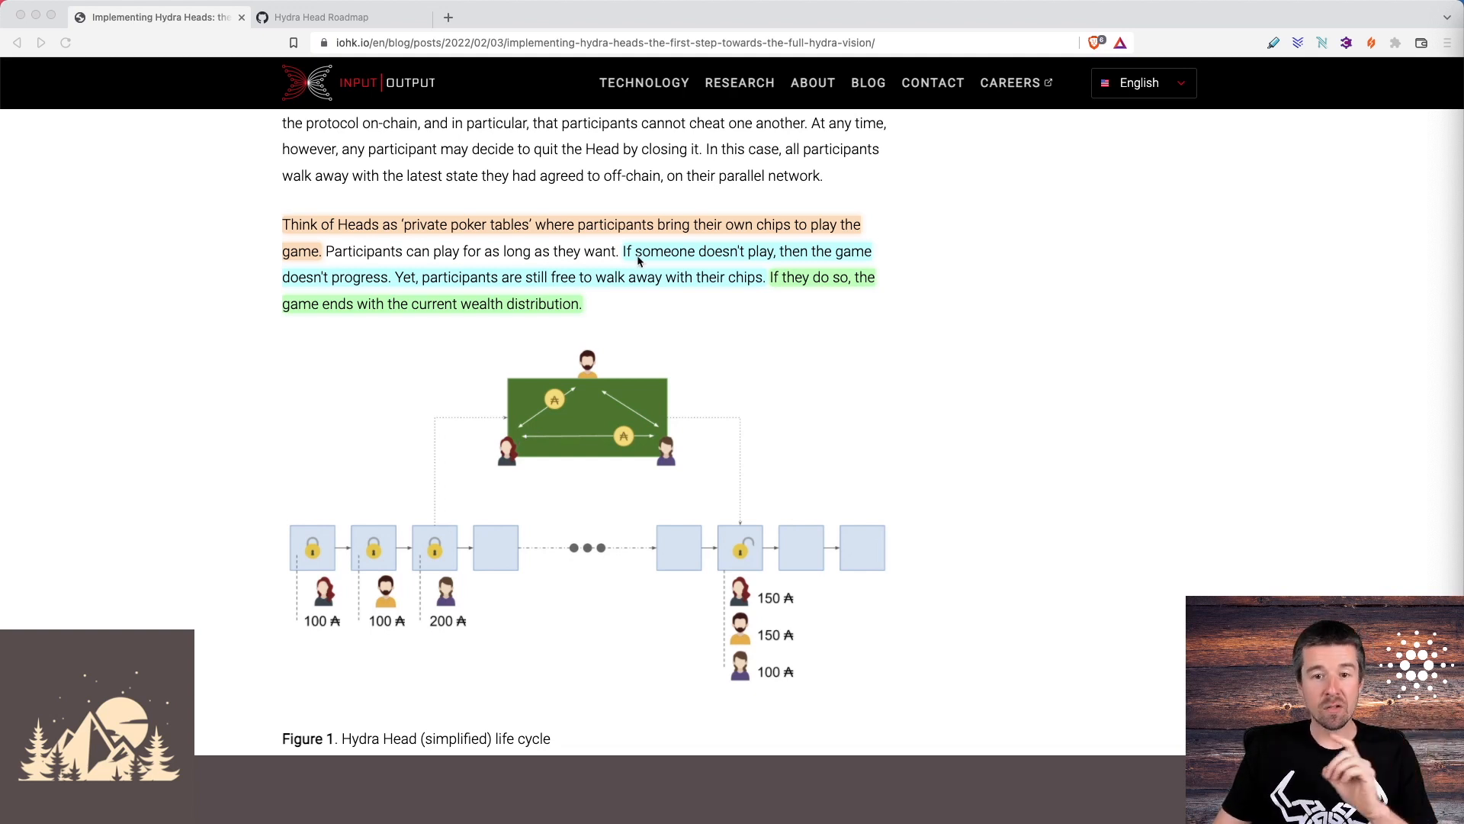
mouse_move(744, 257)
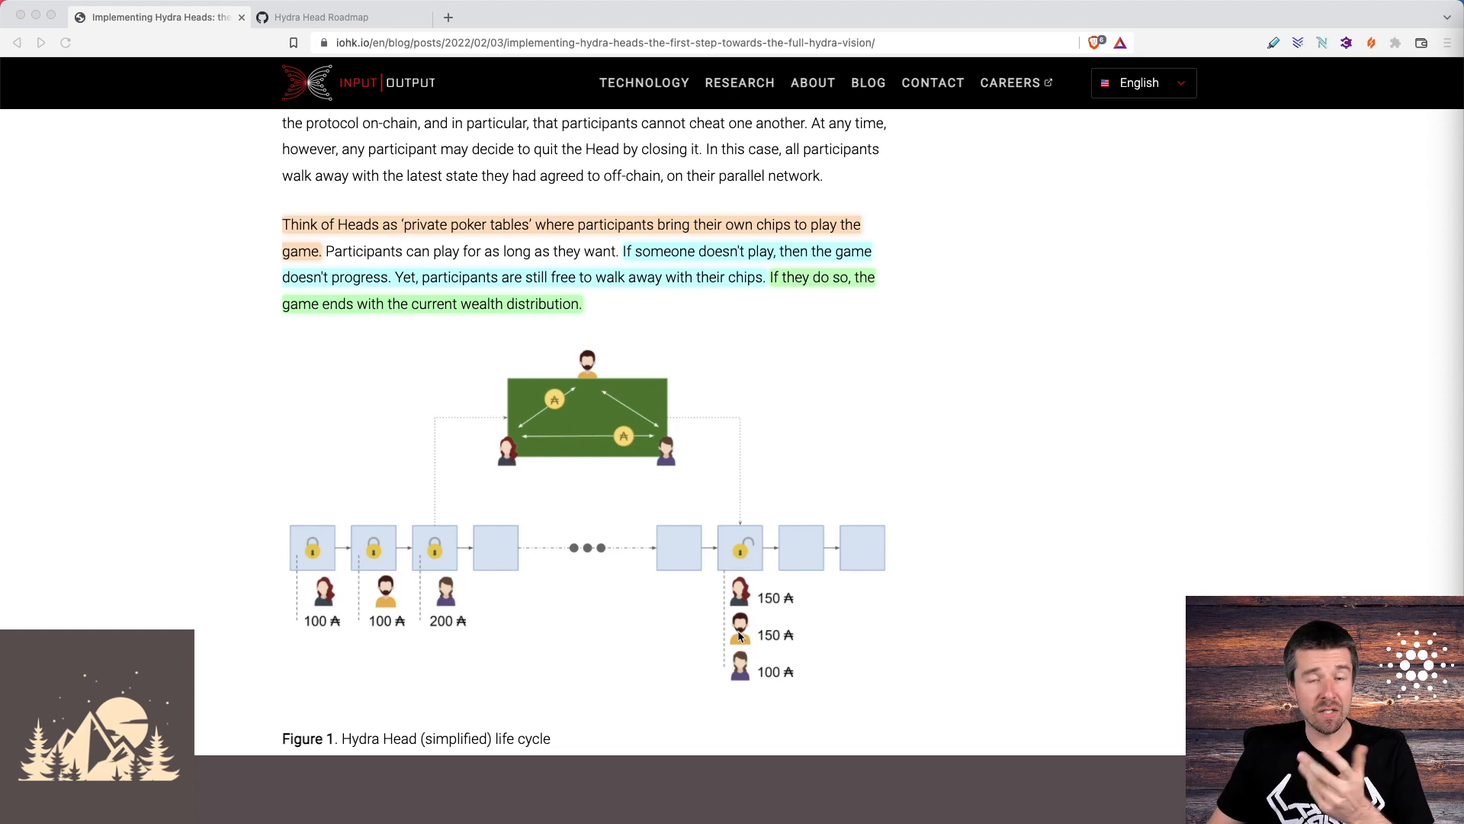
mouse_move(809, 613)
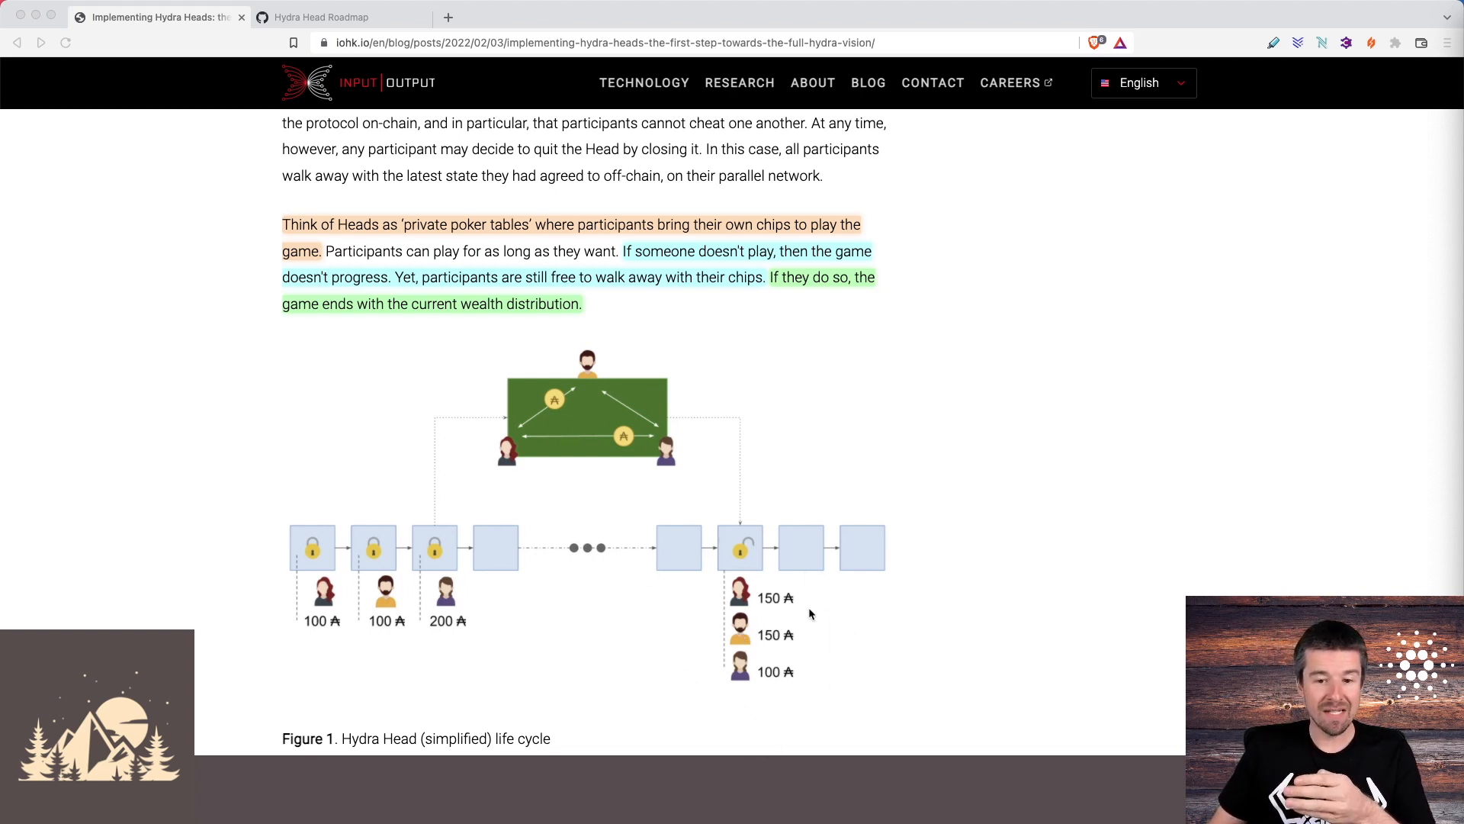
mouse_move(822, 606)
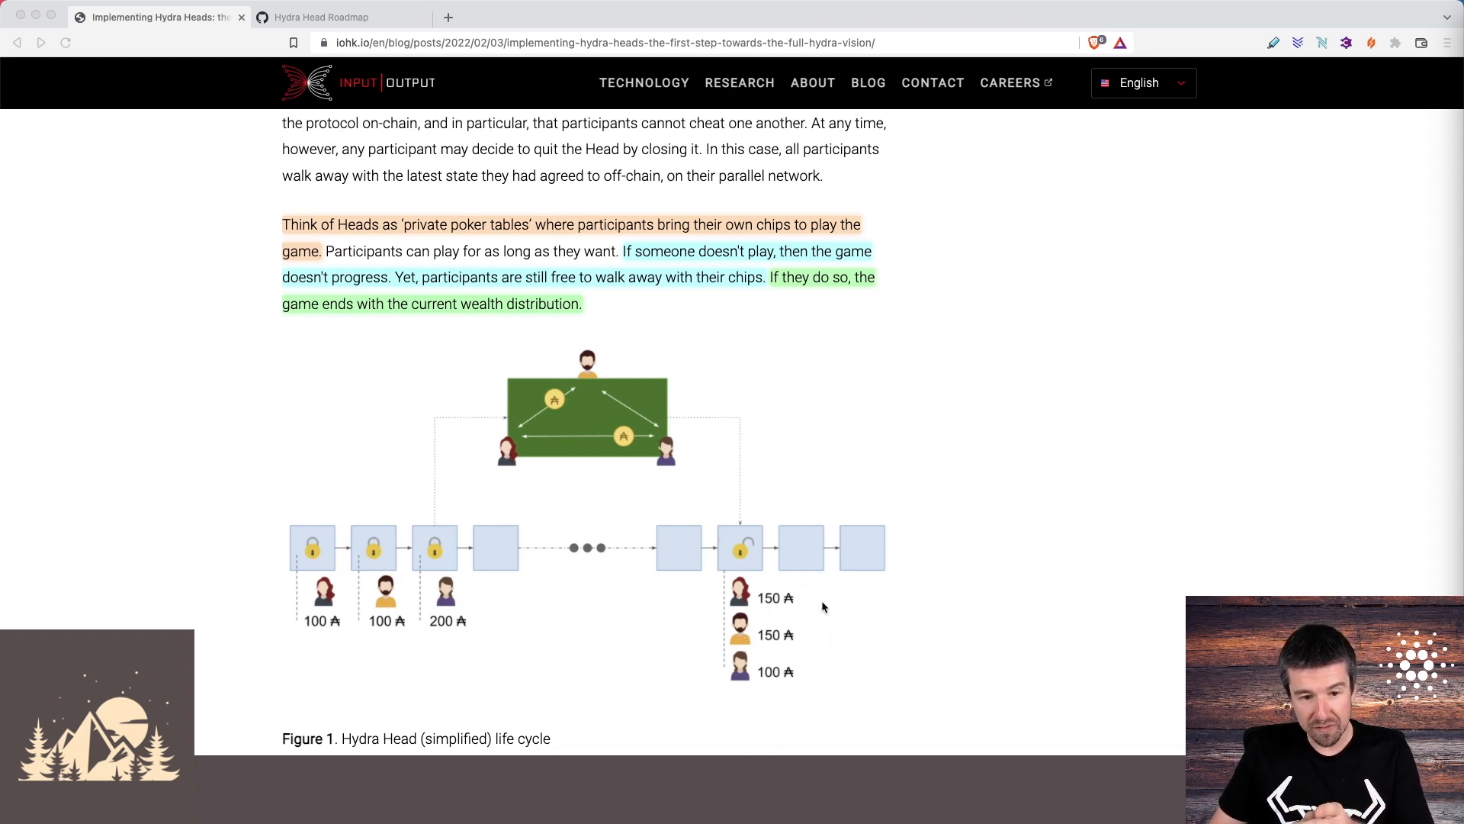
mouse_move(804, 647)
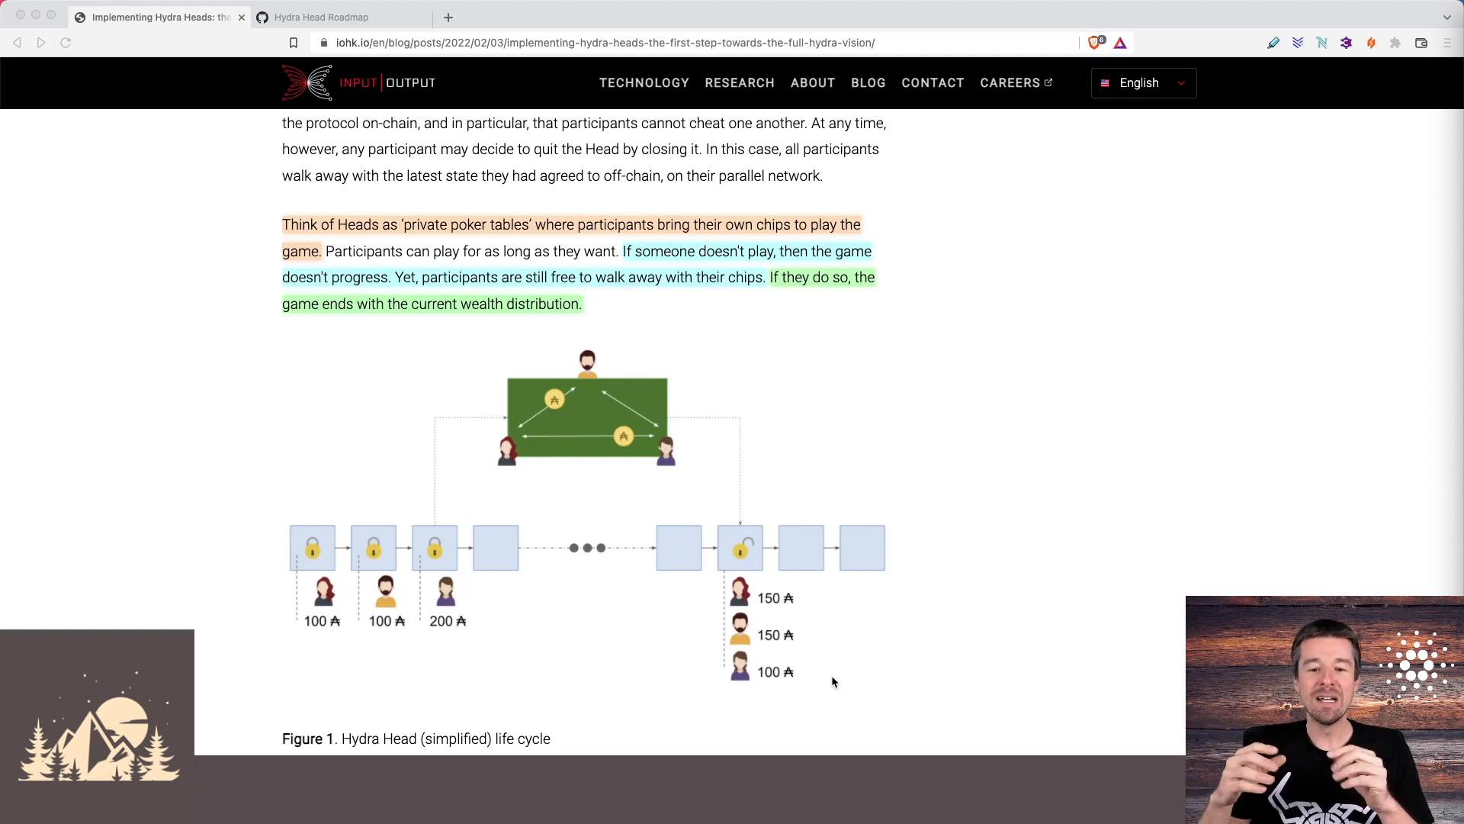
mouse_move(757, 668)
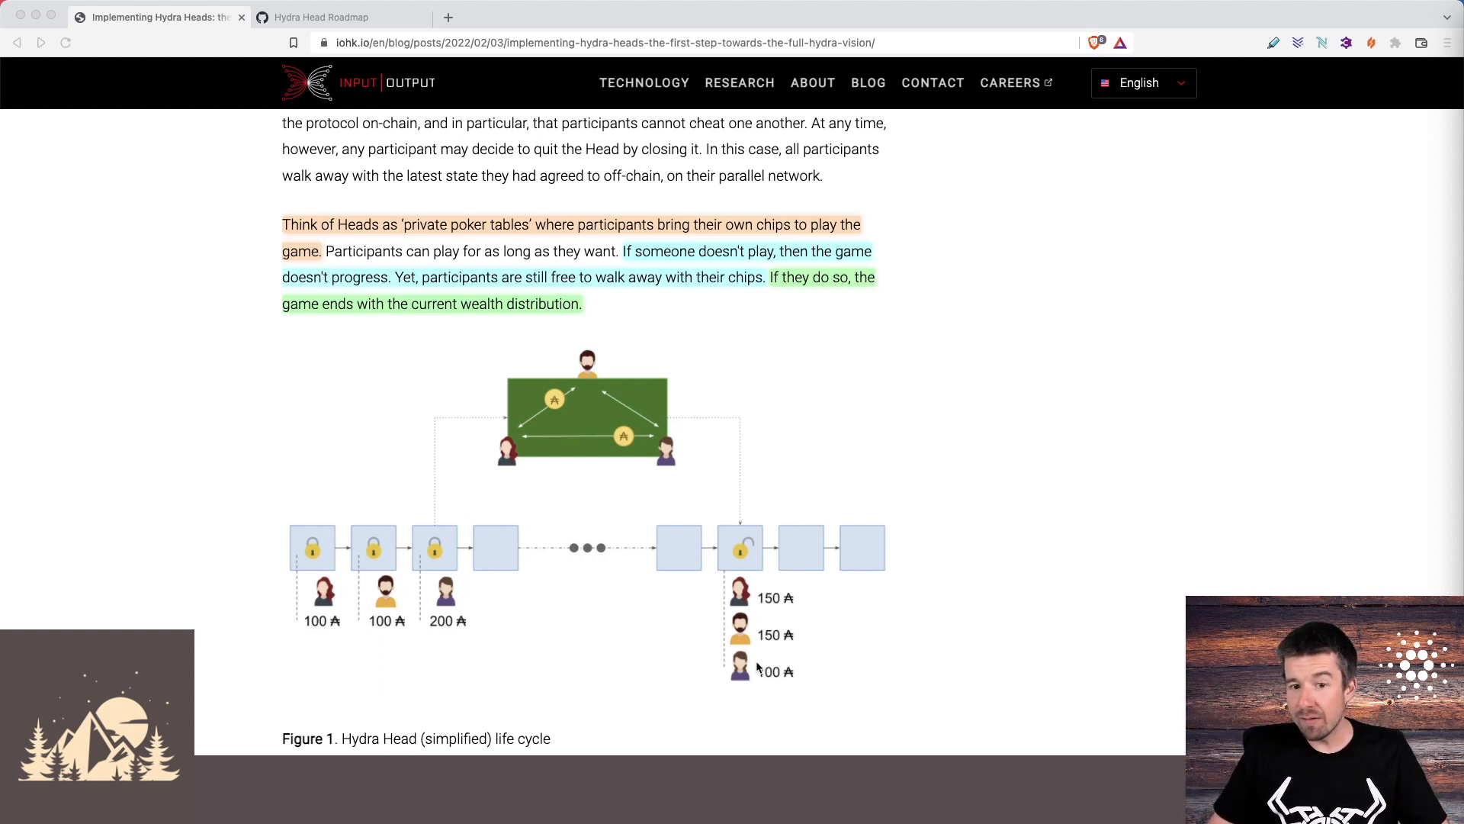
mouse_move(826, 597)
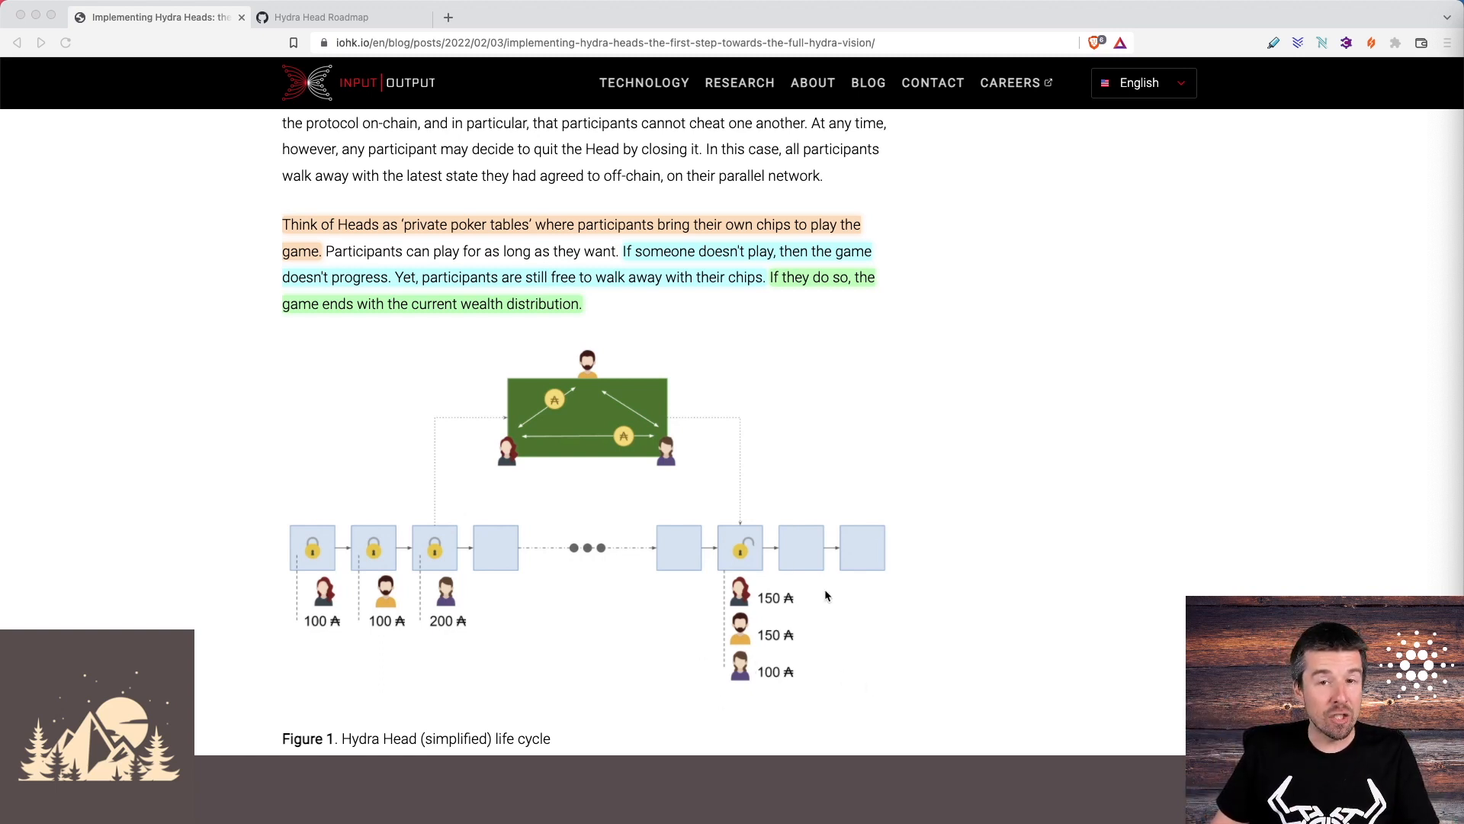
mouse_move(702, 680)
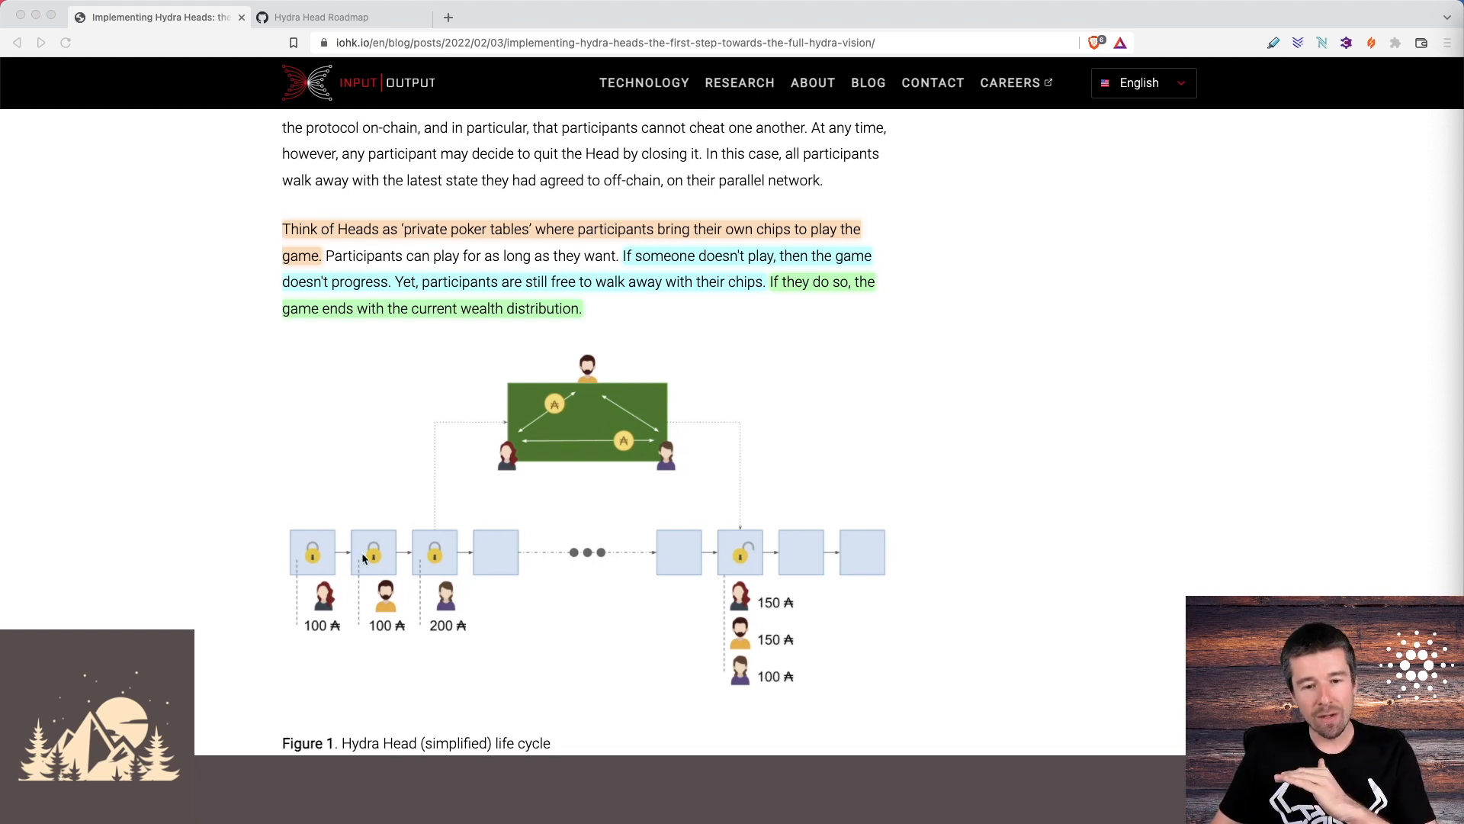
mouse_move(682, 570)
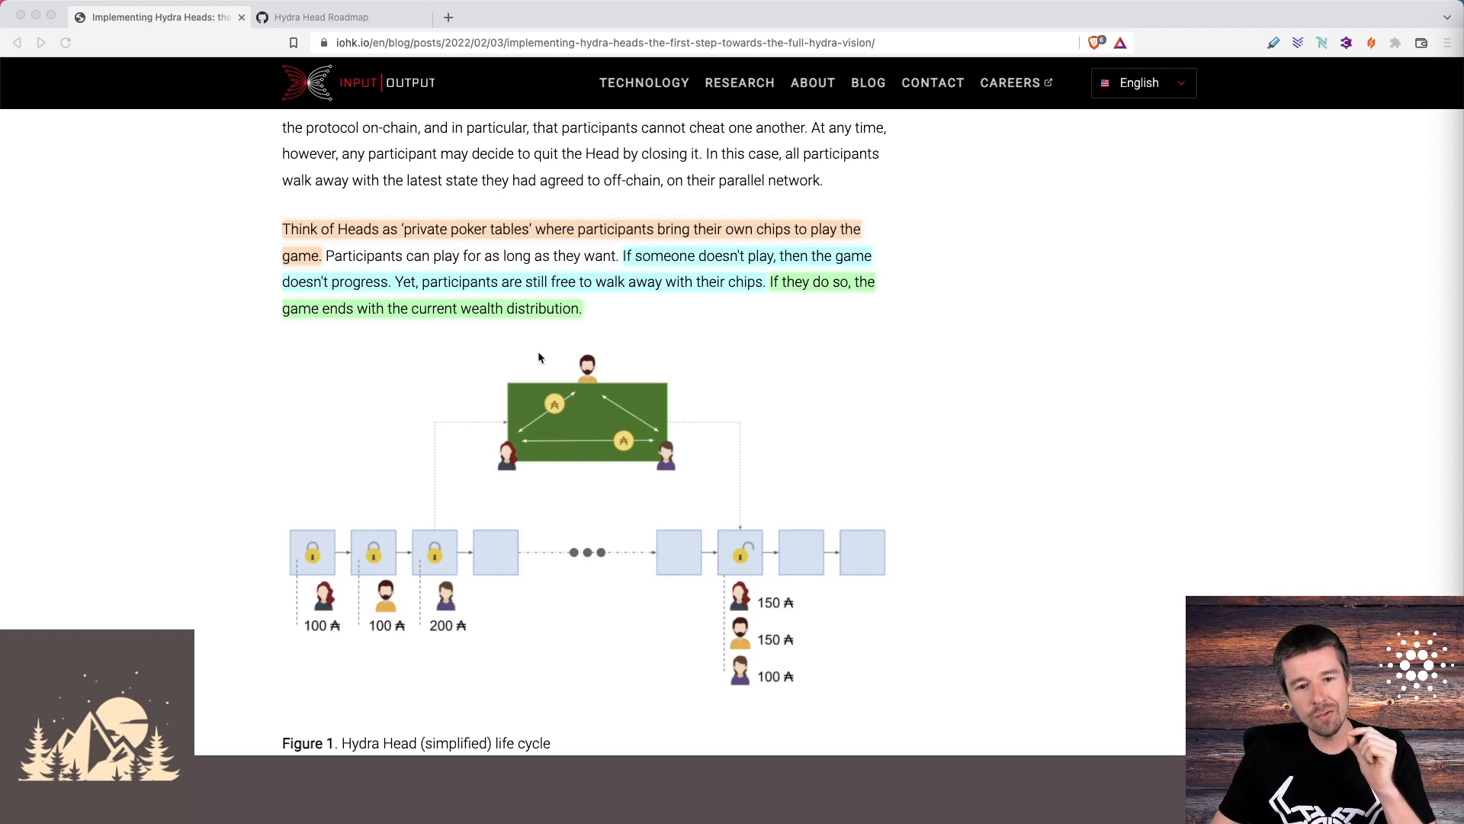
Scroll past Figure 1 to the highlighted dealer paragraph and the participant-only game history.
scroll(down, 3)
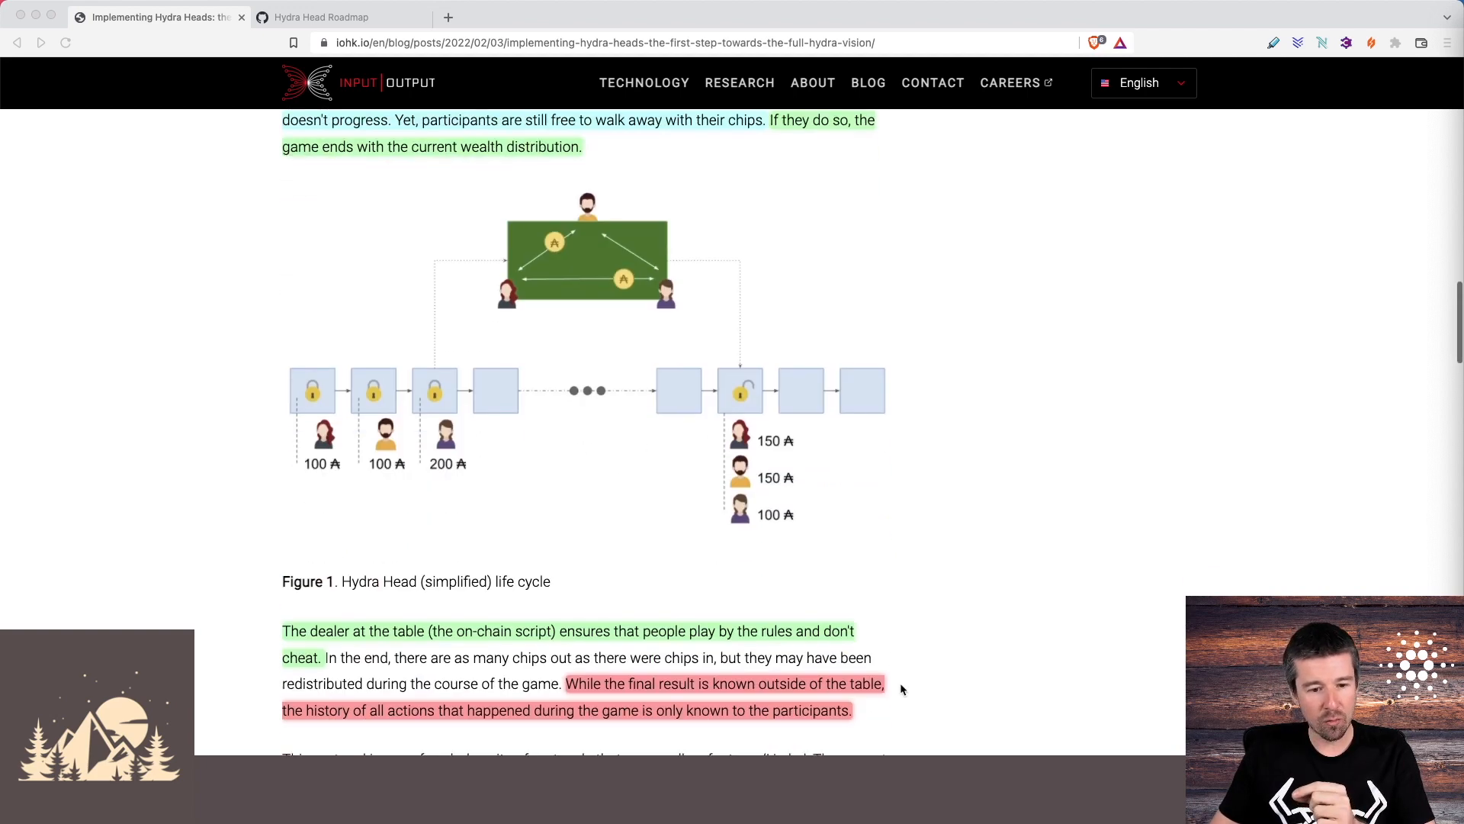
scroll(down, 3)
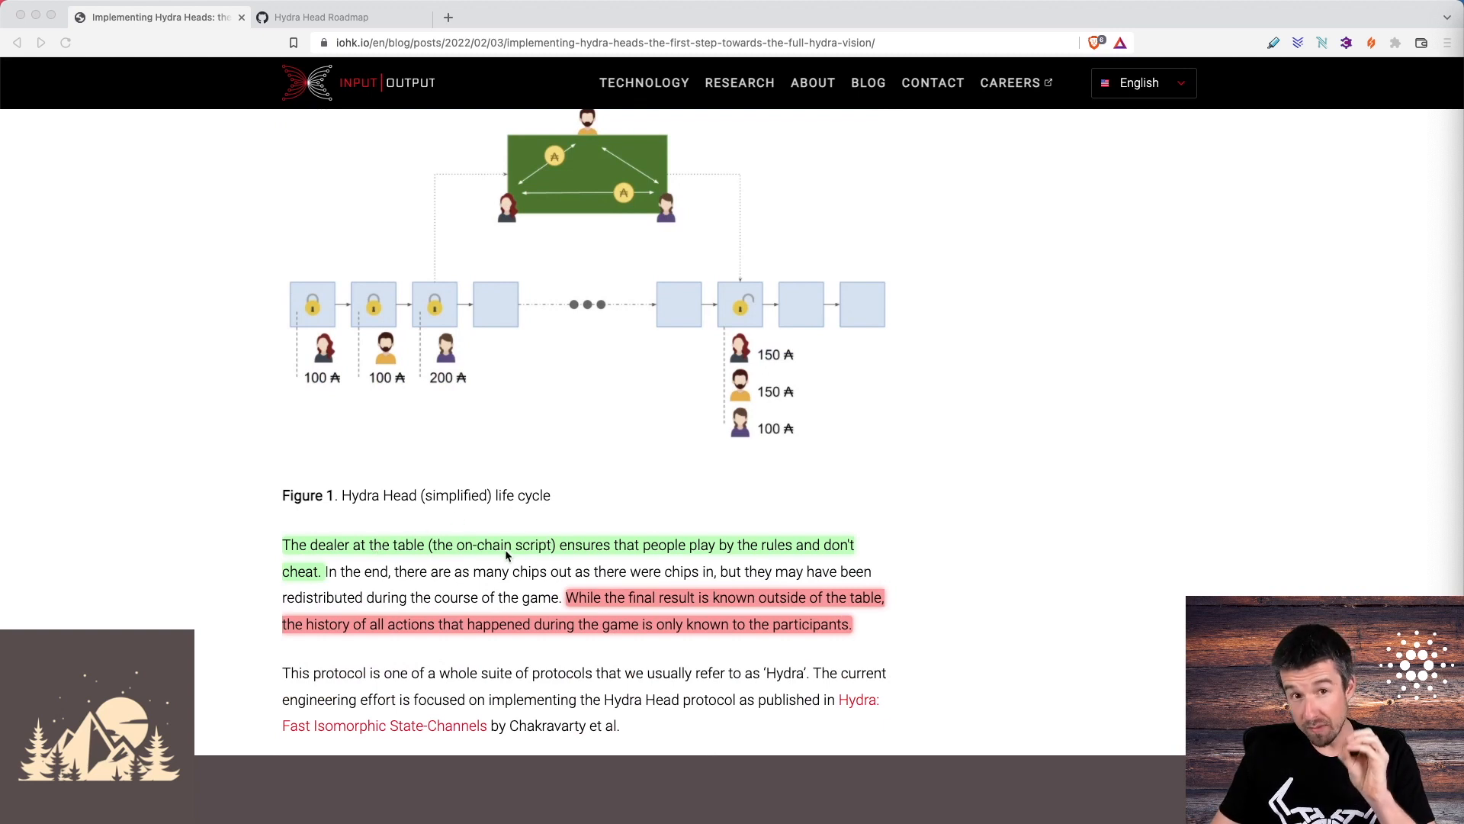
mouse_move(587, 554)
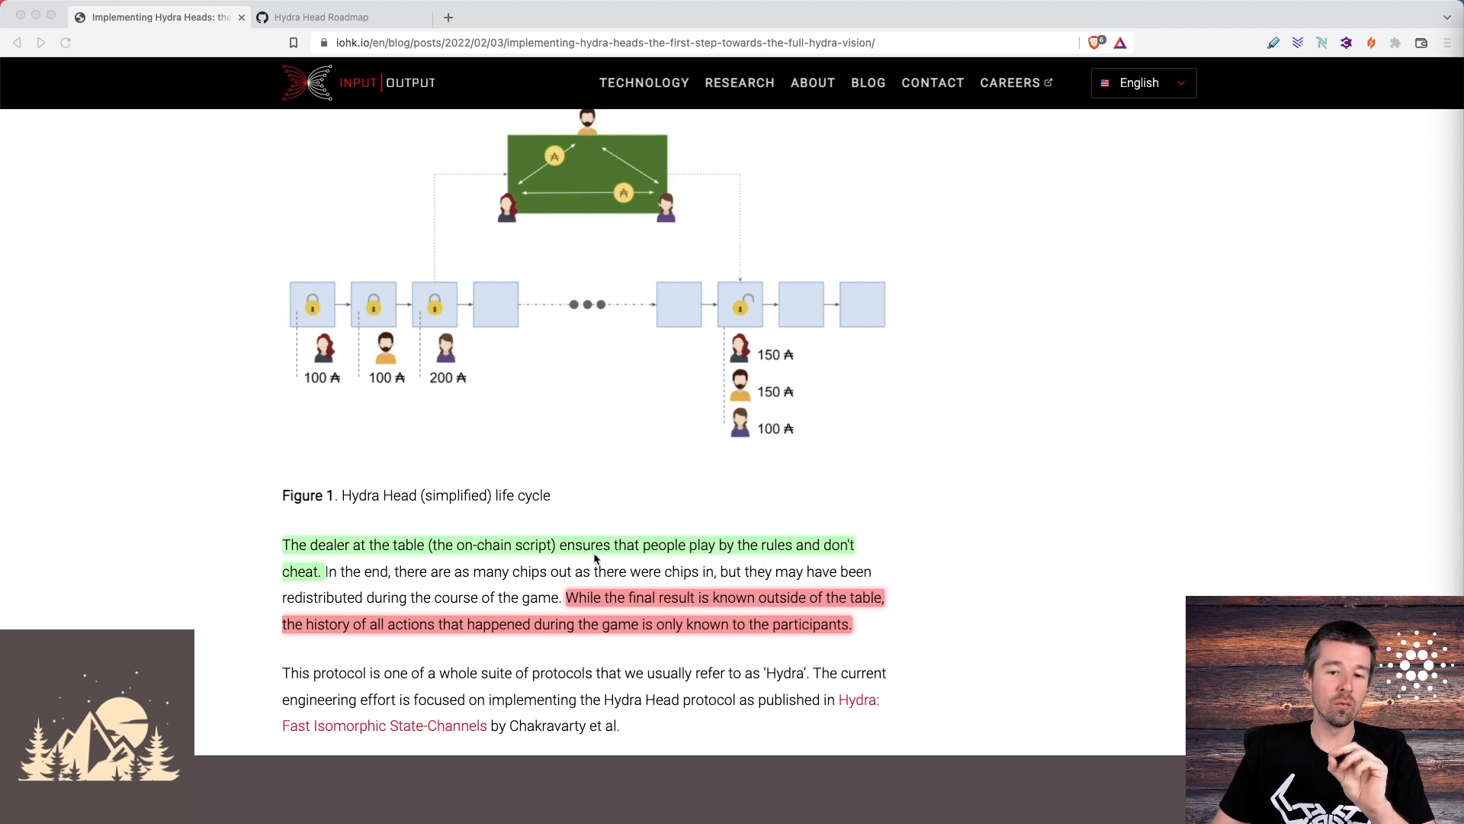
mouse_move(349, 568)
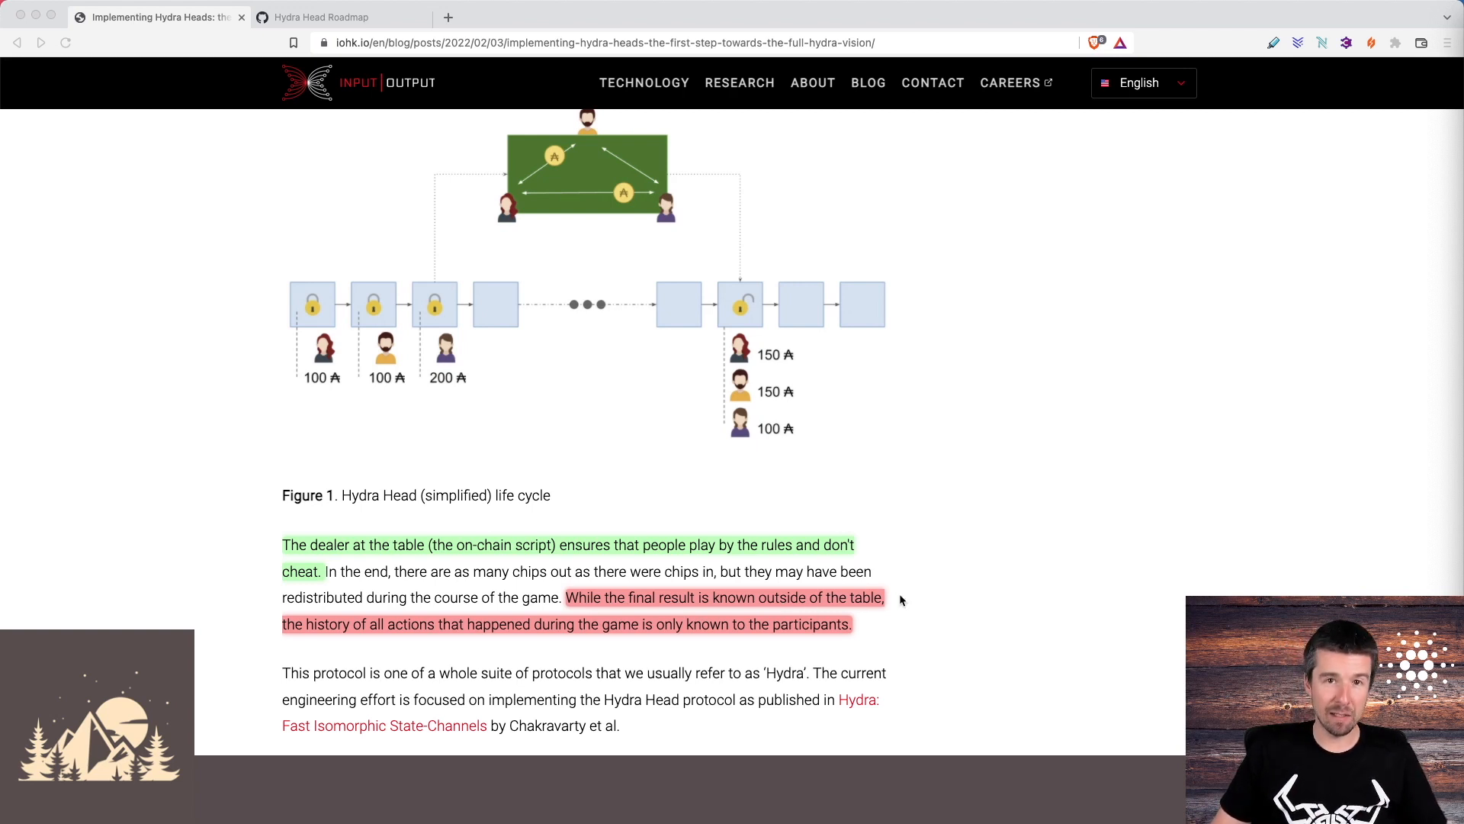
mouse_move(301, 641)
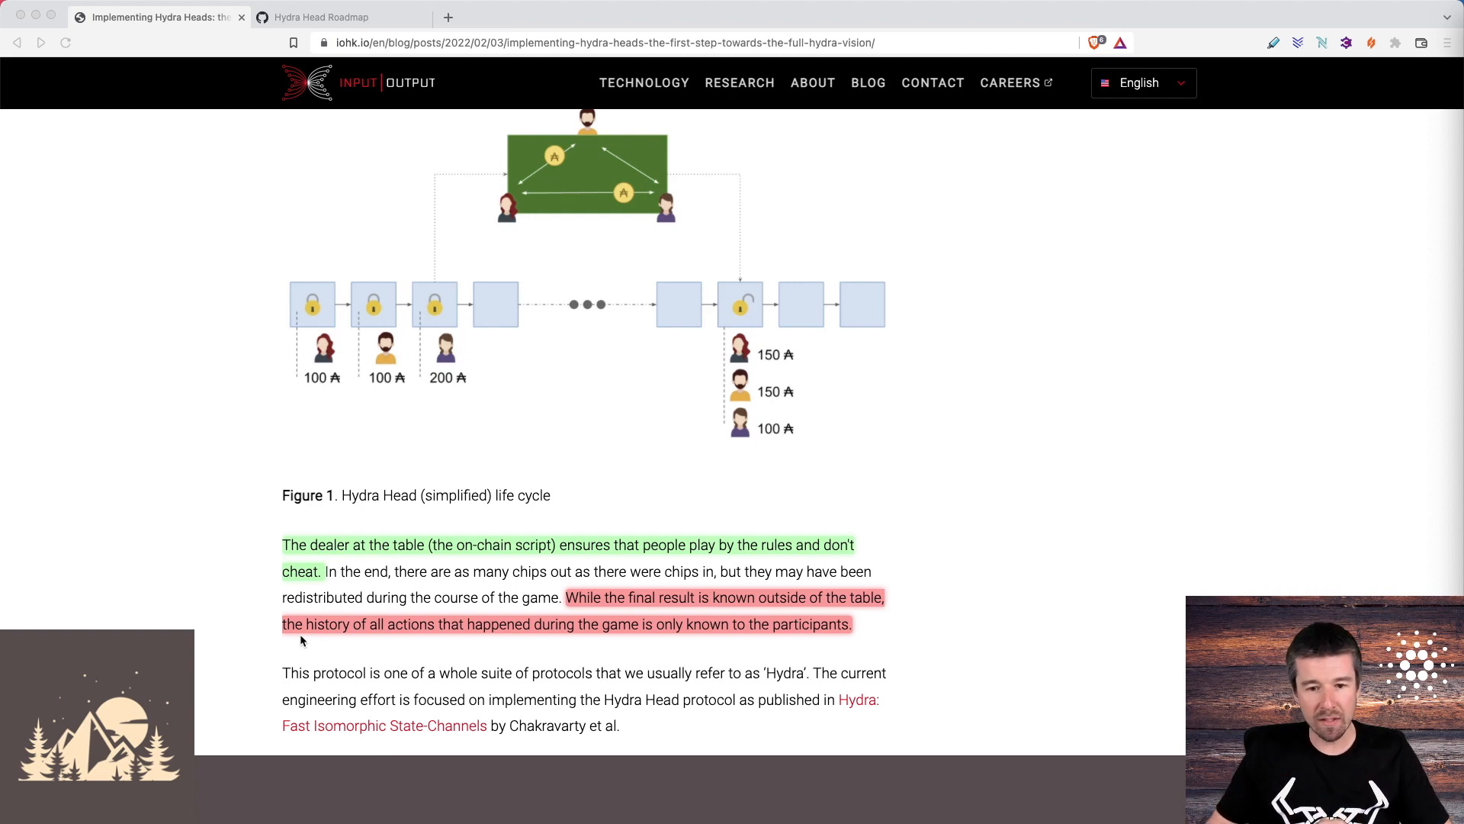
mouse_move(786, 639)
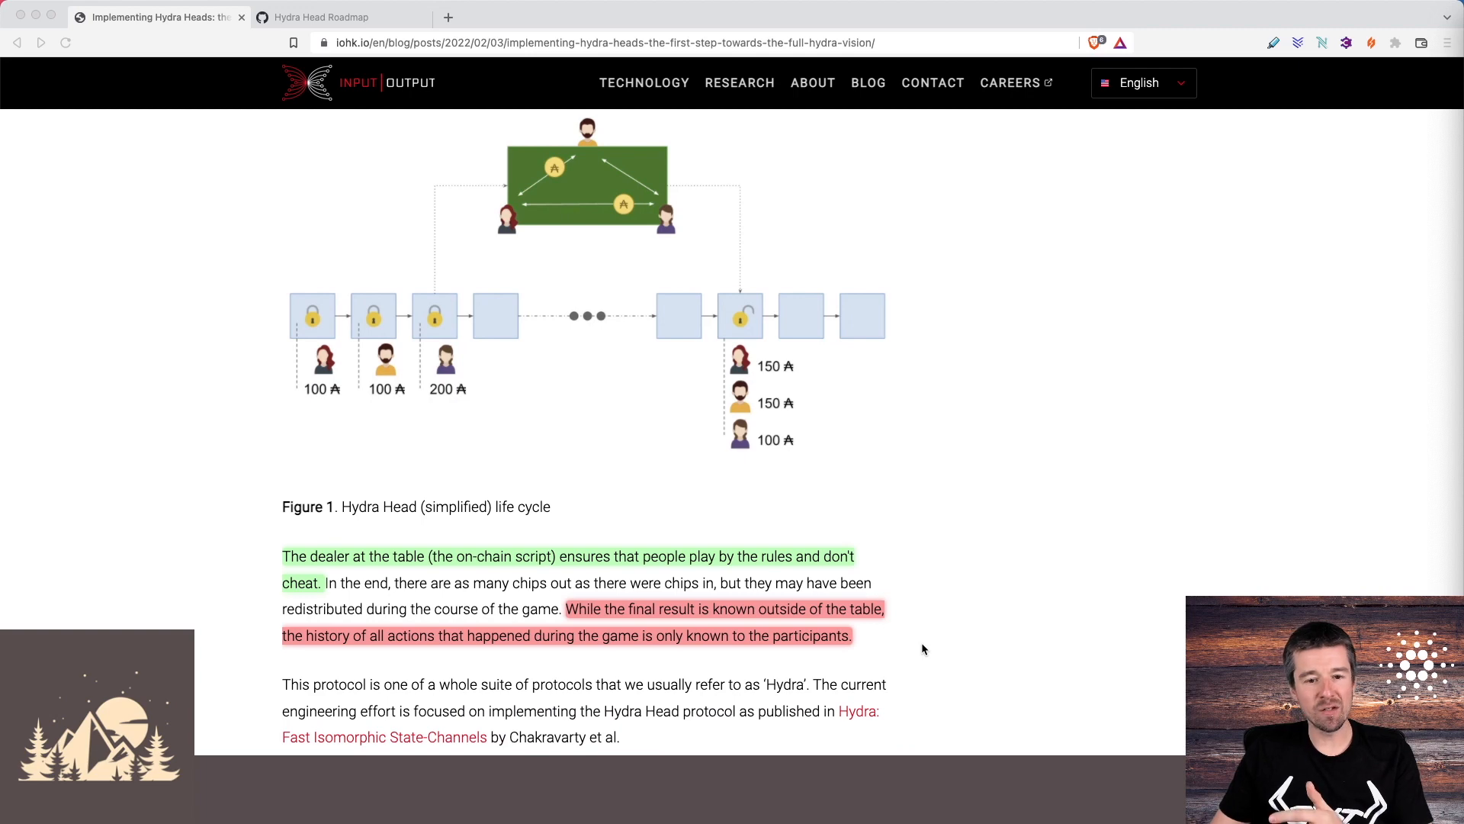
Scroll through 'Hydra misconceptions' to the highway-and-vehicles analogy in the scalability section.
scroll(down, 3)
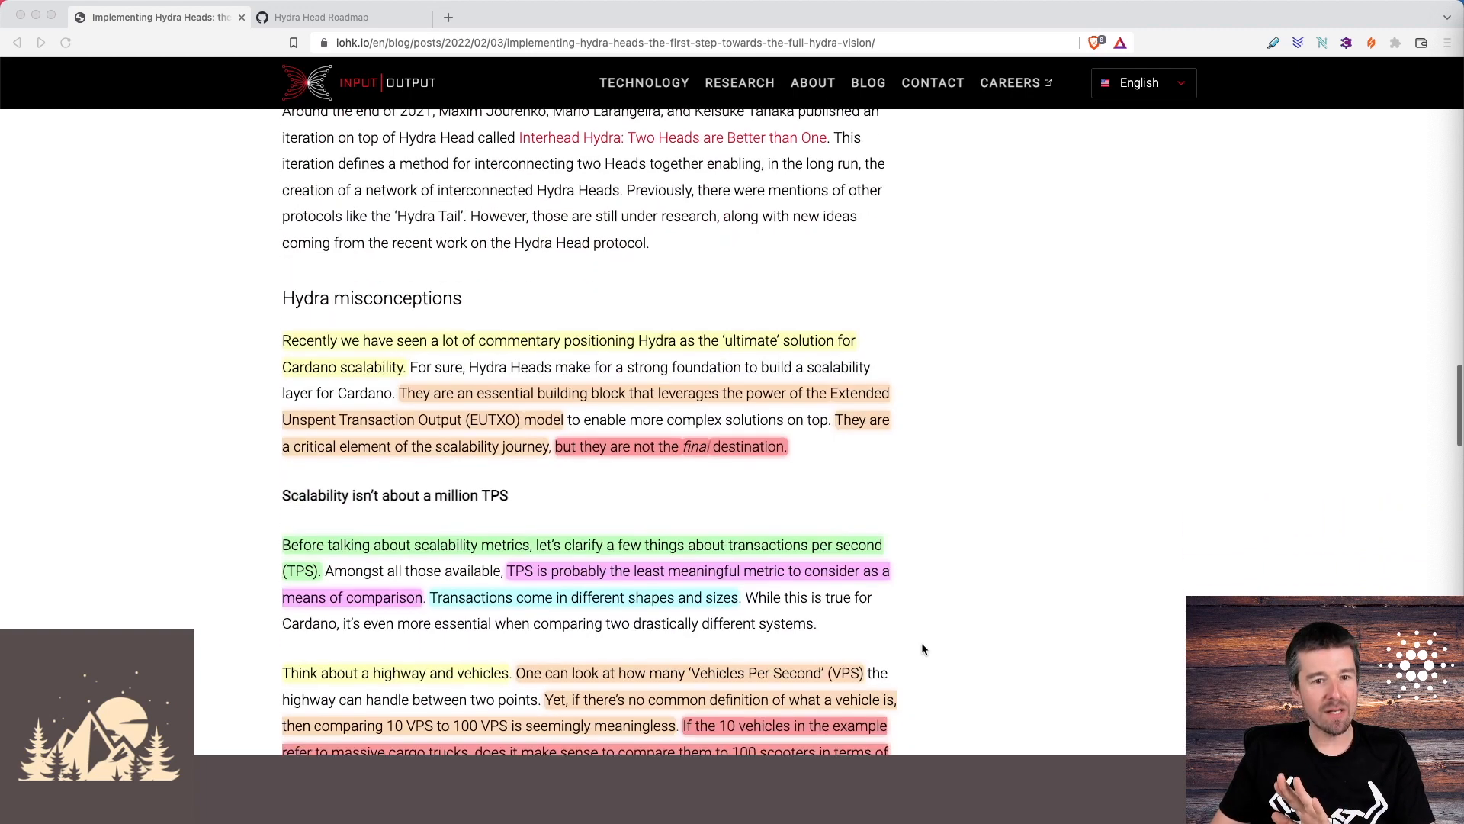
scroll(down, 3)
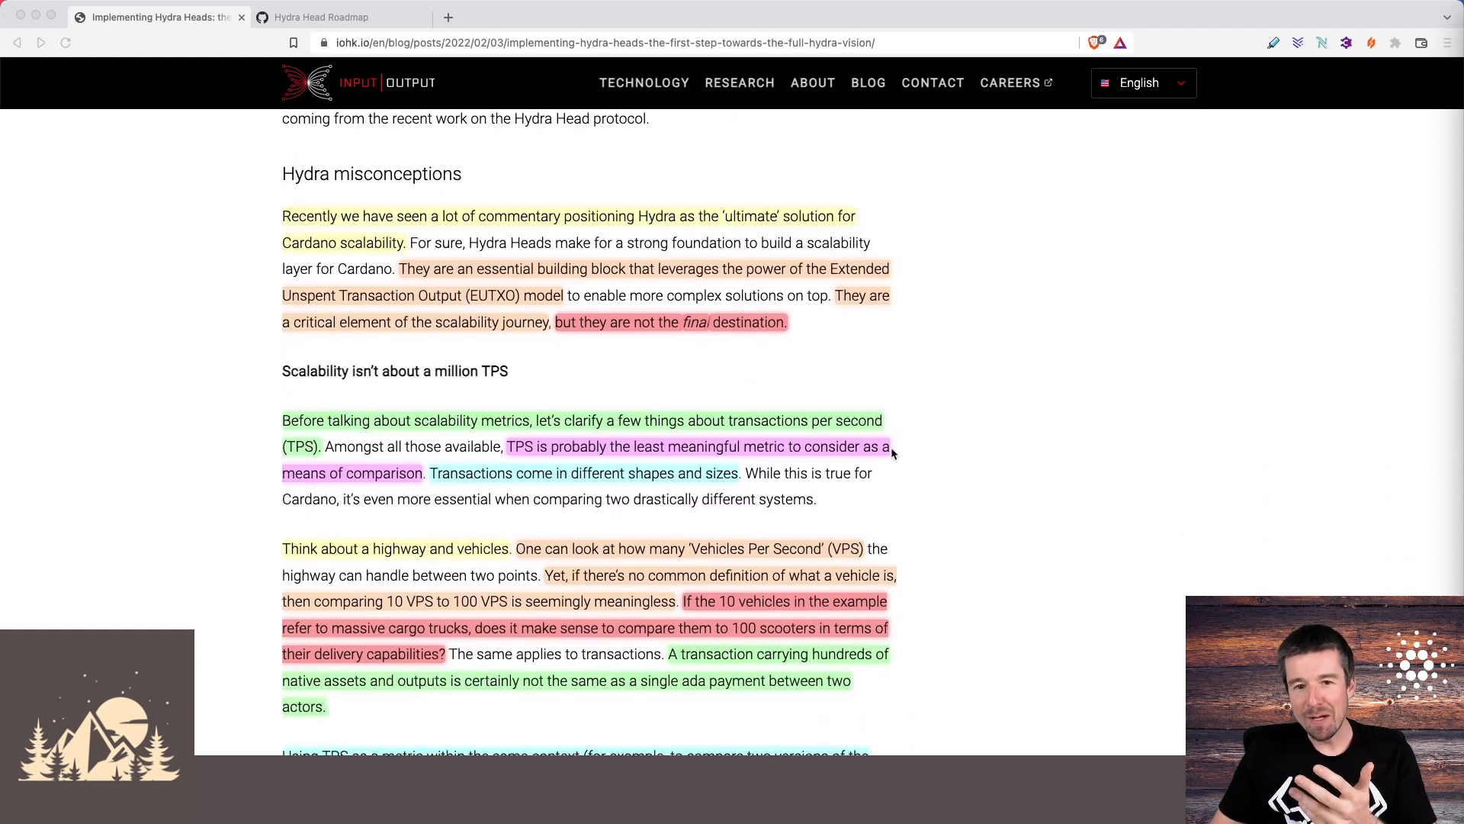
mouse_move(779, 222)
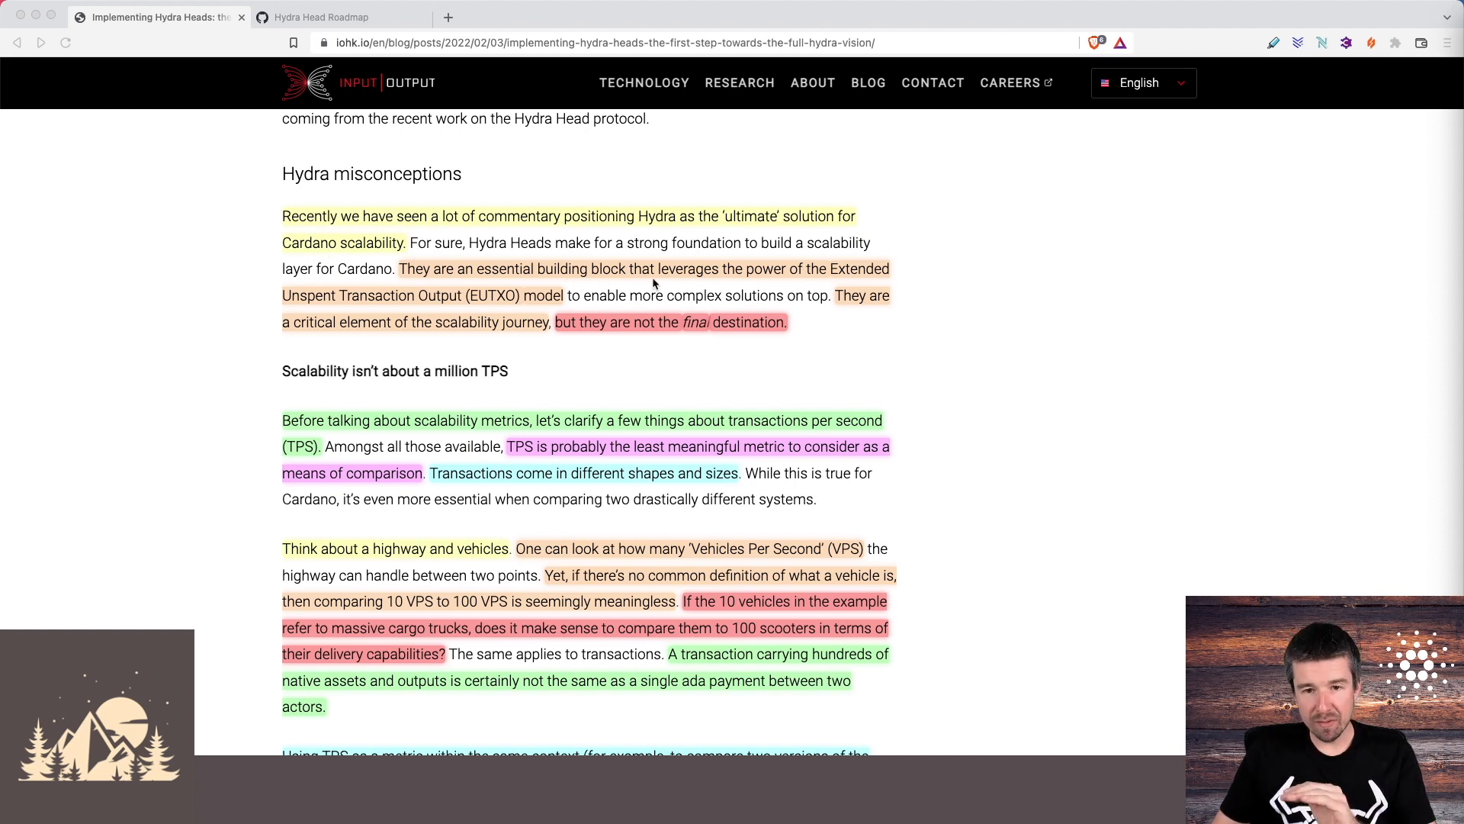
mouse_move(439, 309)
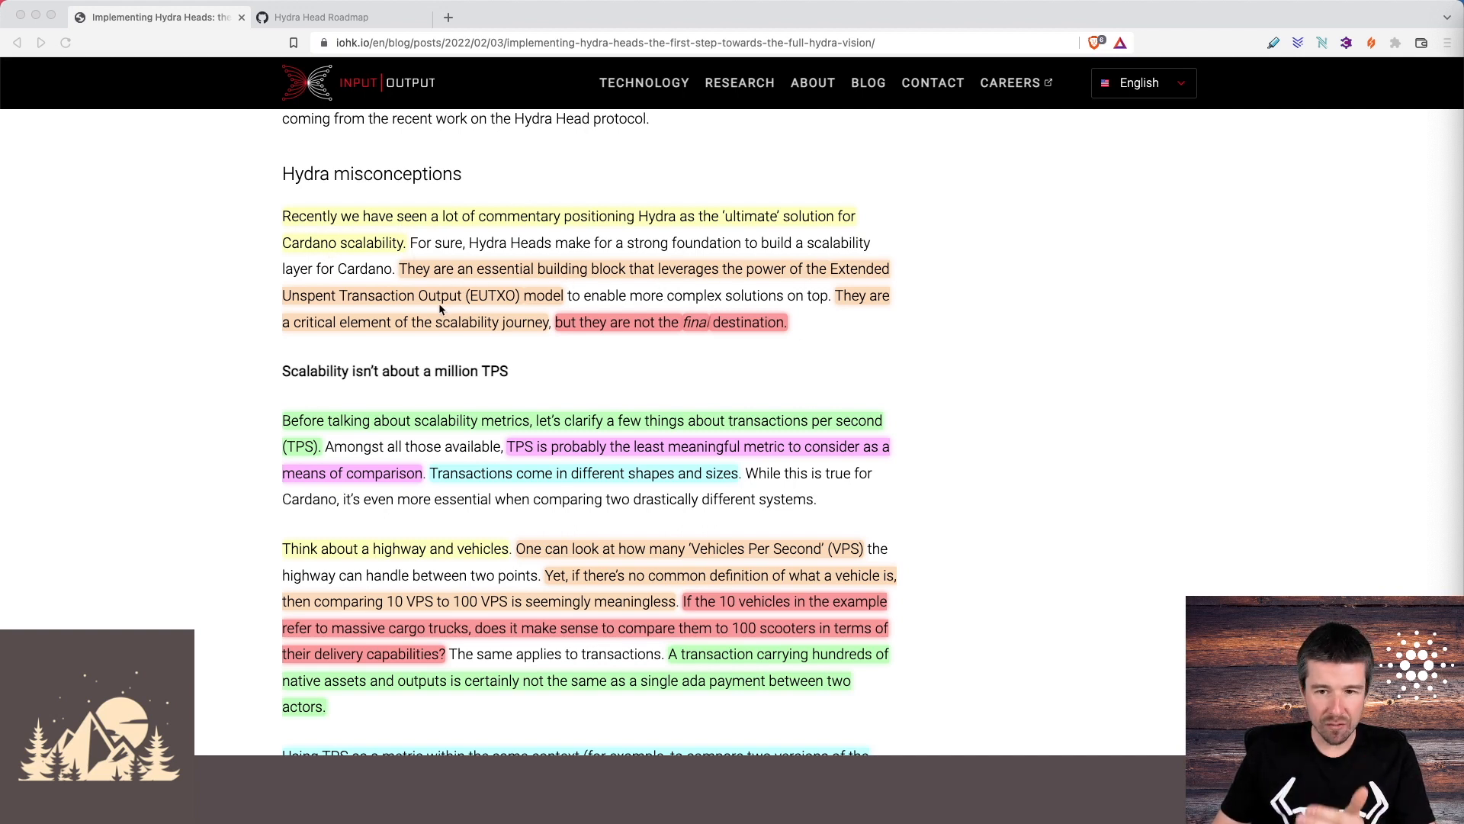
mouse_move(508, 335)
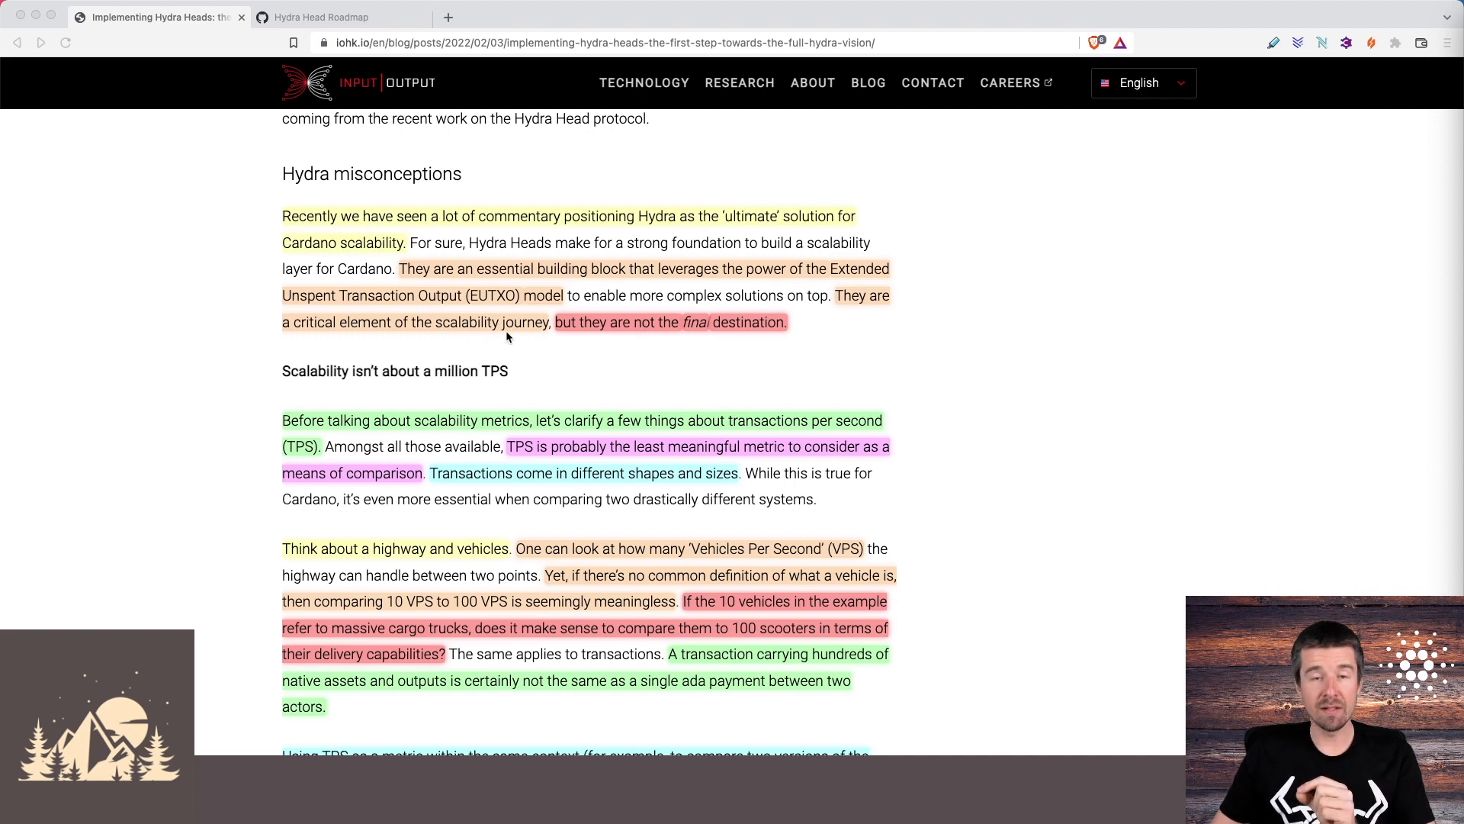
mouse_move(672, 347)
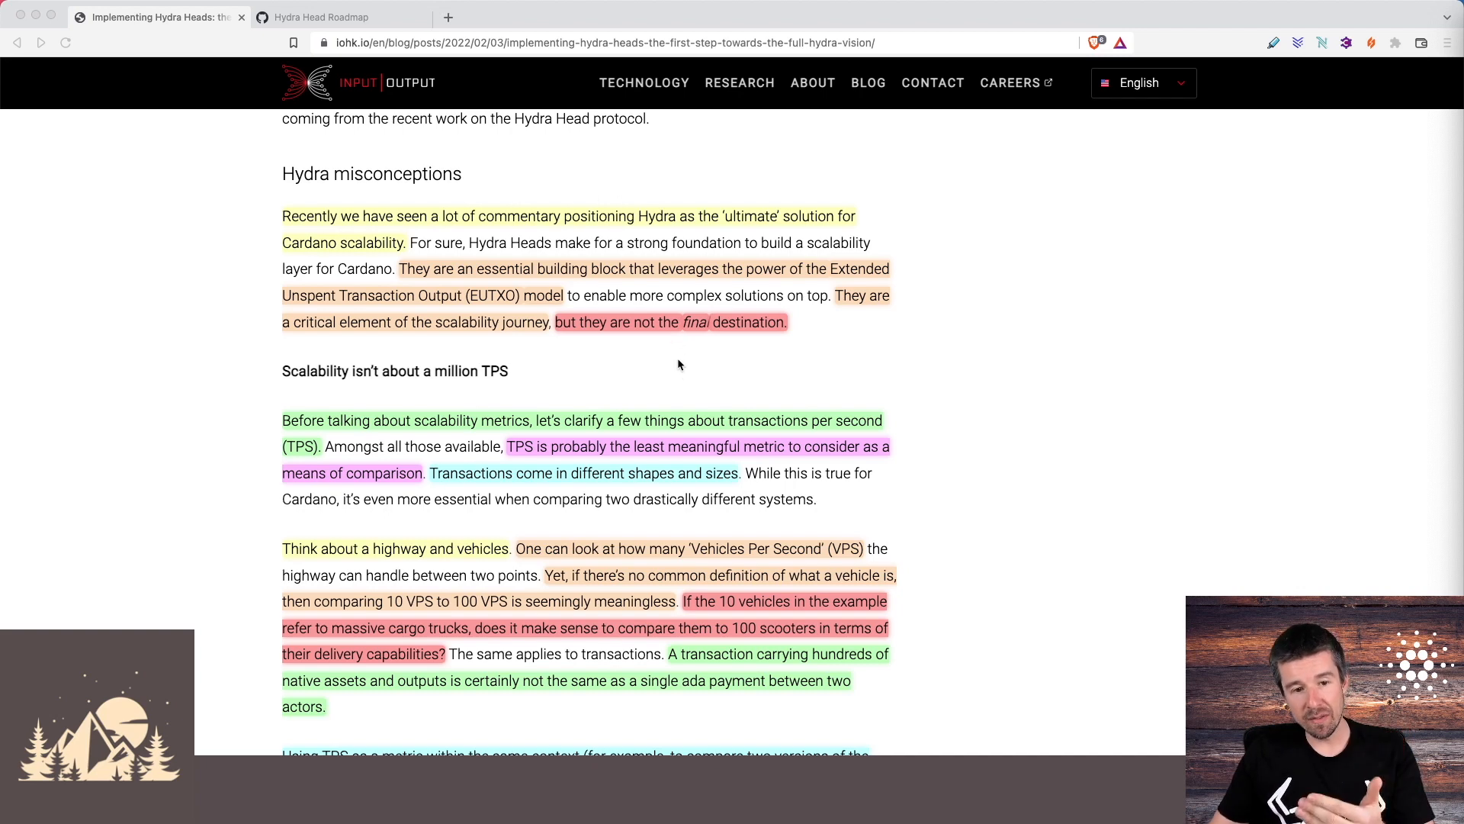
scroll(down, 3)
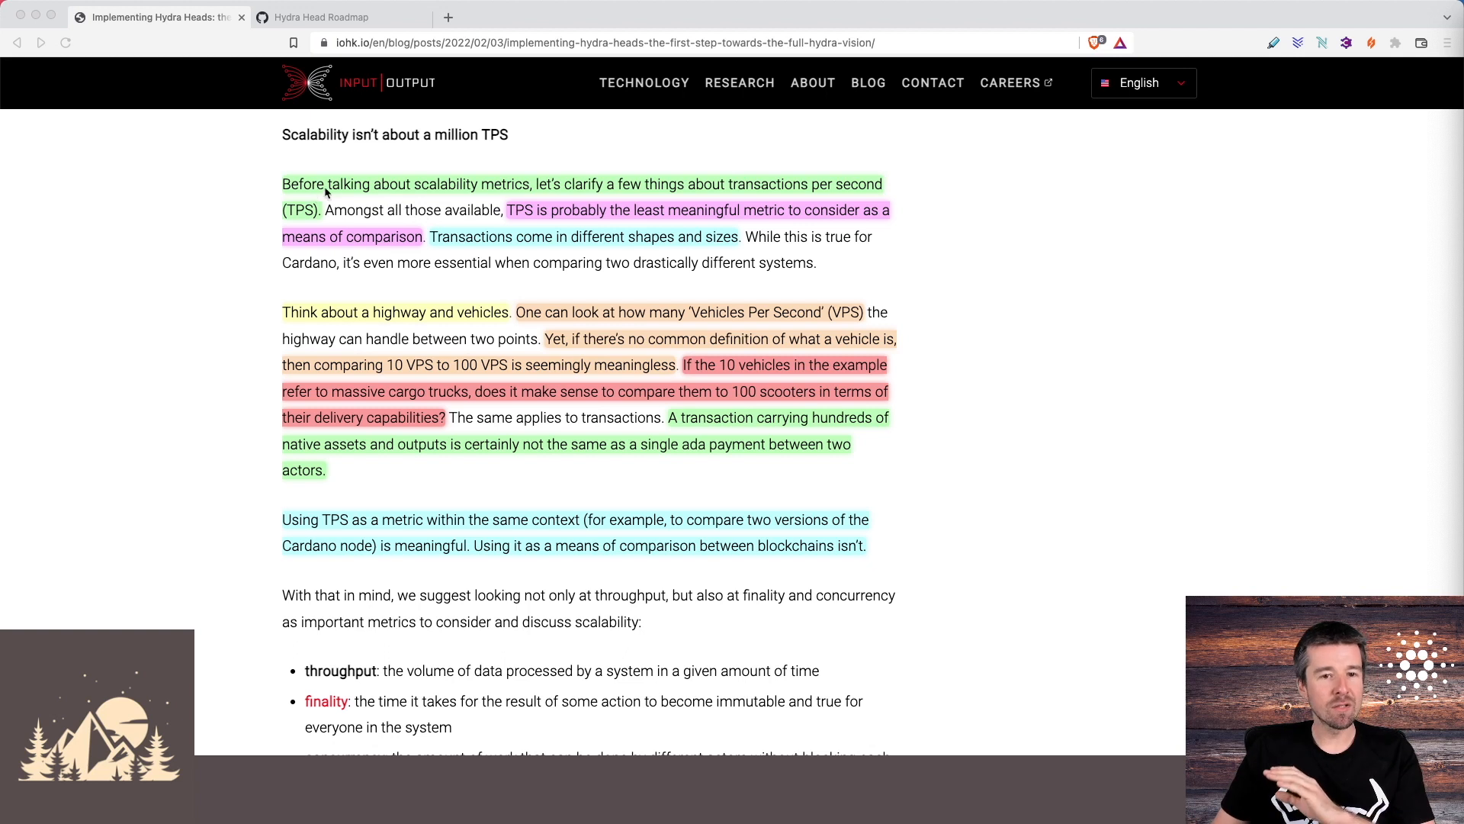
mouse_move(580, 191)
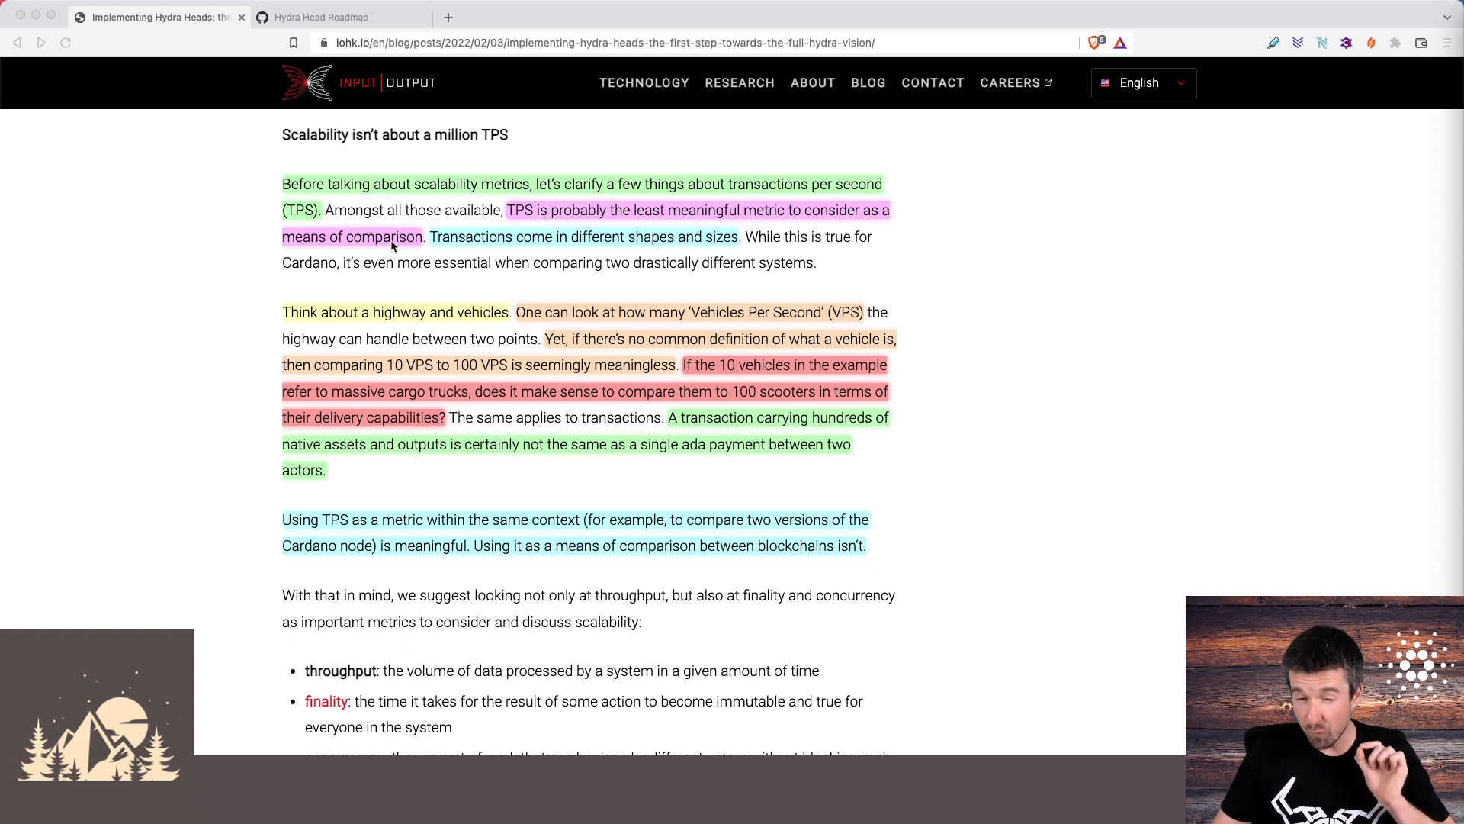
mouse_move(577, 247)
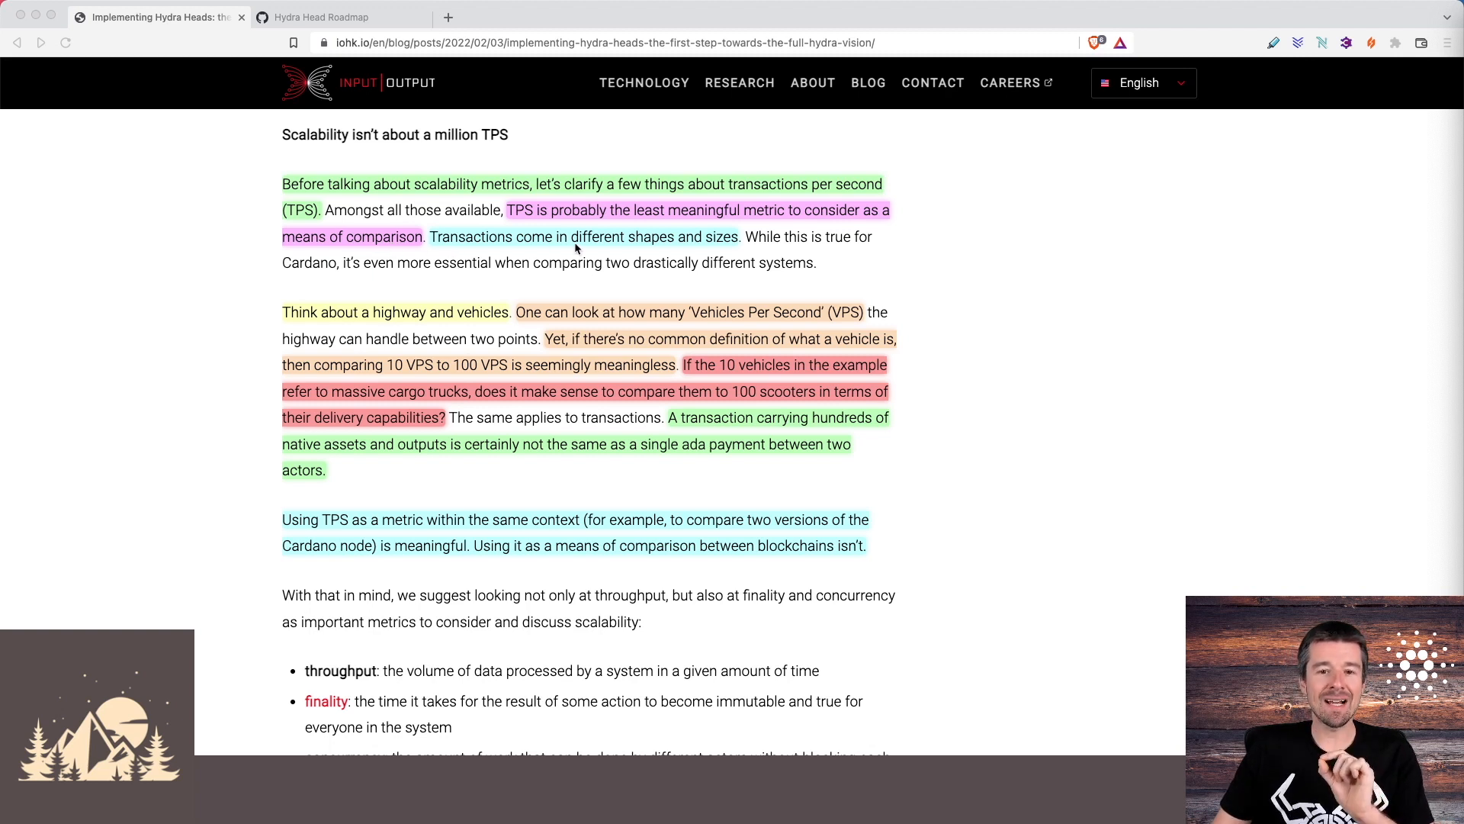
mouse_move(739, 250)
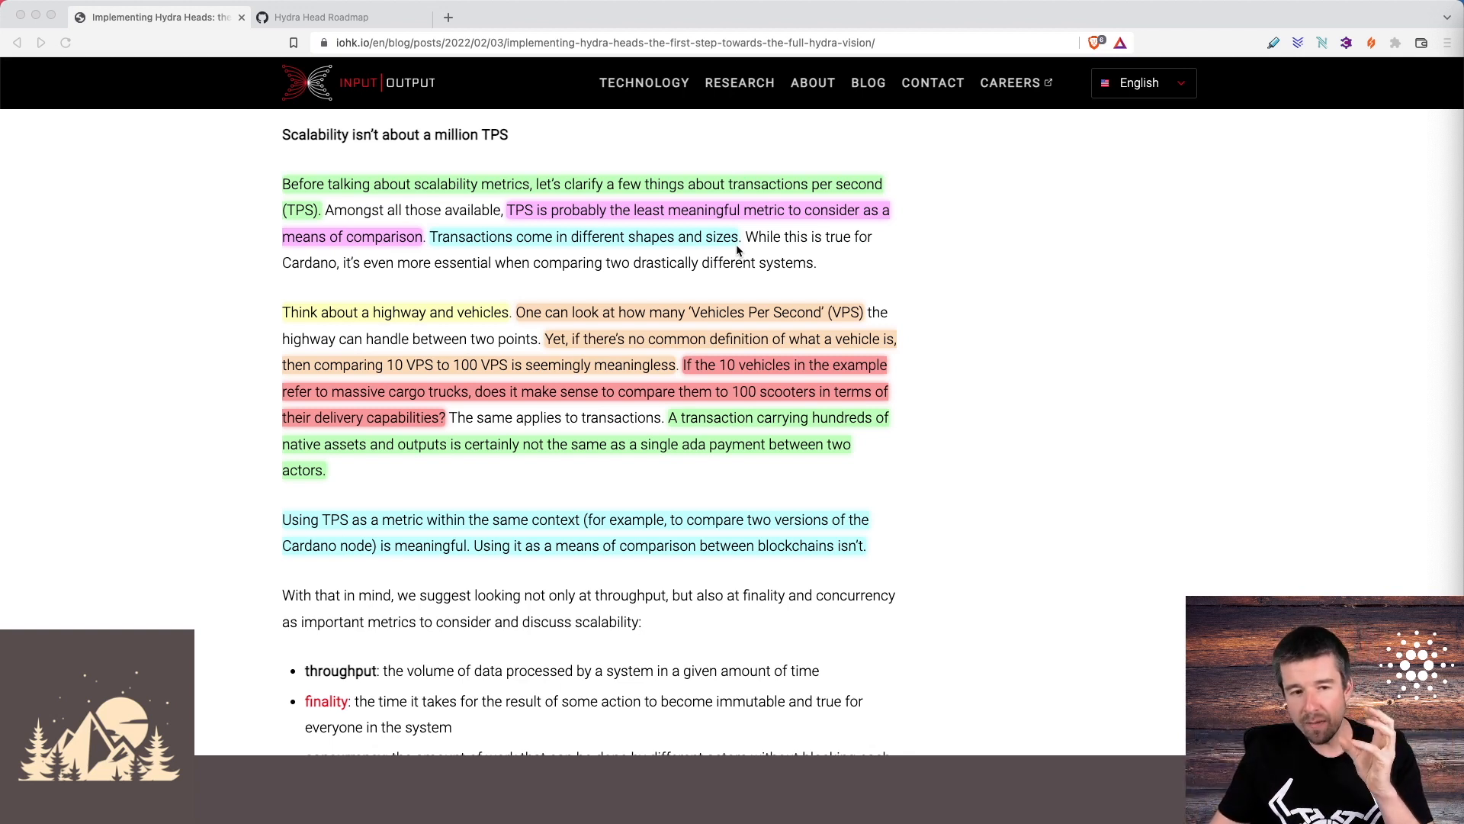
mouse_move(454, 327)
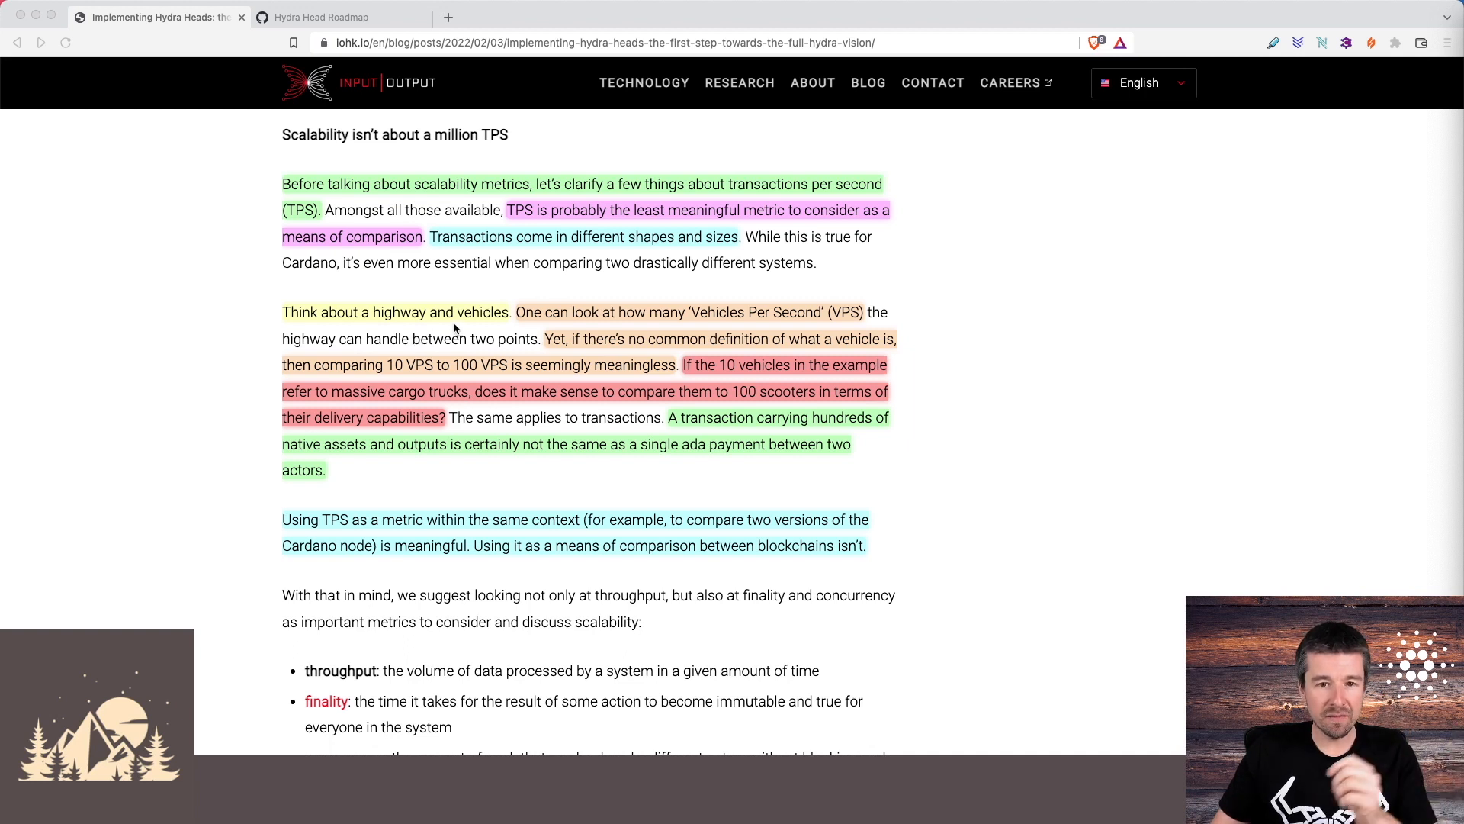
mouse_move(881, 322)
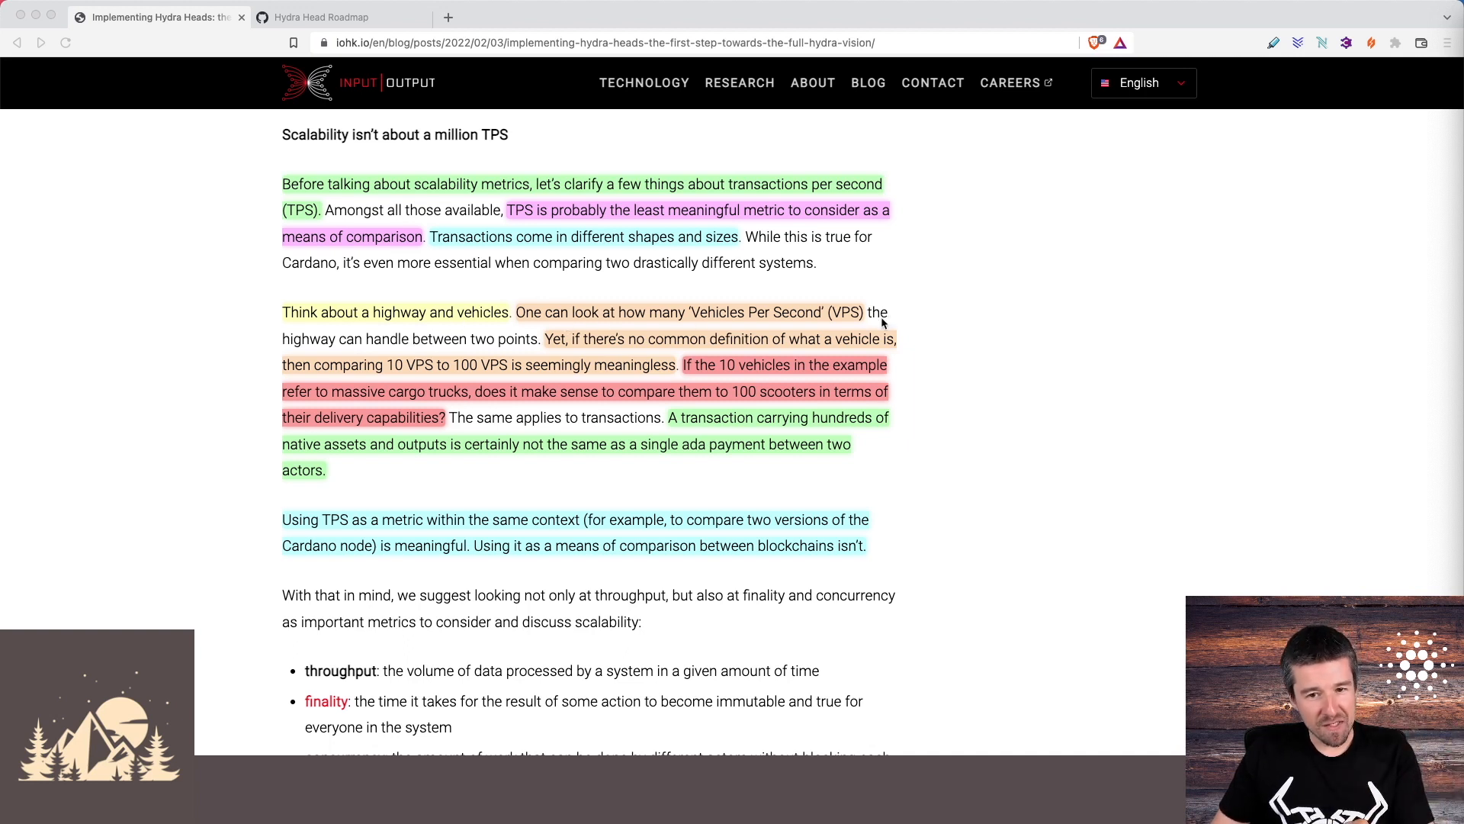
mouse_move(897, 339)
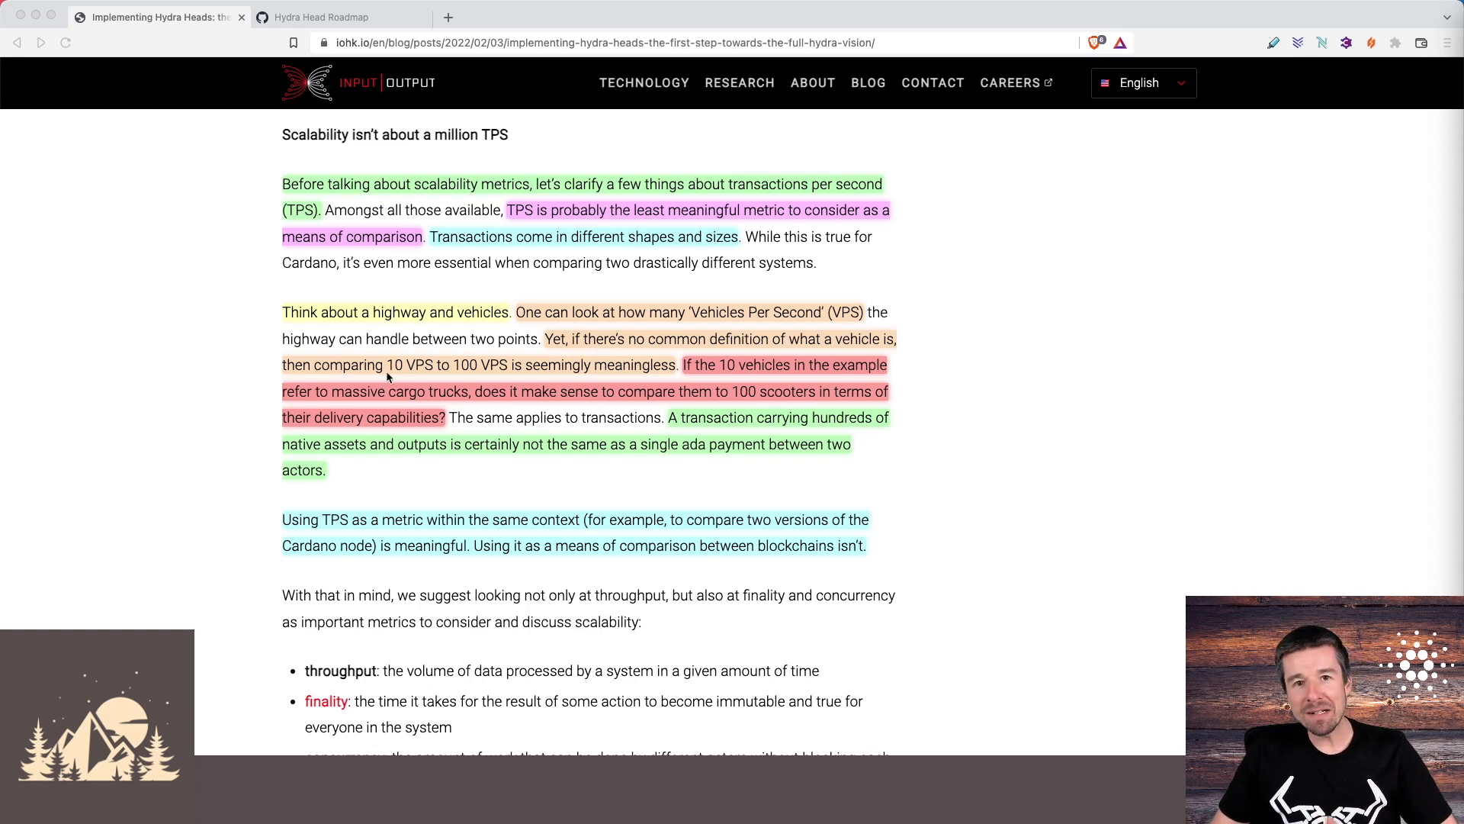
mouse_move(418, 376)
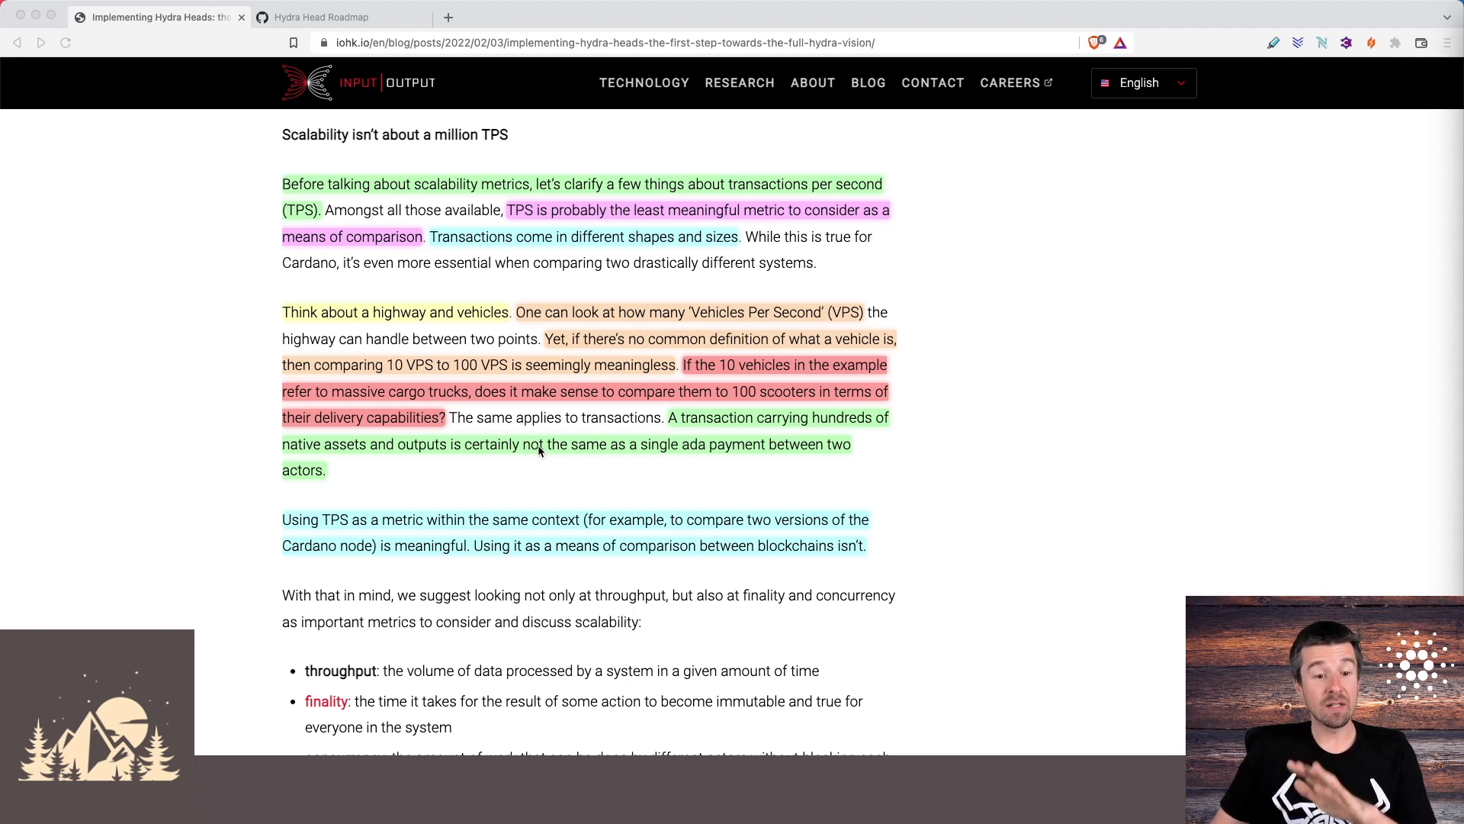
mouse_move(519, 532)
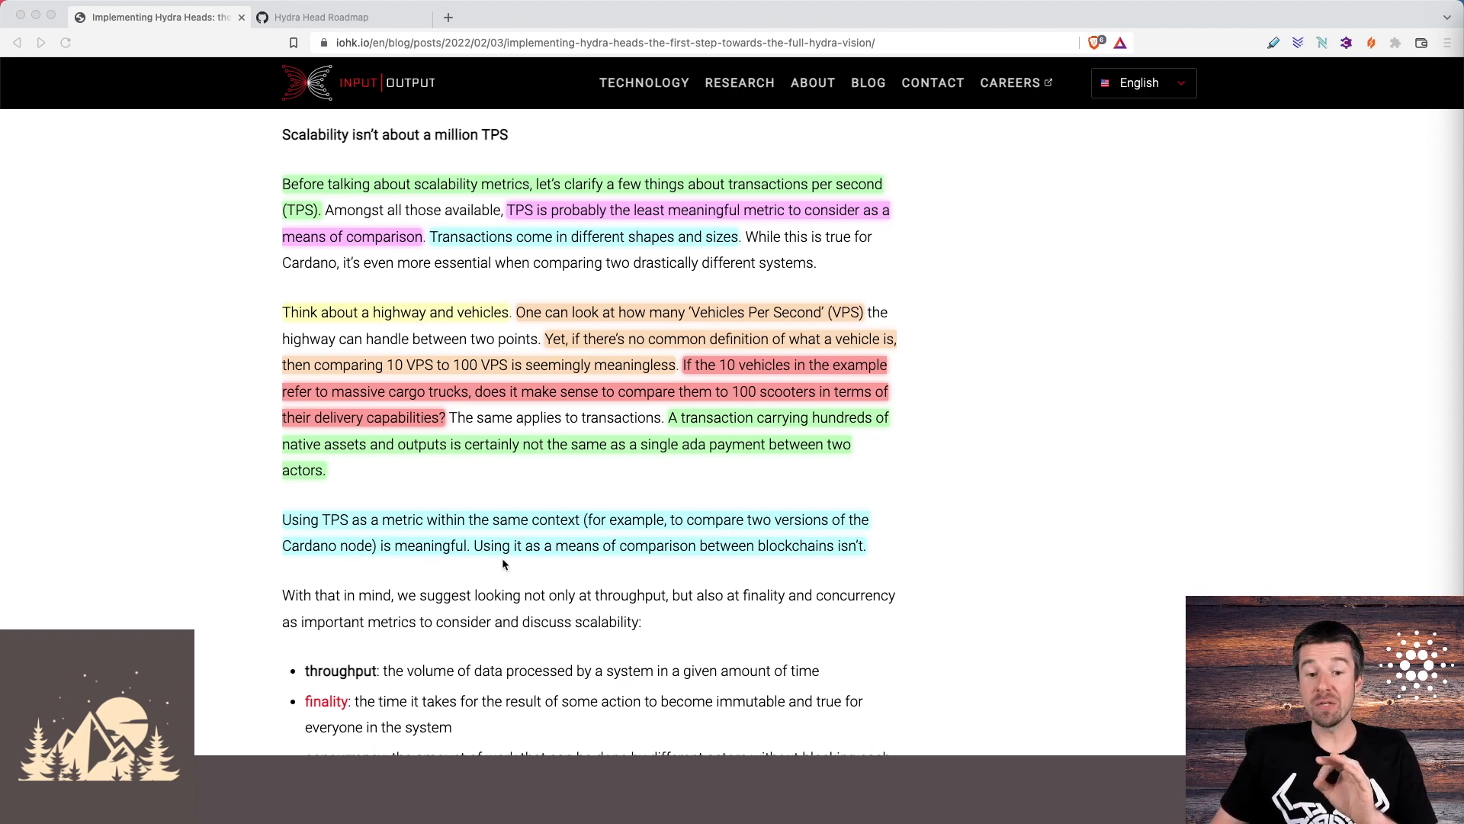
mouse_move(745, 566)
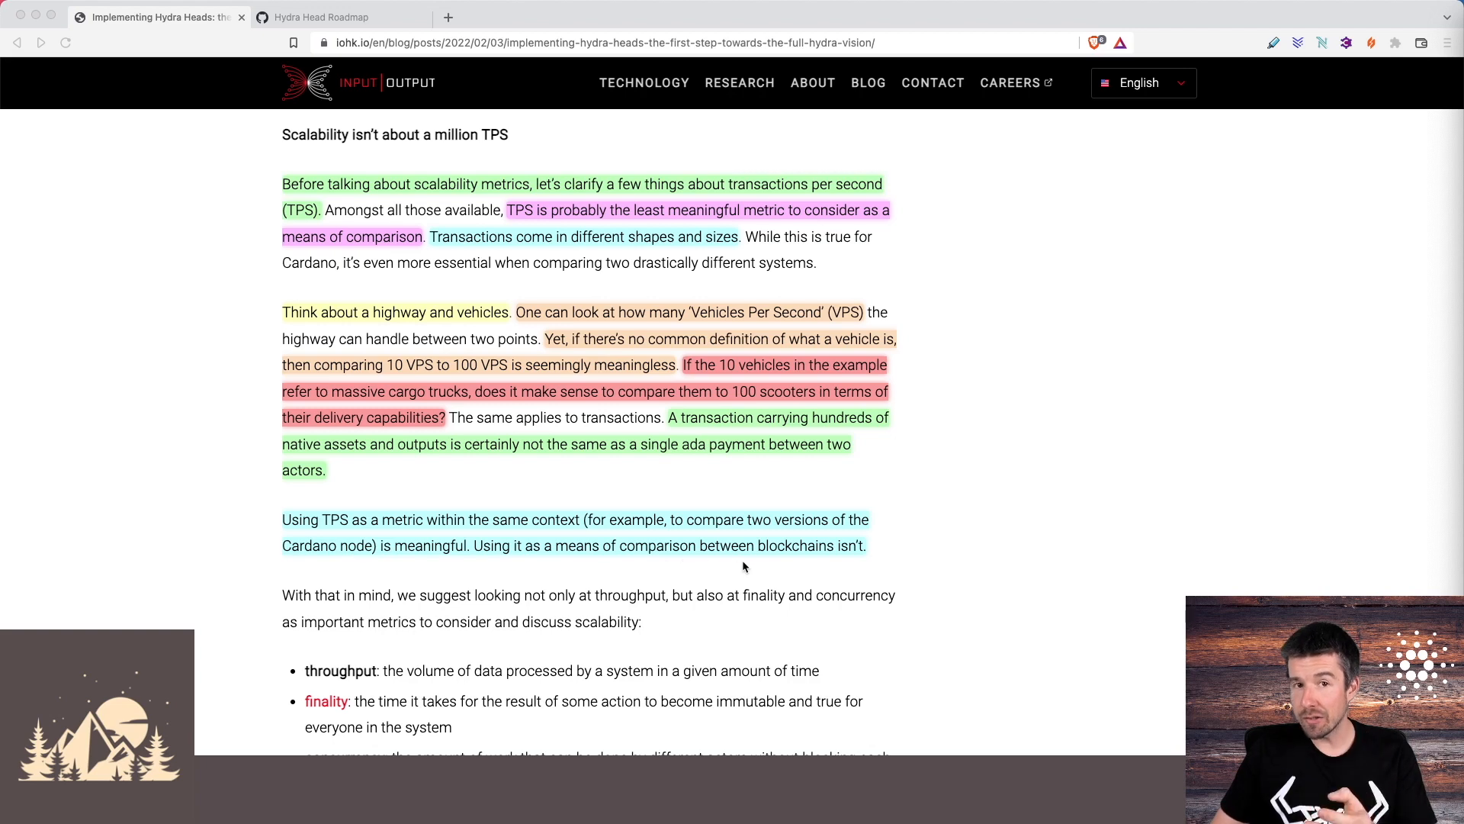
scroll(down, 3)
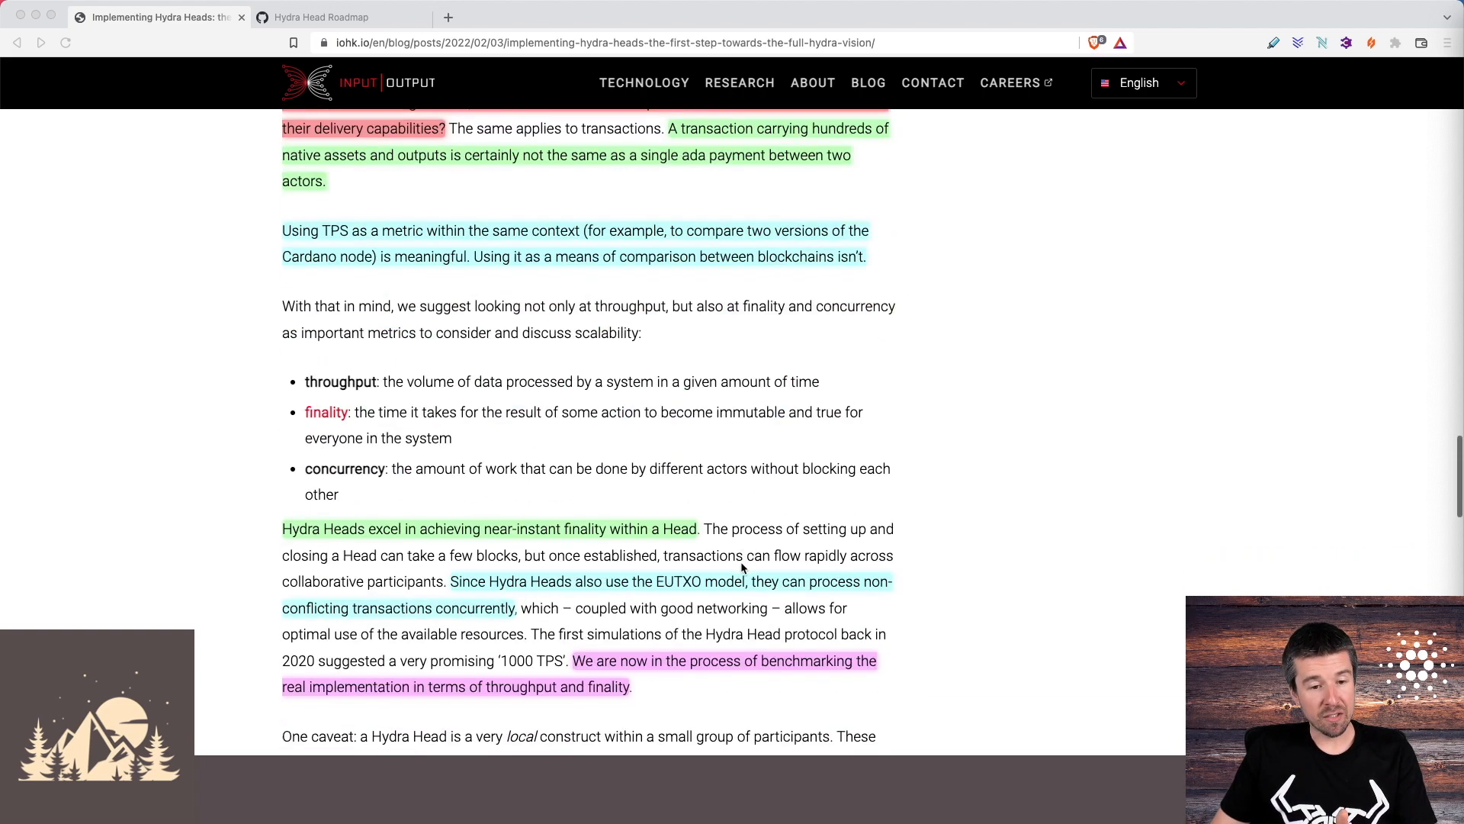
scroll(down, 3)
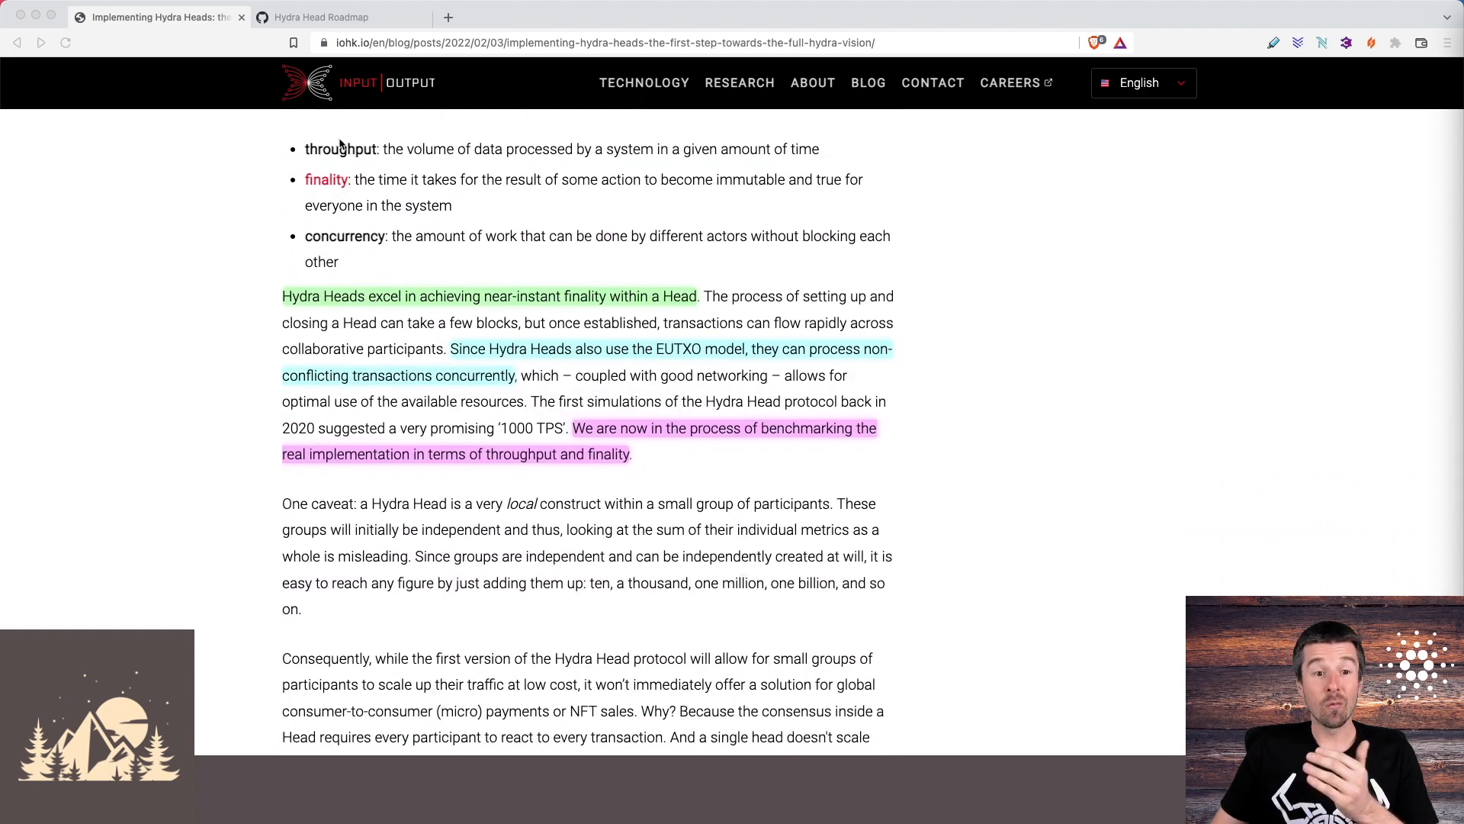
mouse_move(314, 237)
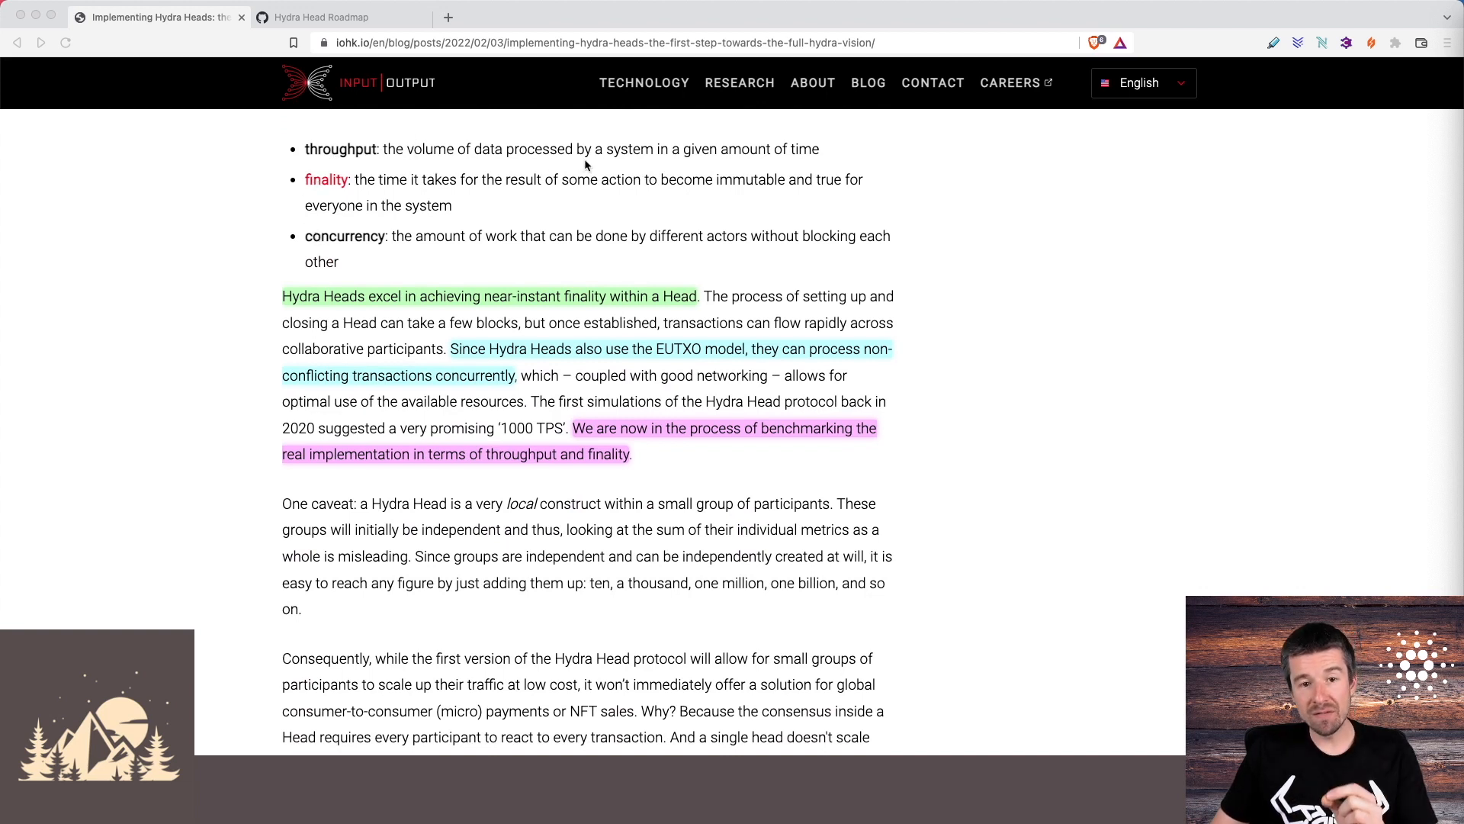
mouse_move(611, 162)
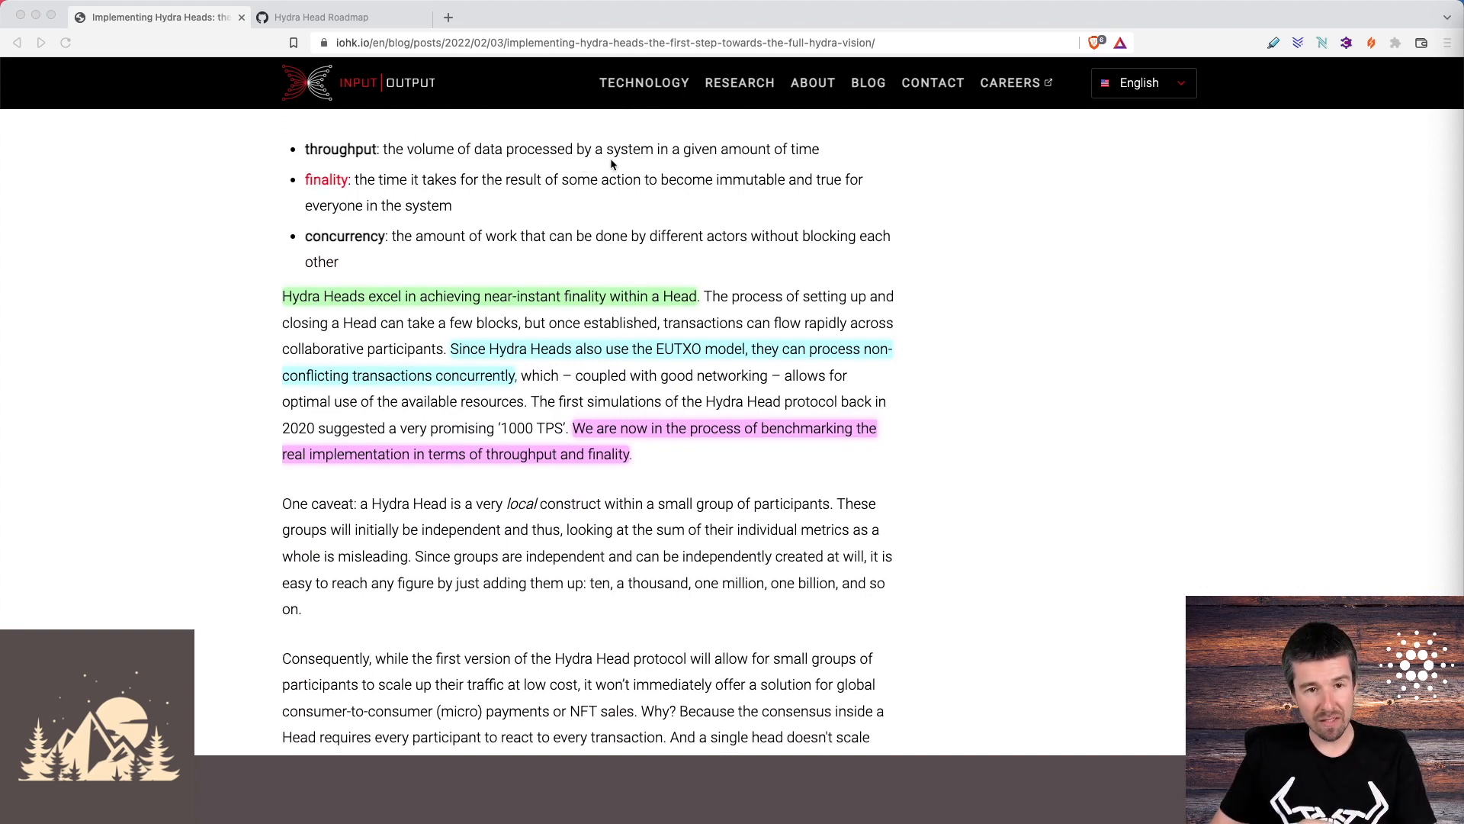
mouse_move(737, 195)
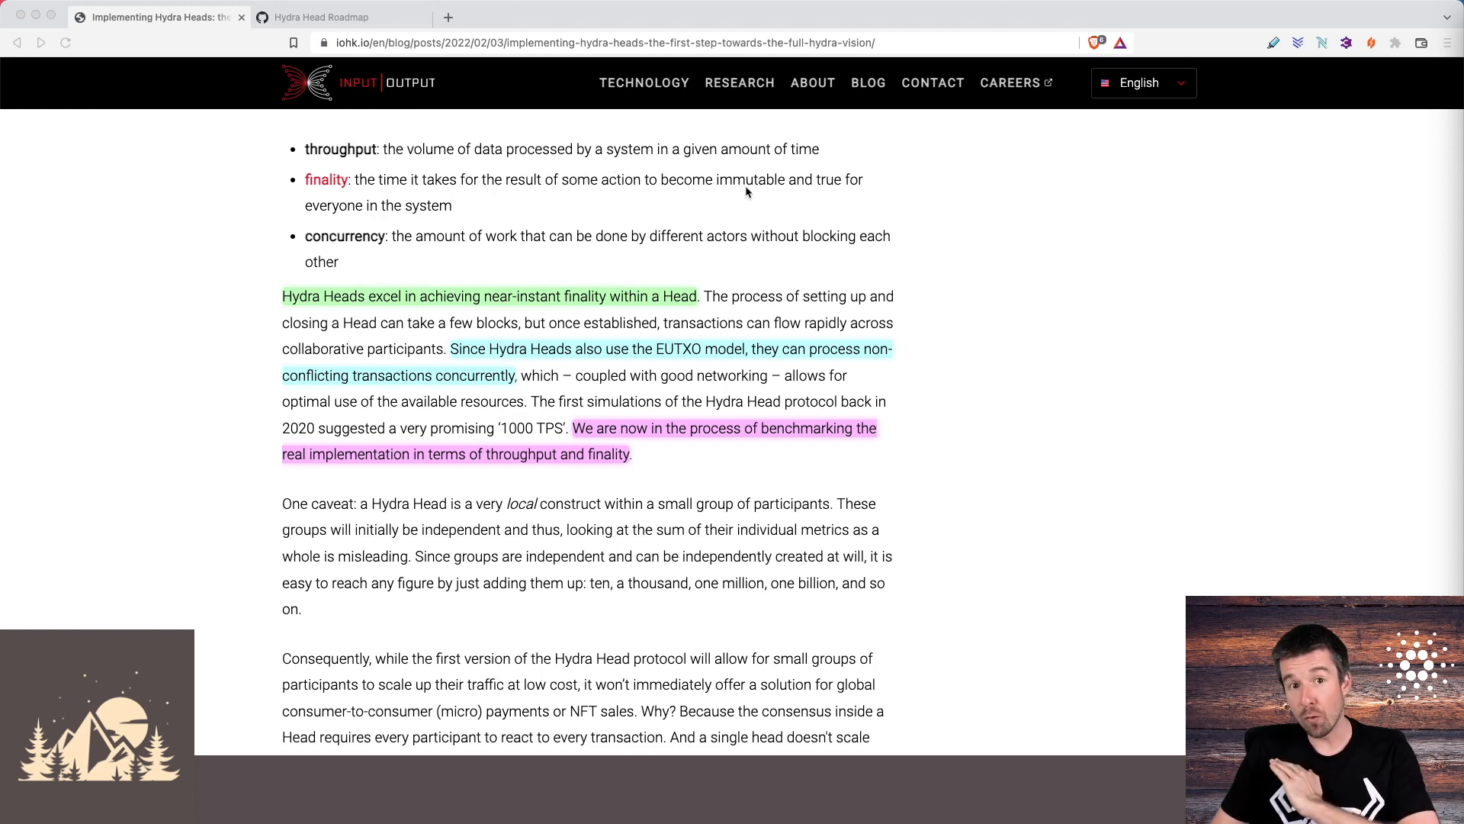
mouse_move(458, 244)
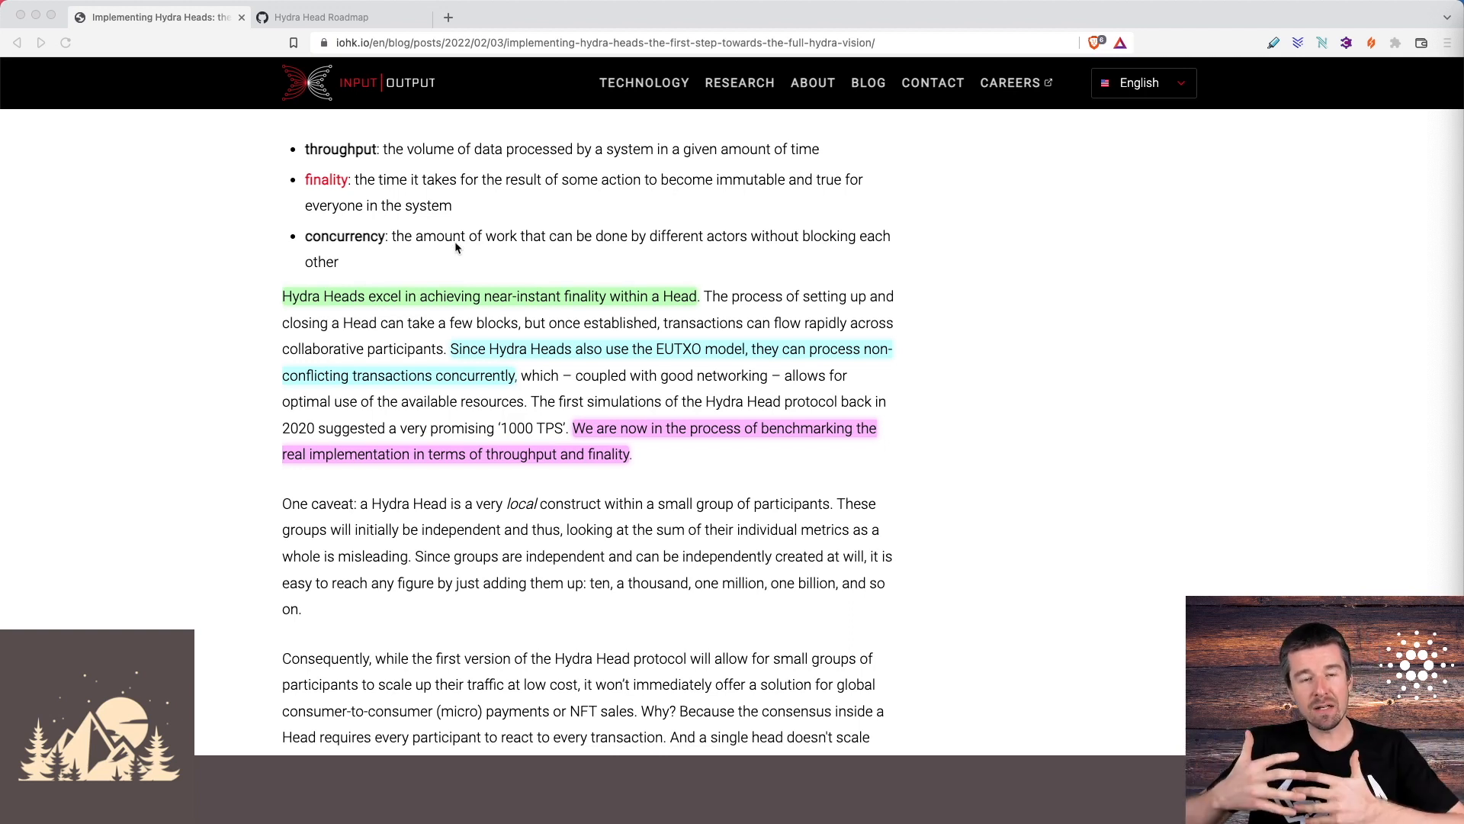
mouse_move(322, 315)
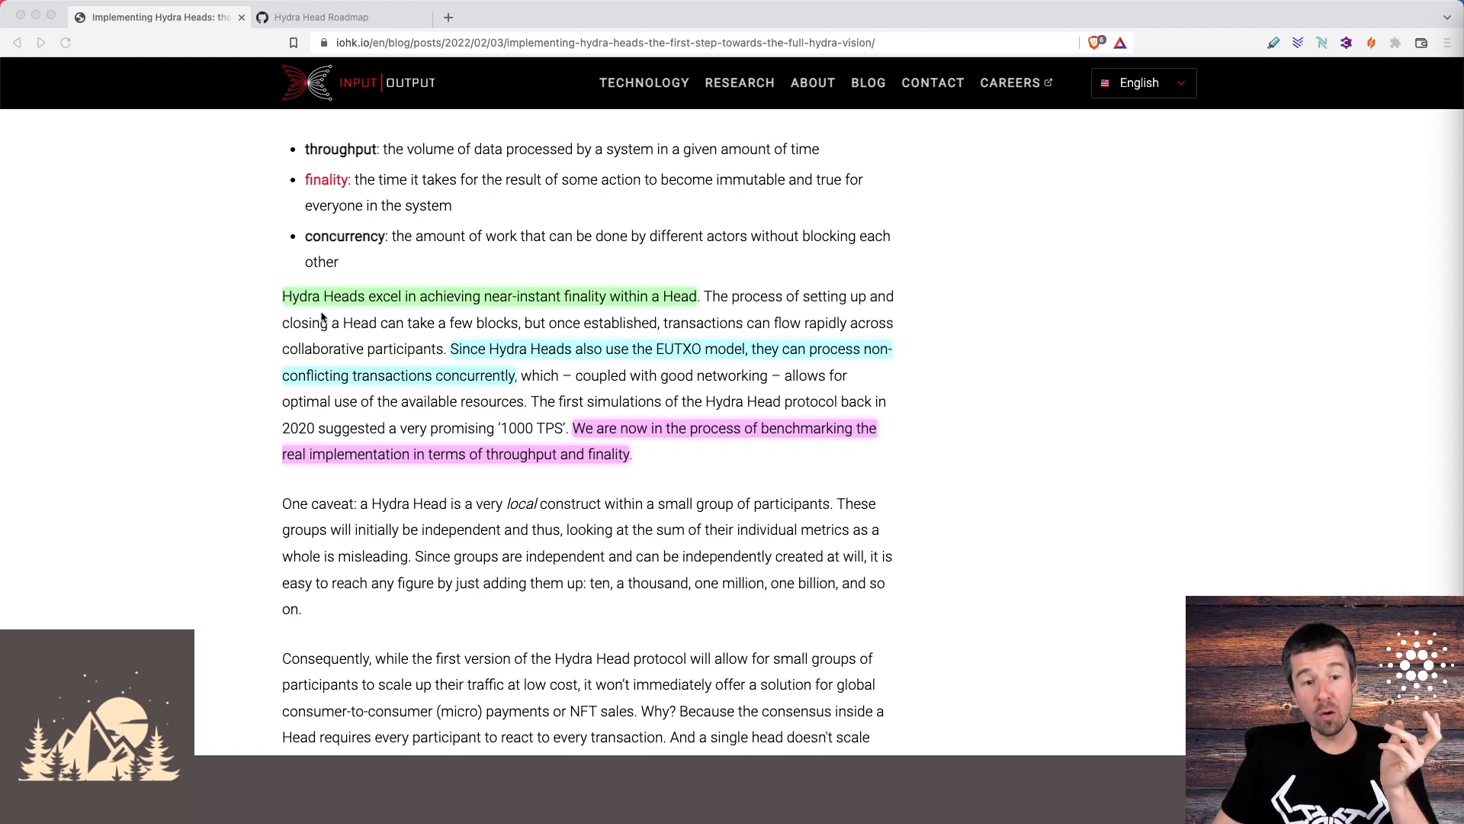
mouse_move(406, 310)
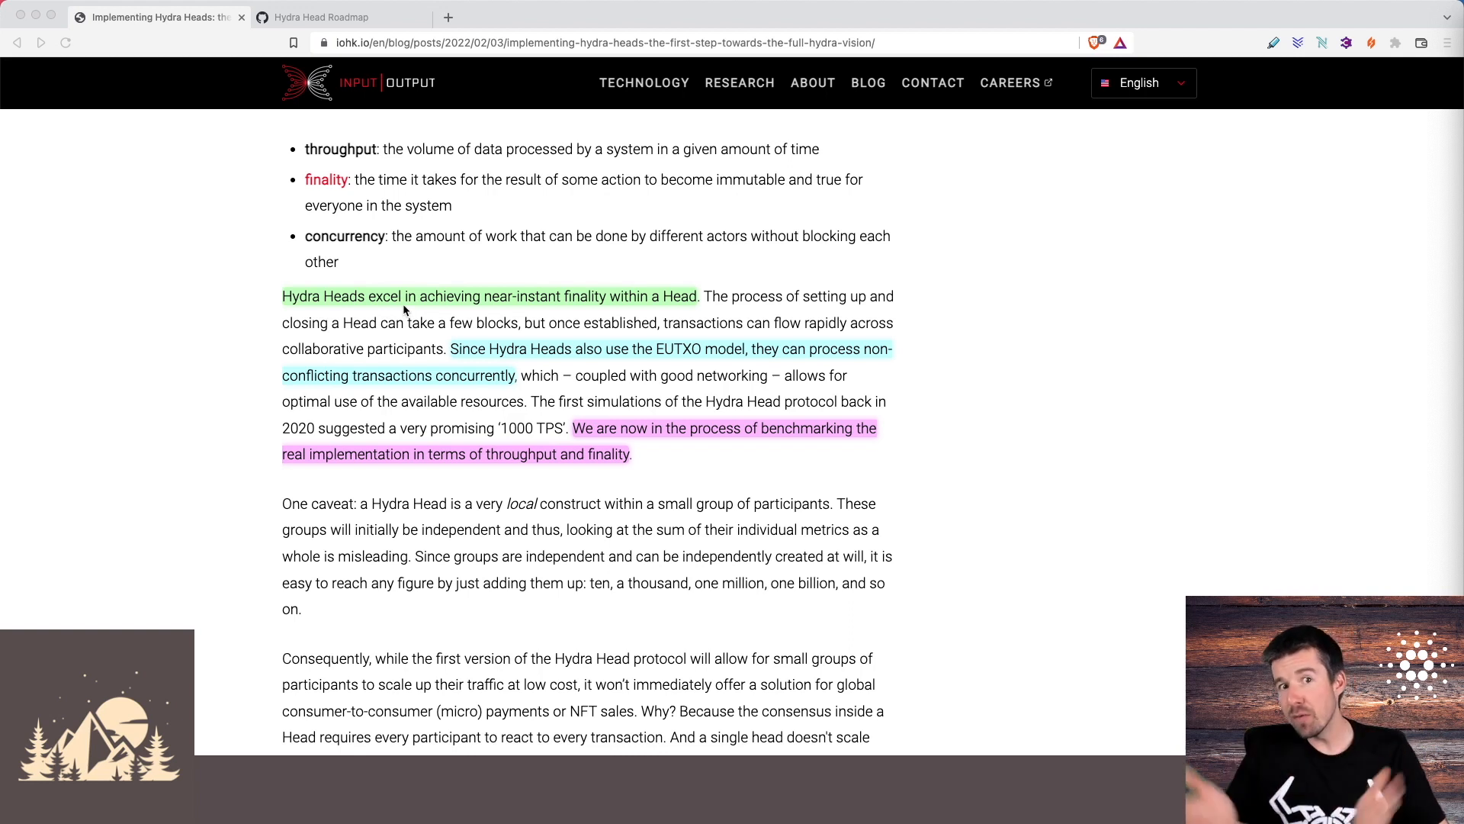
mouse_move(581, 357)
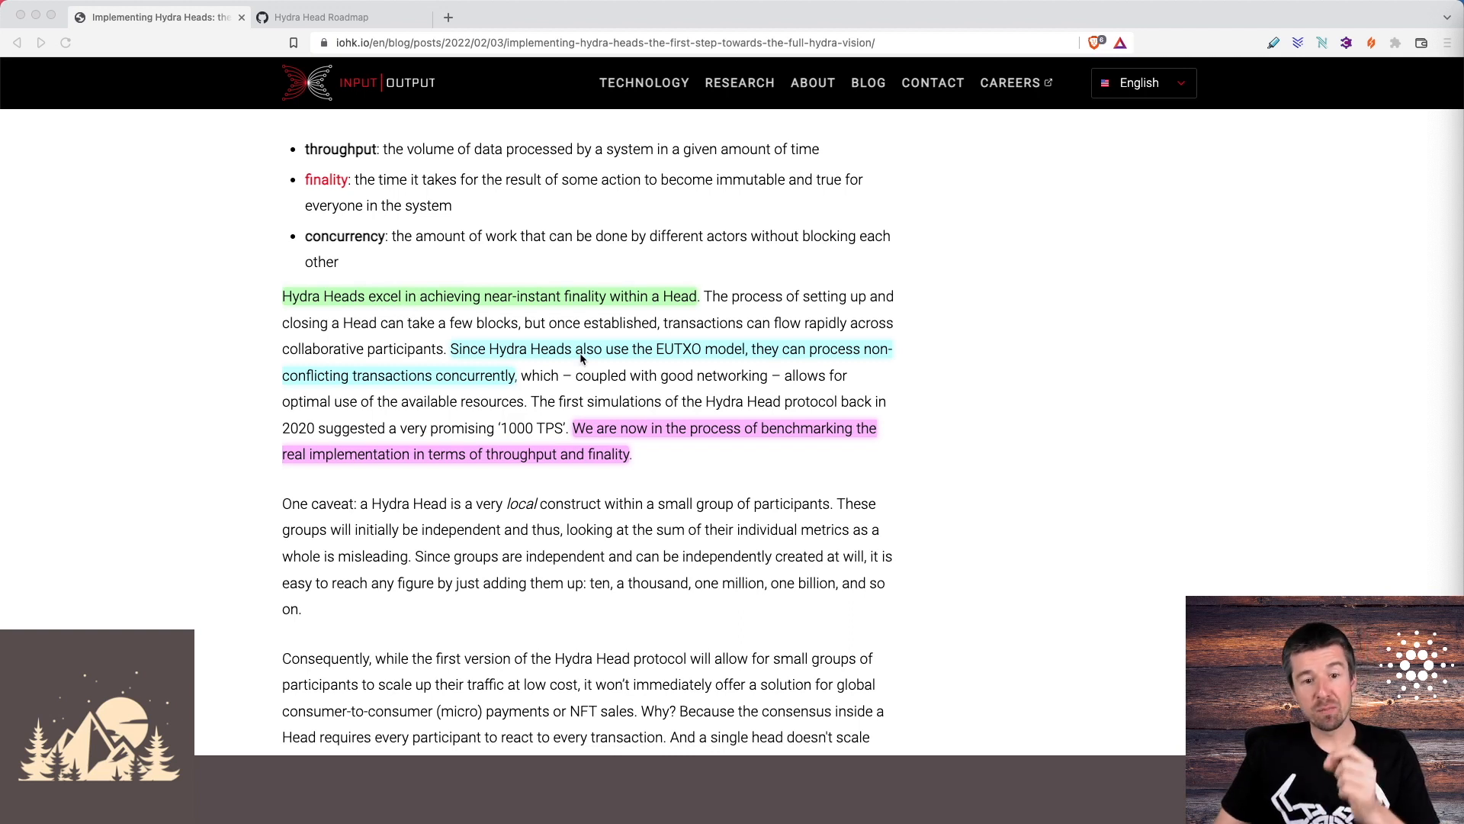
mouse_move(680, 358)
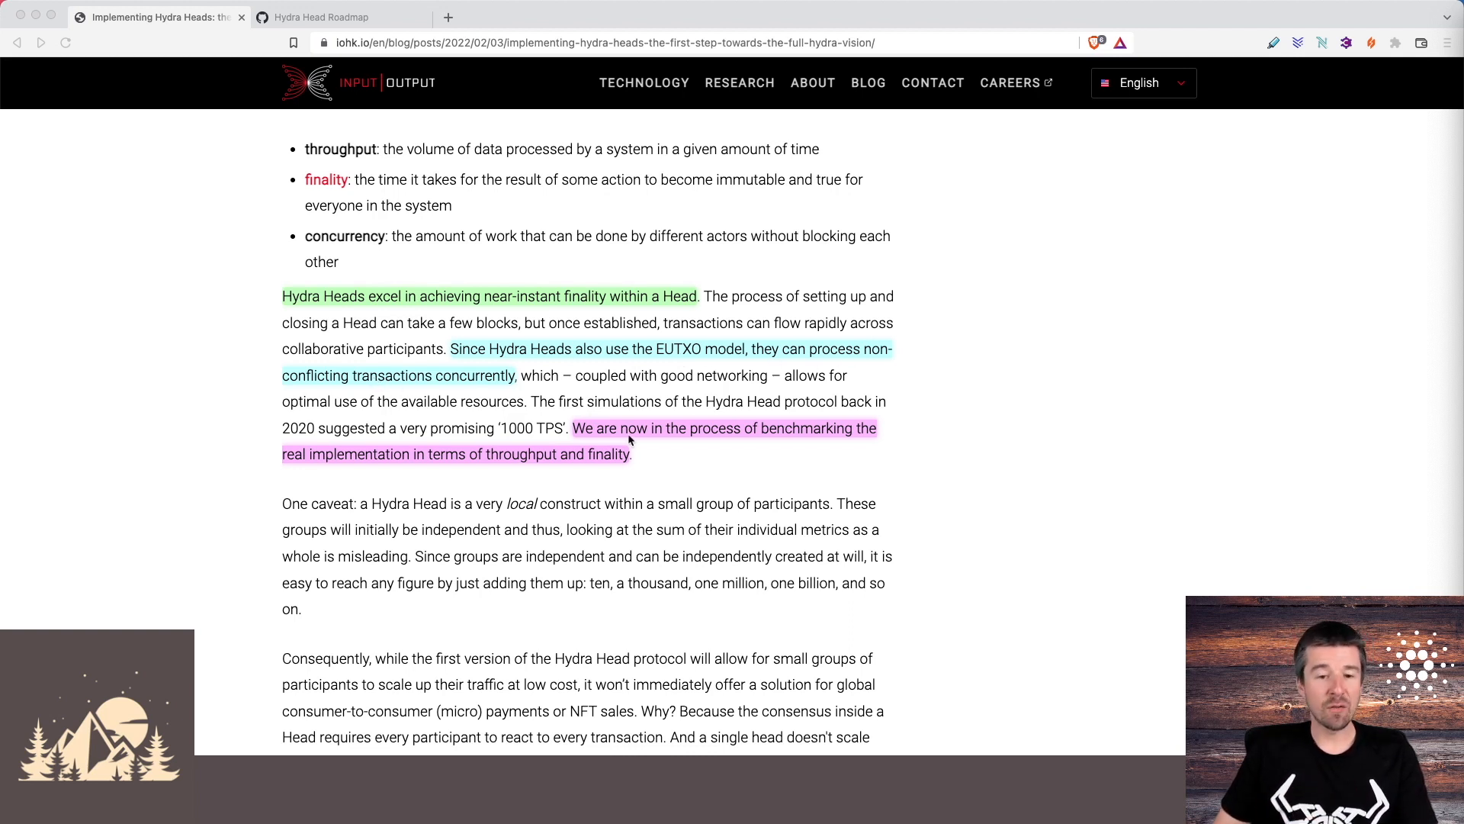
mouse_move(813, 439)
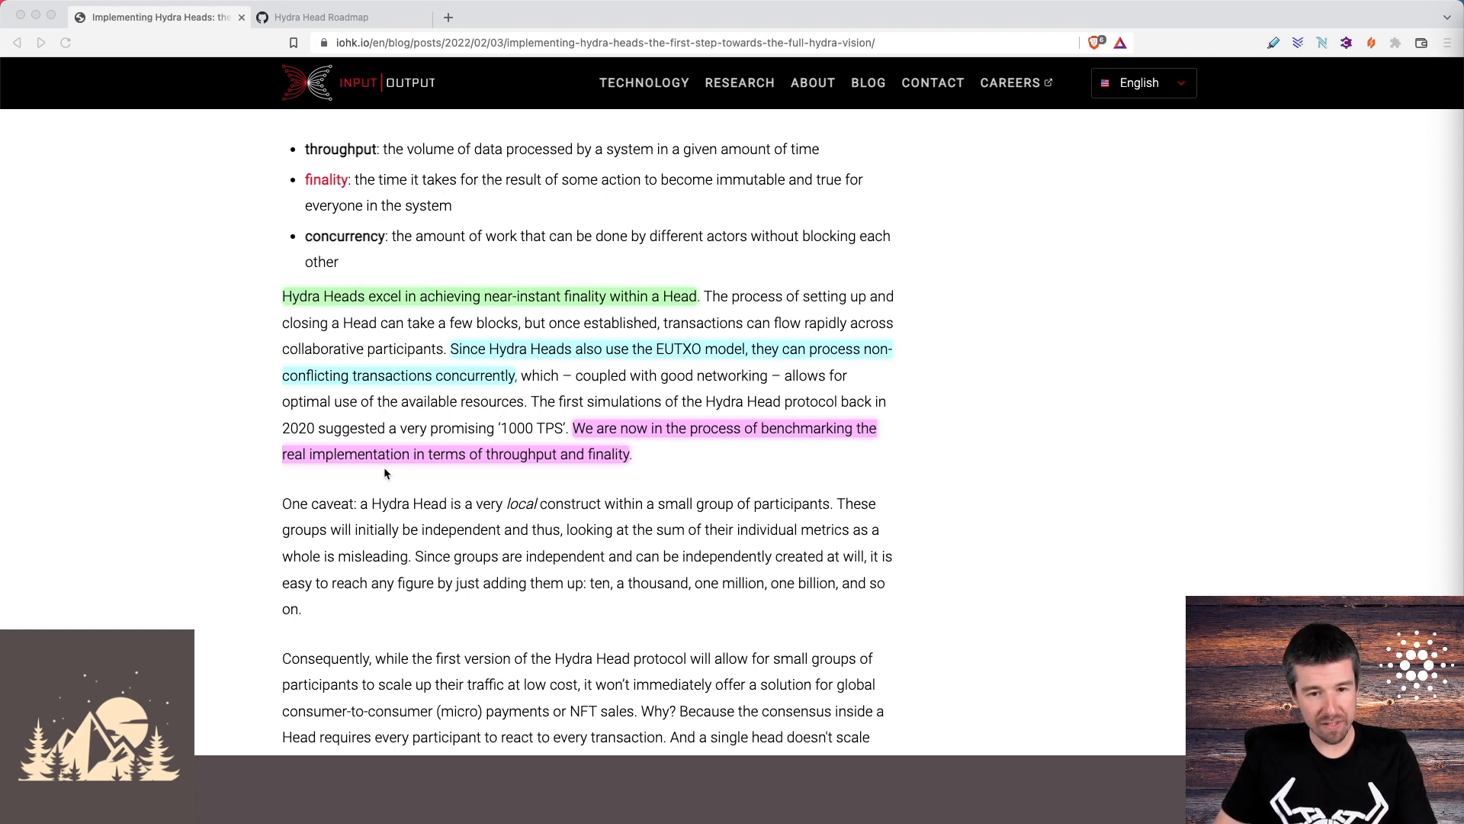
mouse_move(619, 470)
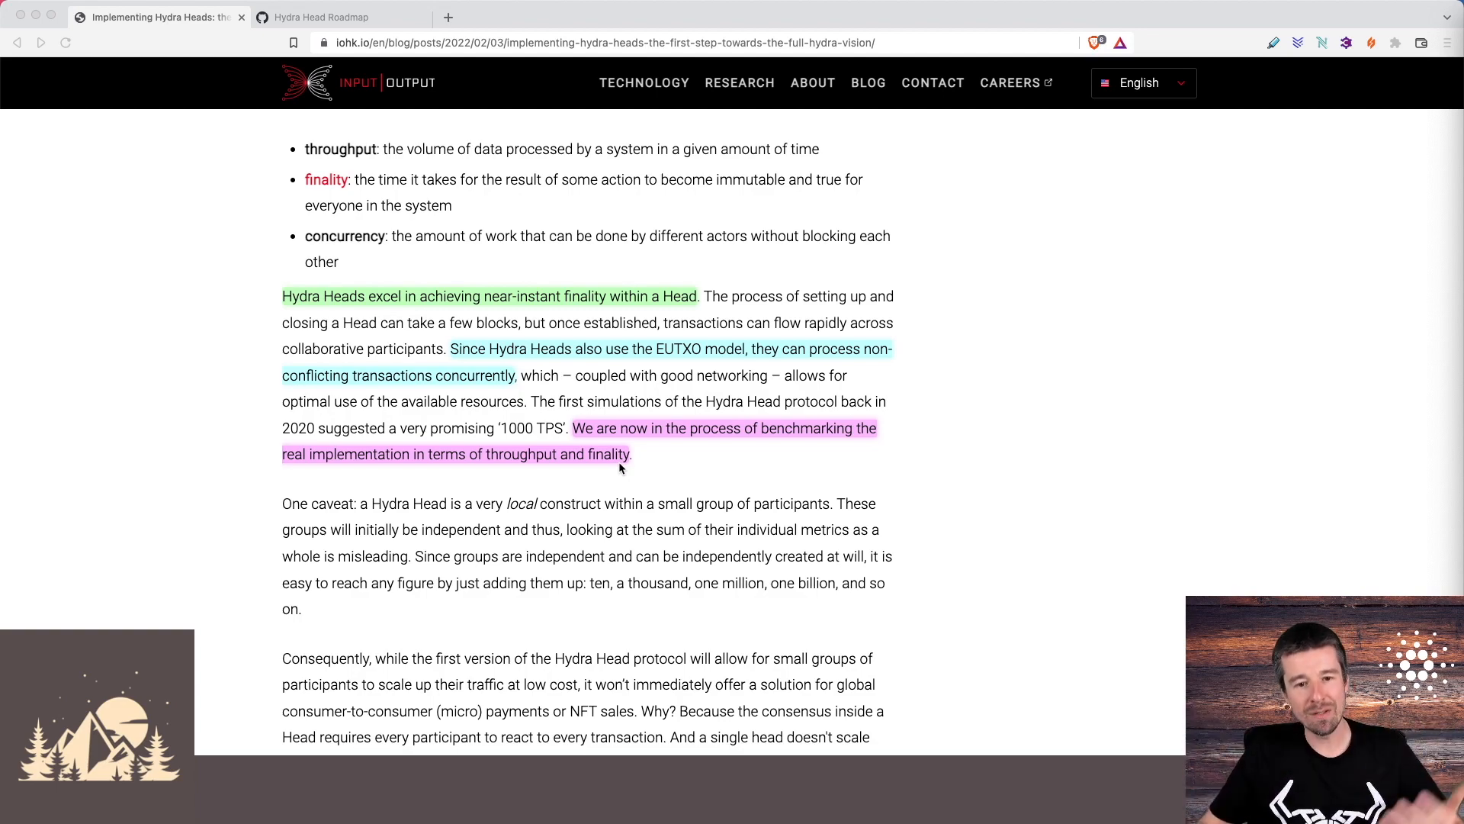
Scroll to the 'So when are Heads useful?' paragraph and the SPO discussion below it.
scroll(down, 3)
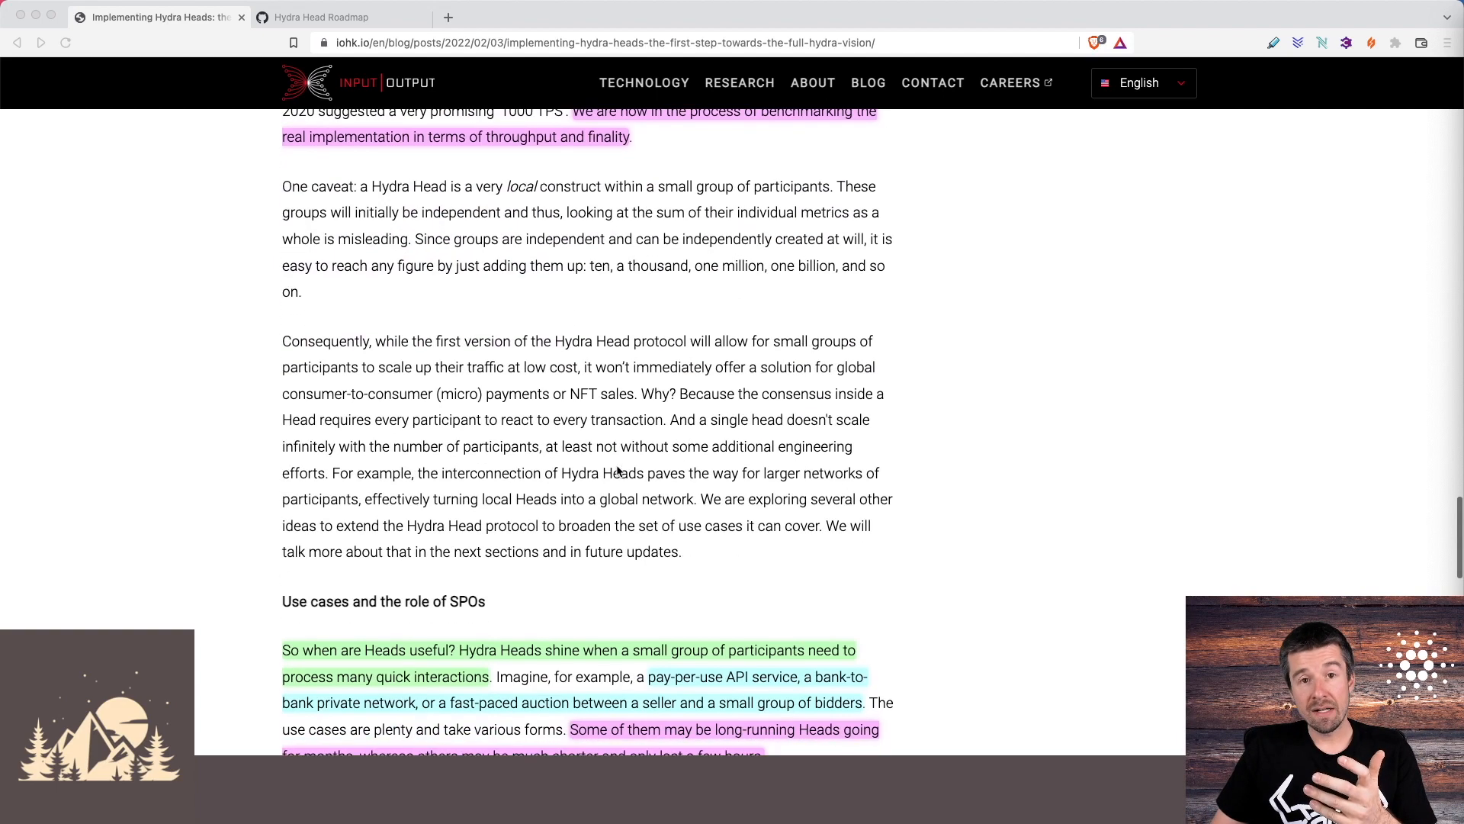
scroll(down, 3)
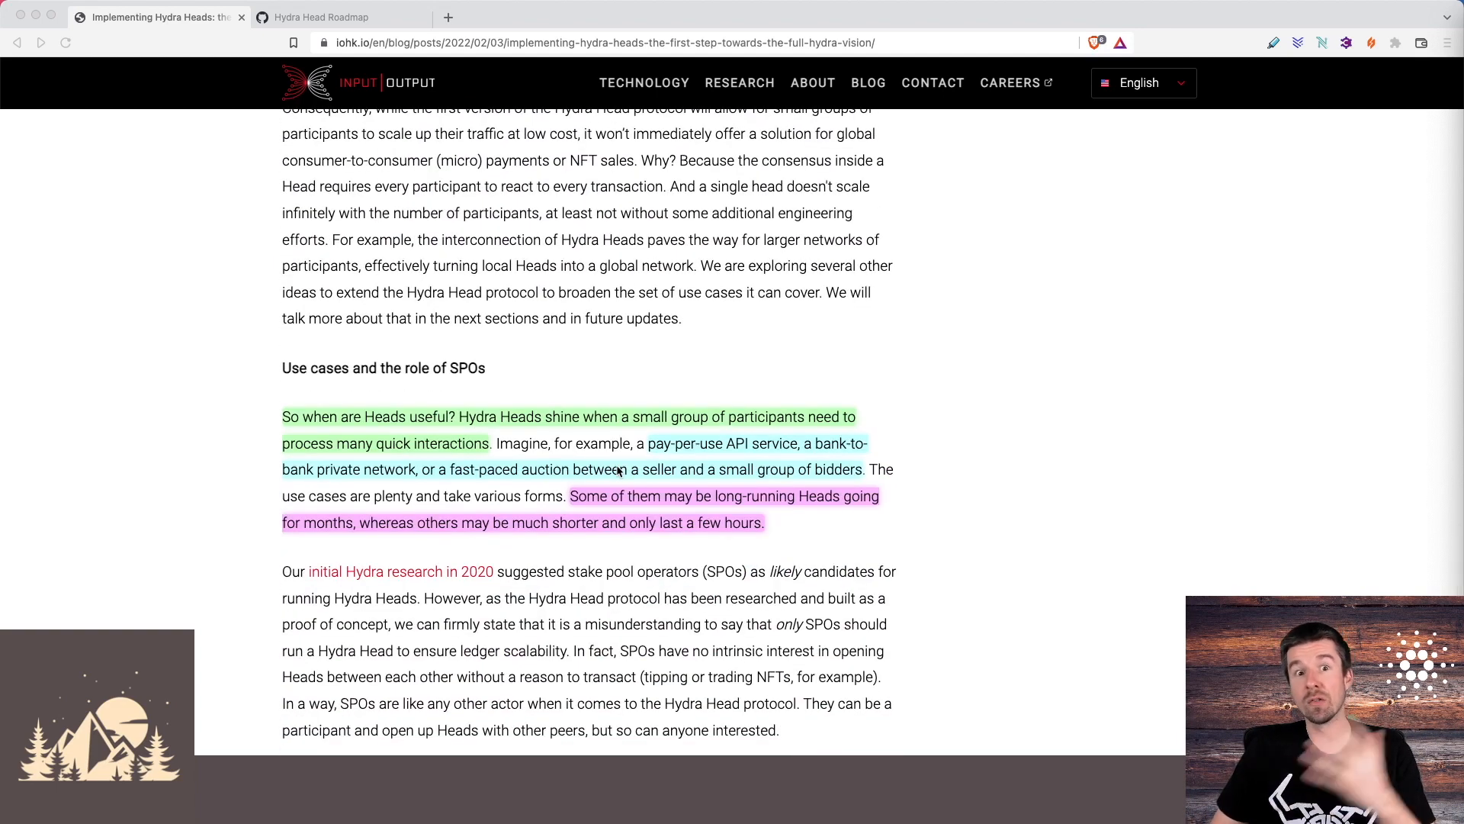
scroll(down, 3)
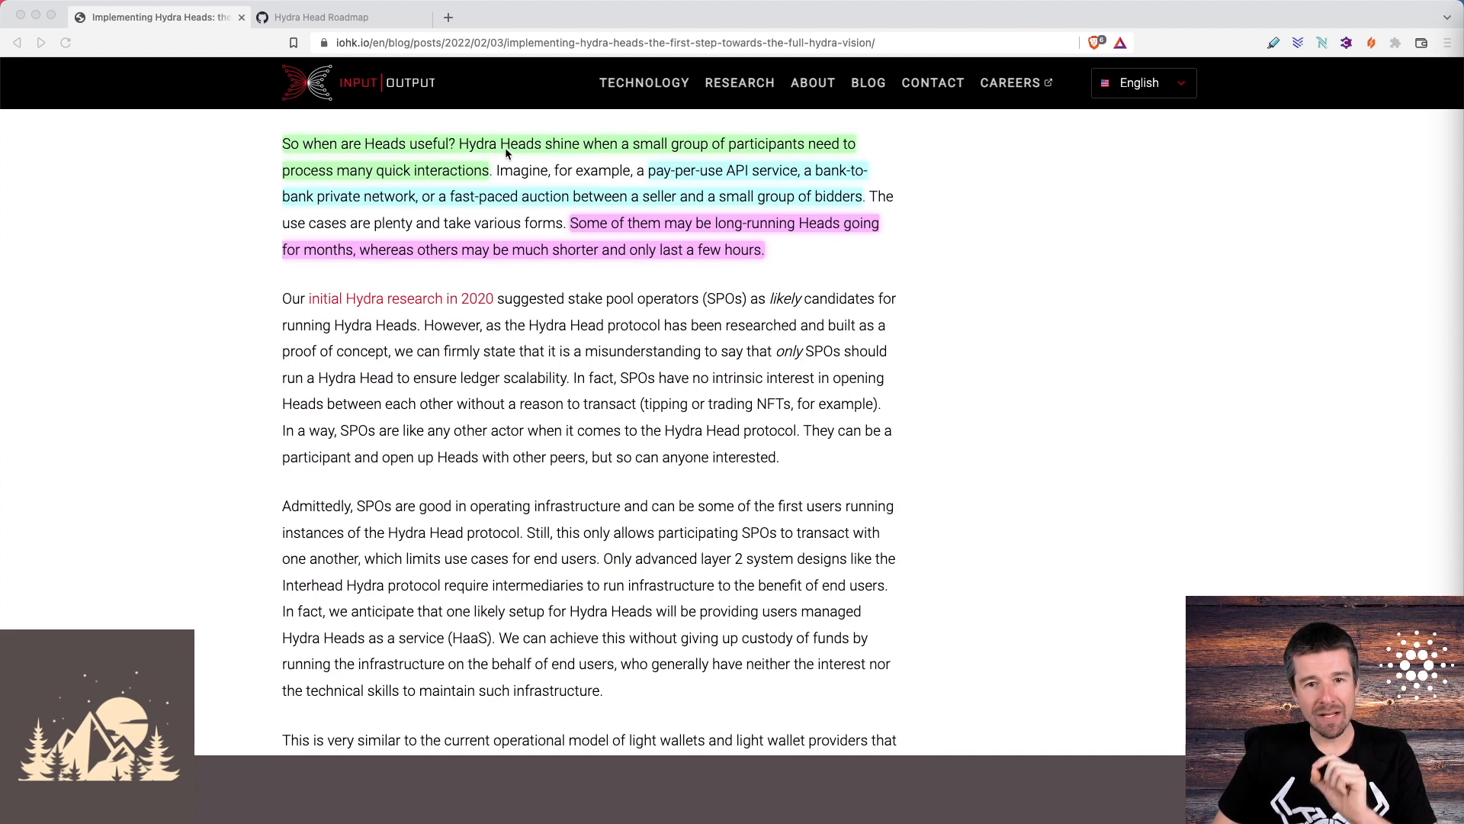
mouse_move(660, 151)
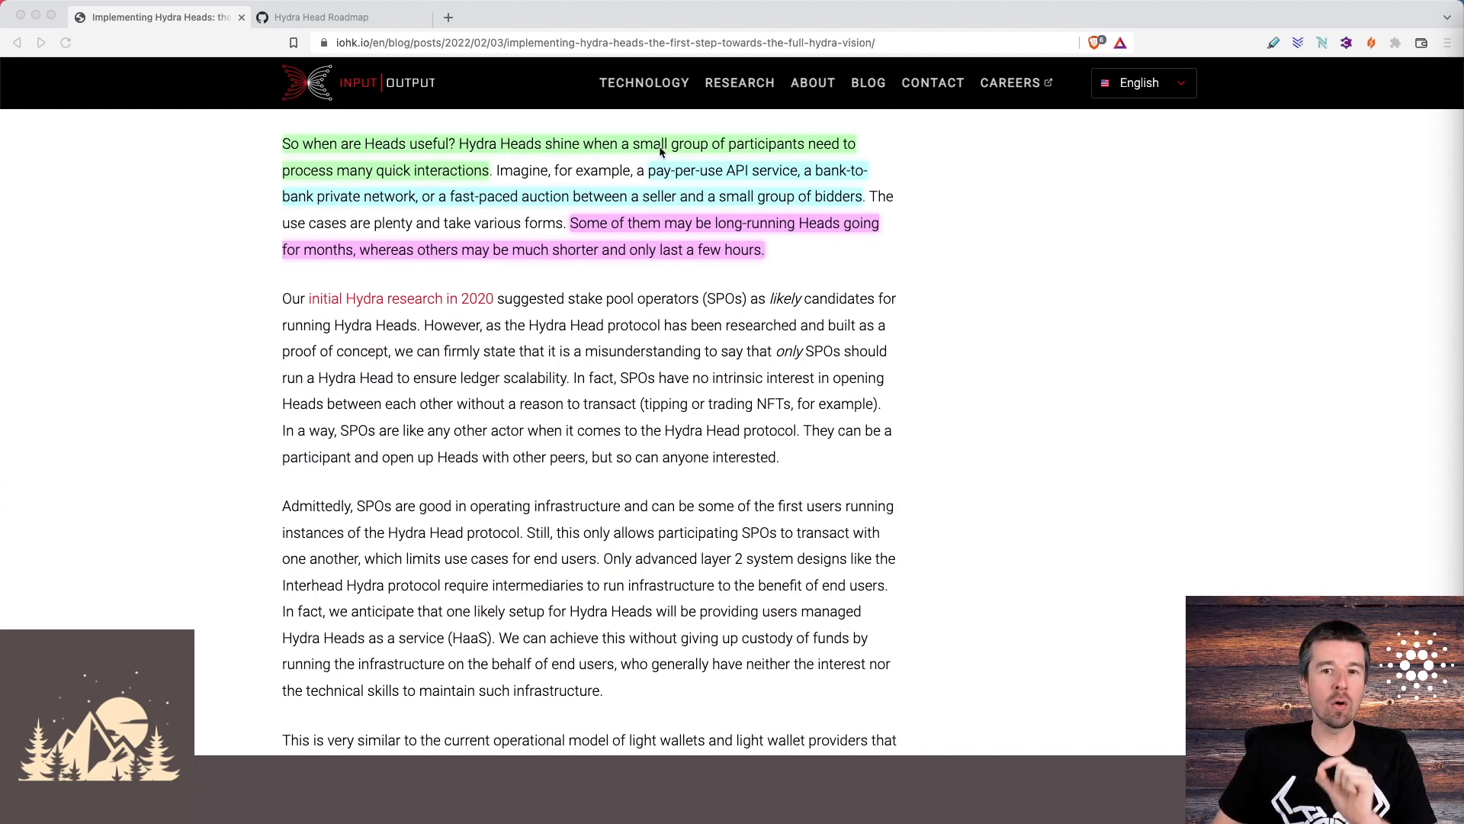
mouse_move(441, 181)
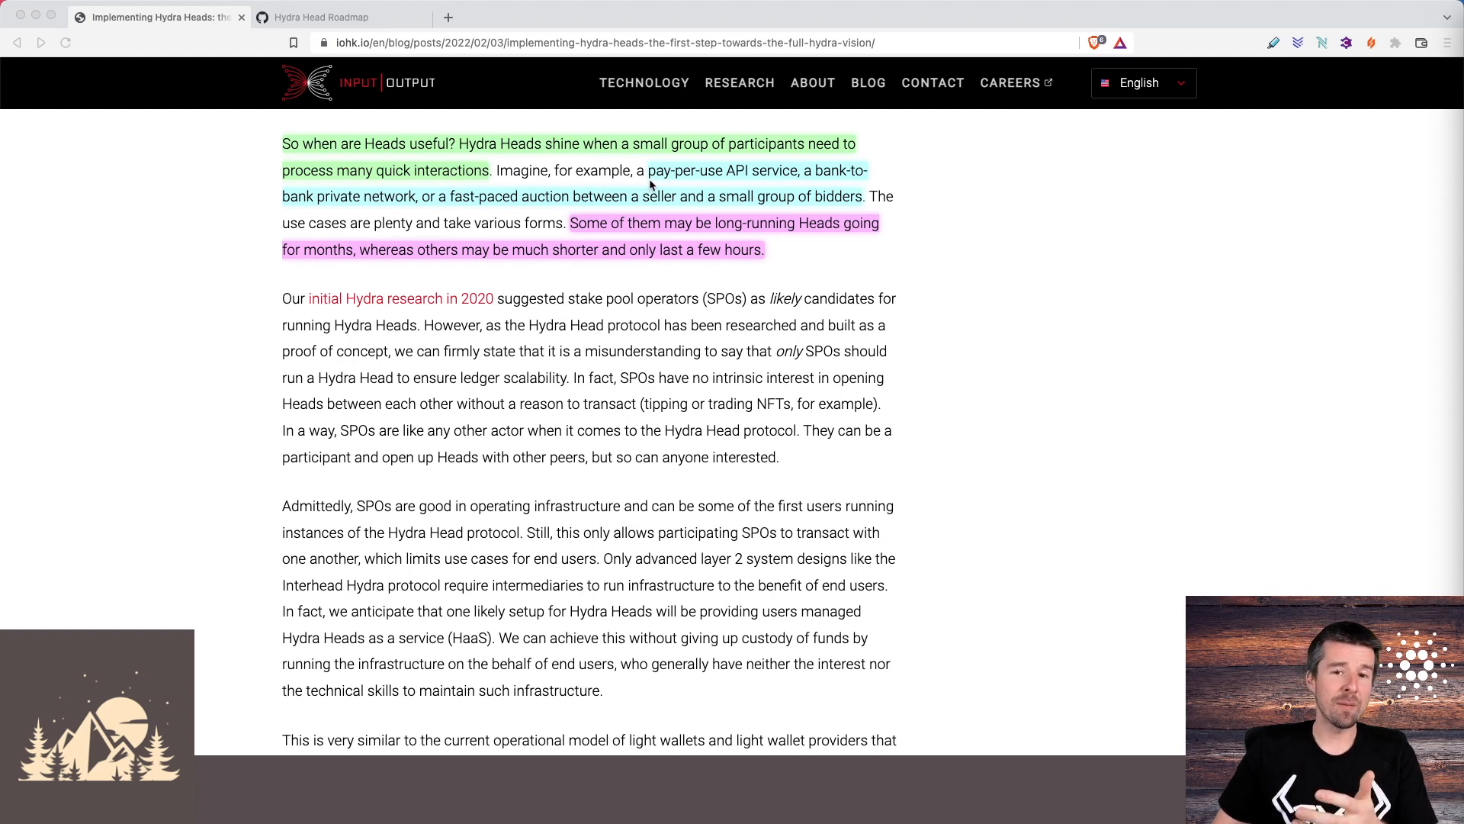
mouse_move(750, 180)
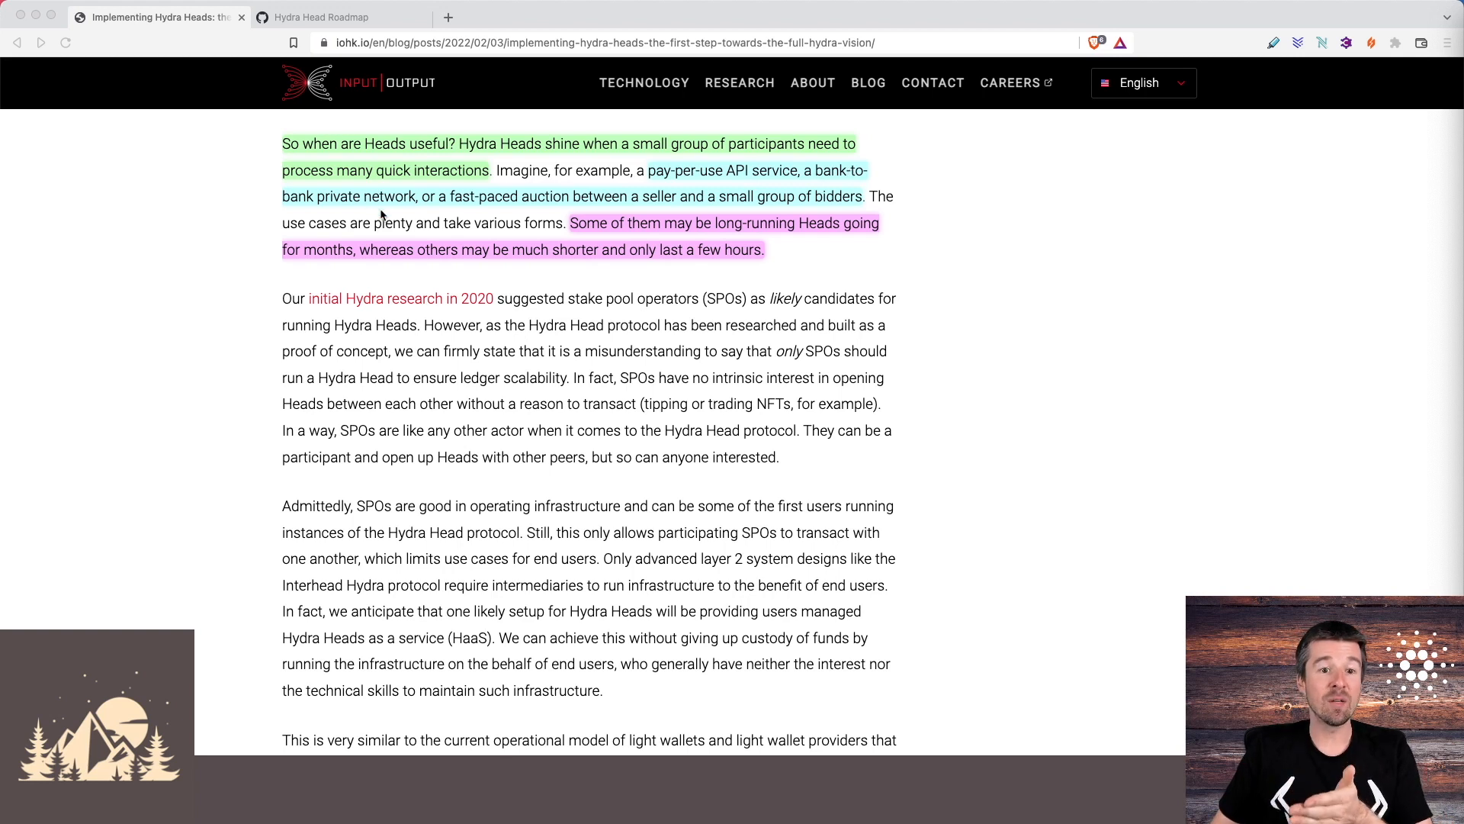
mouse_move(394, 213)
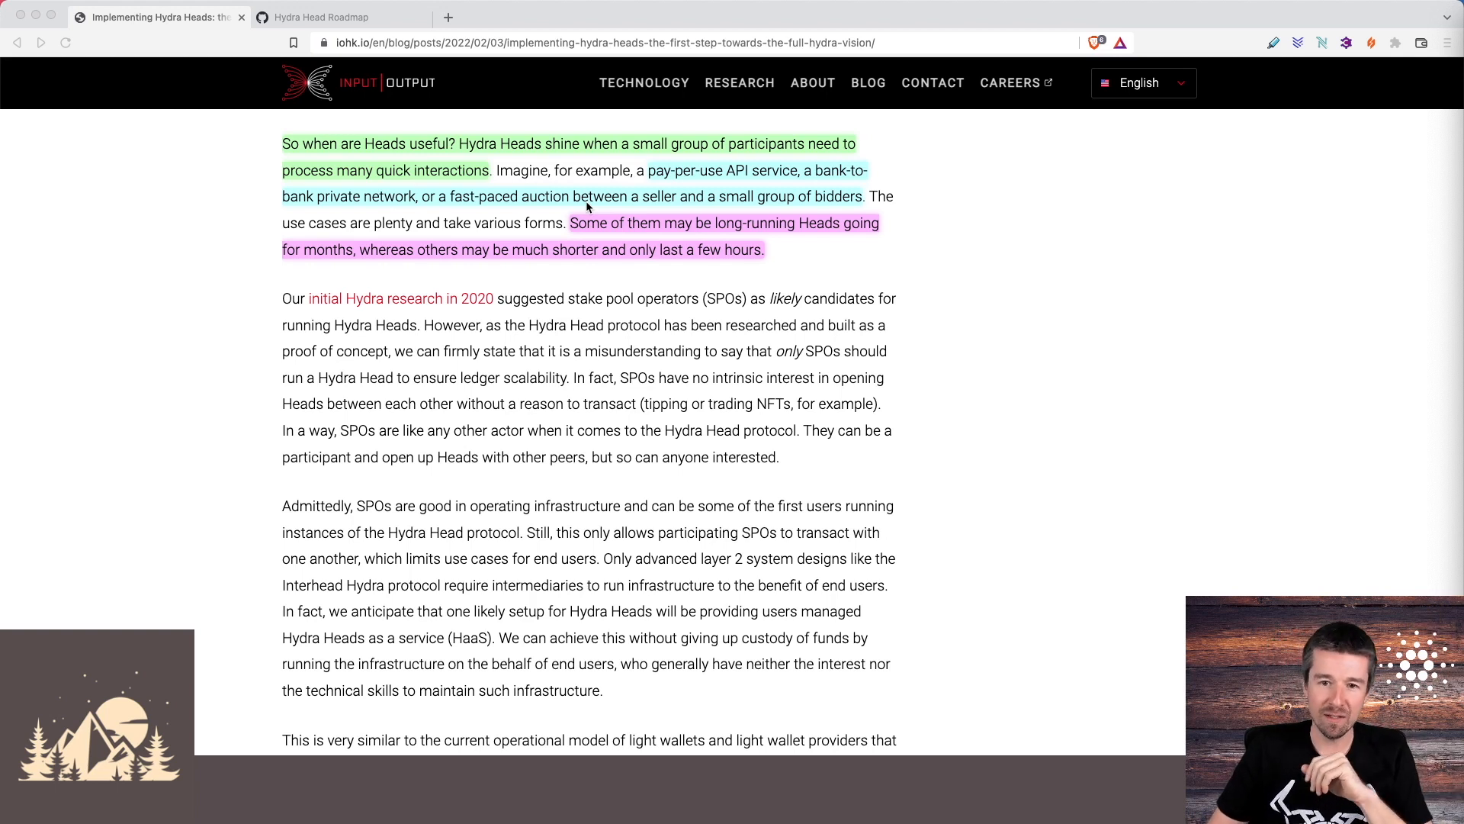
mouse_move(656, 241)
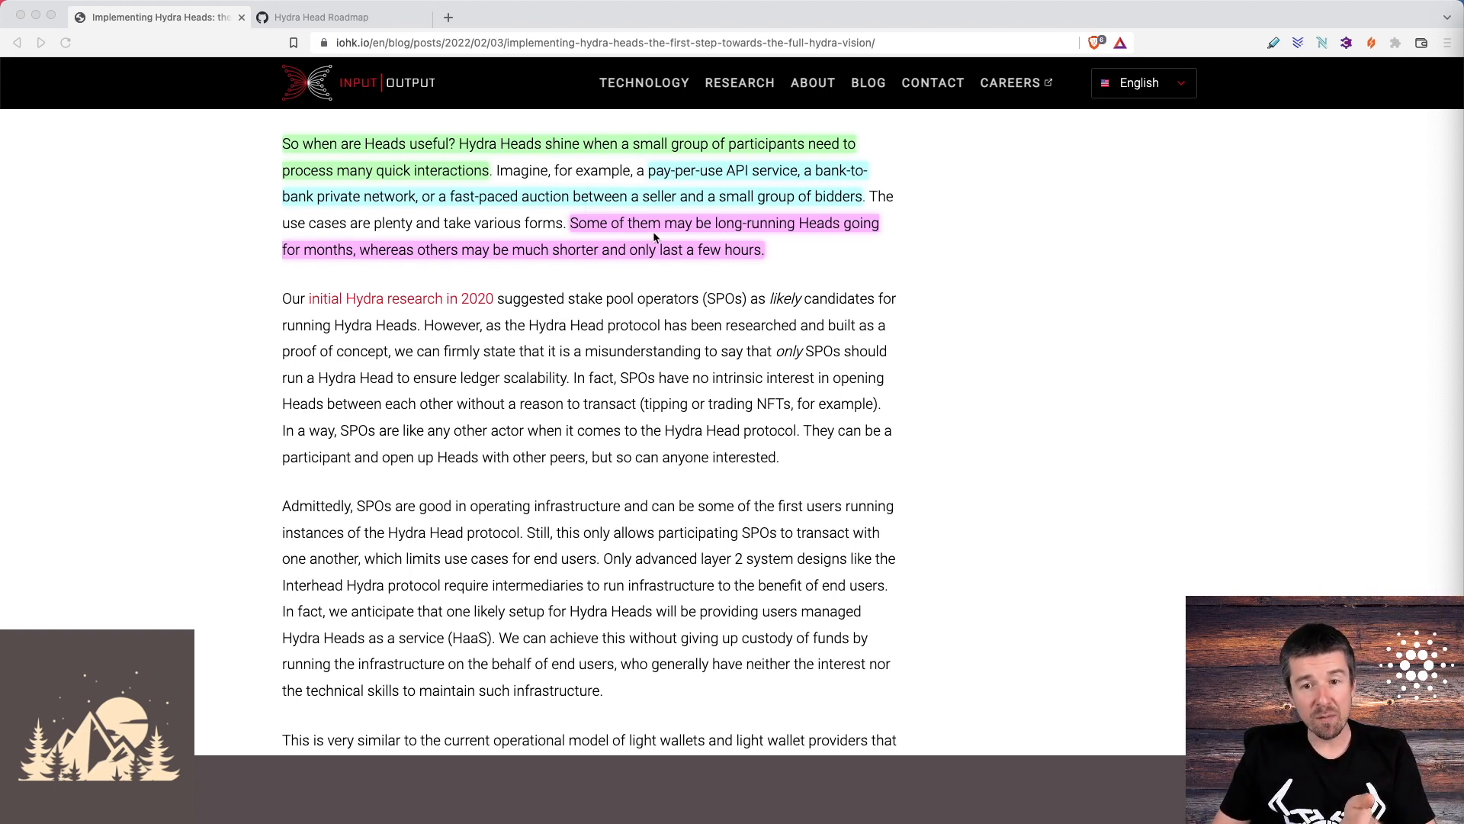
mouse_move(766, 287)
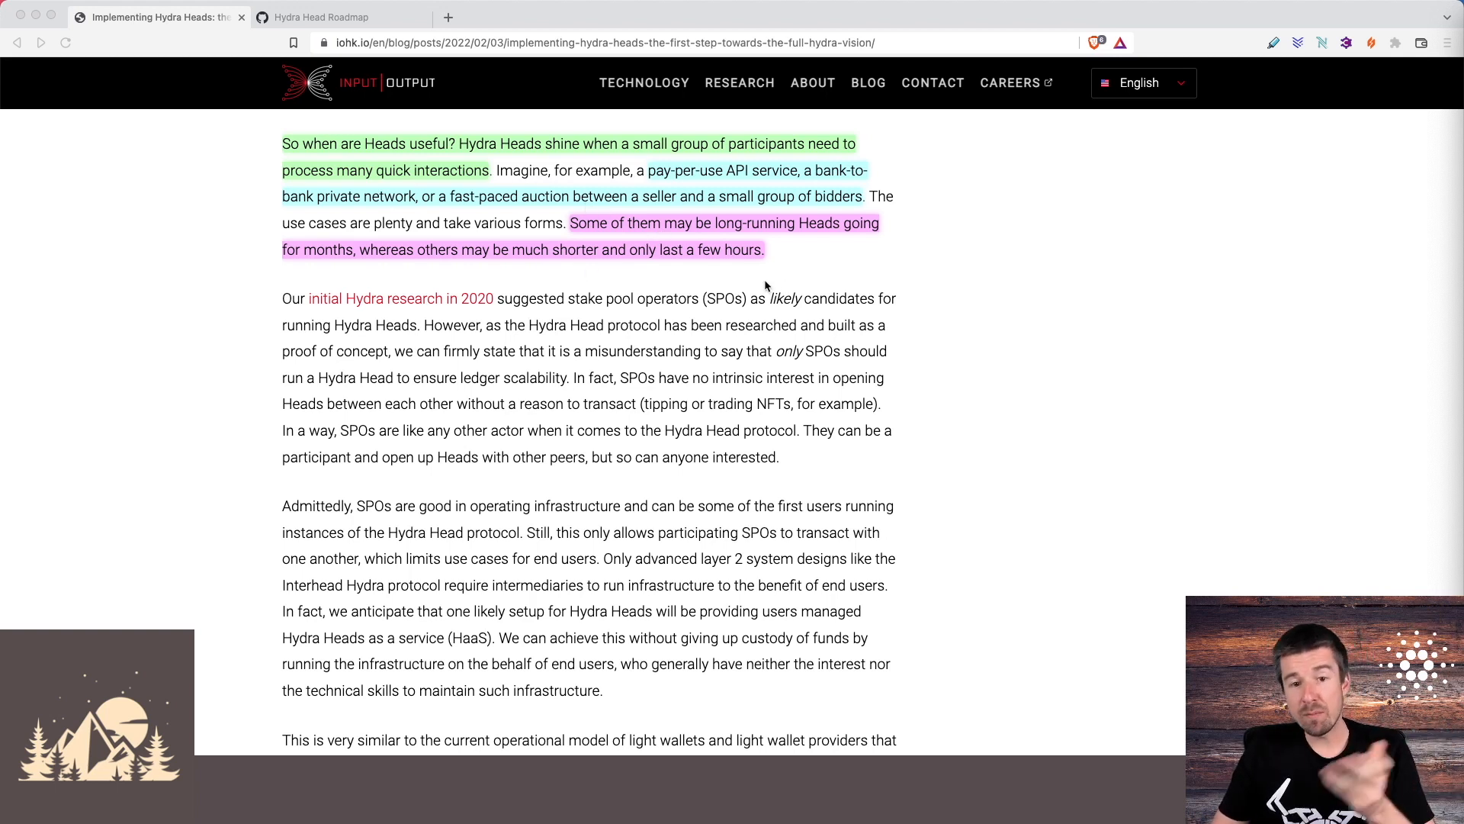
scroll(down, 3)
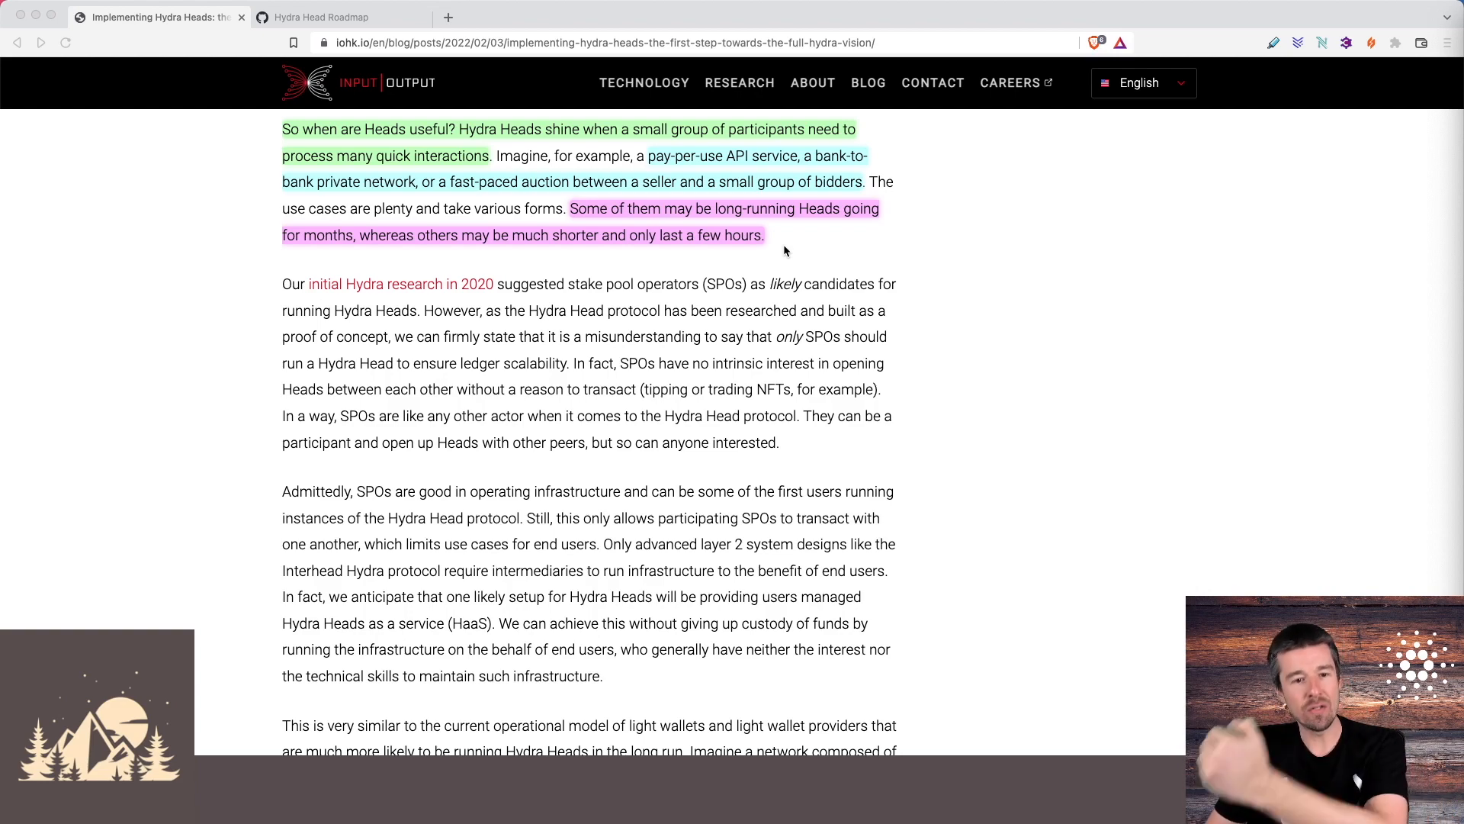
Scroll to 'The roadmap' section with its highlighted iterative-release and open-source GitHub passages.
scroll(down, 3)
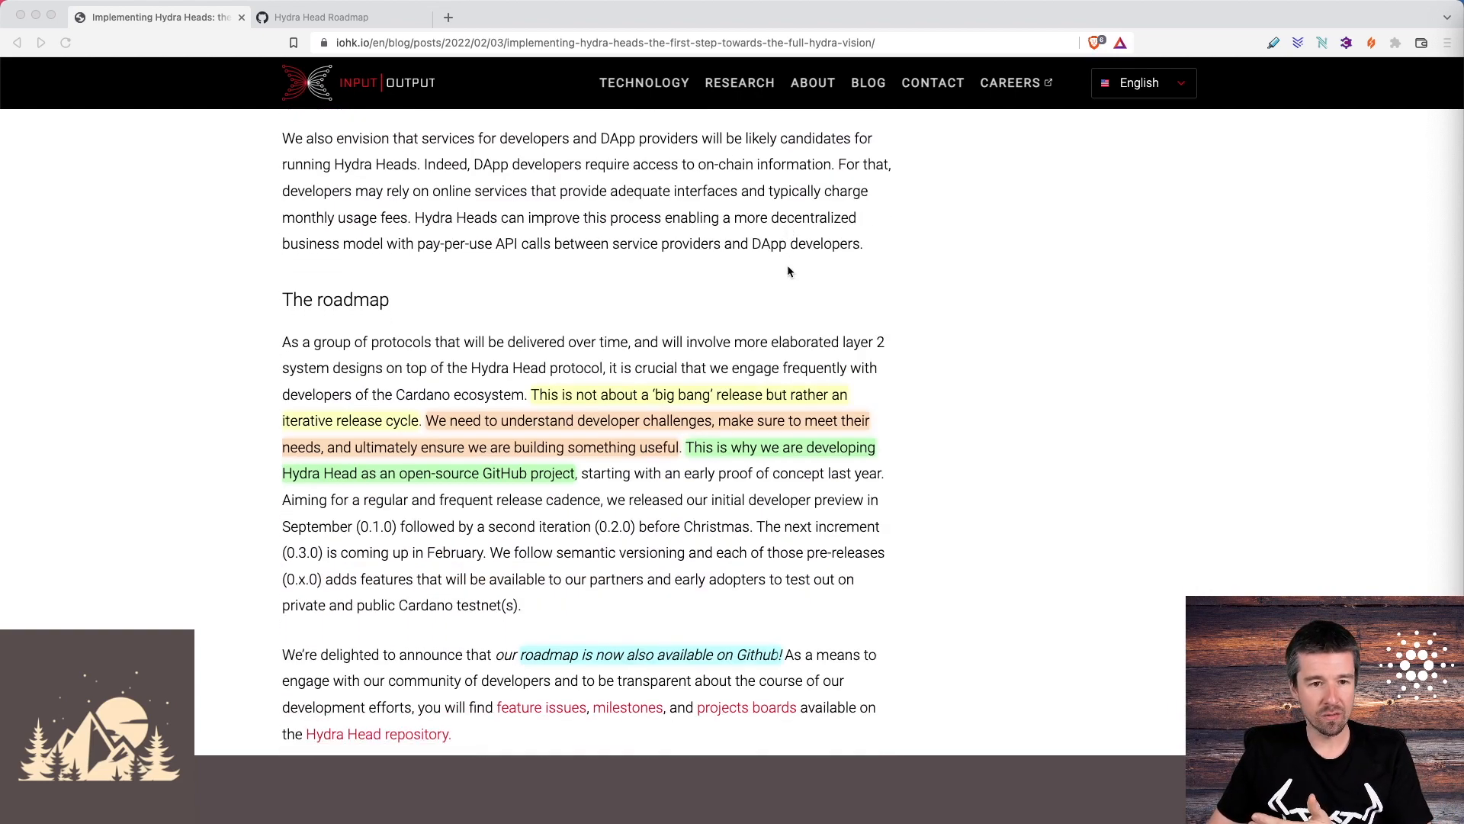
scroll(down, 3)
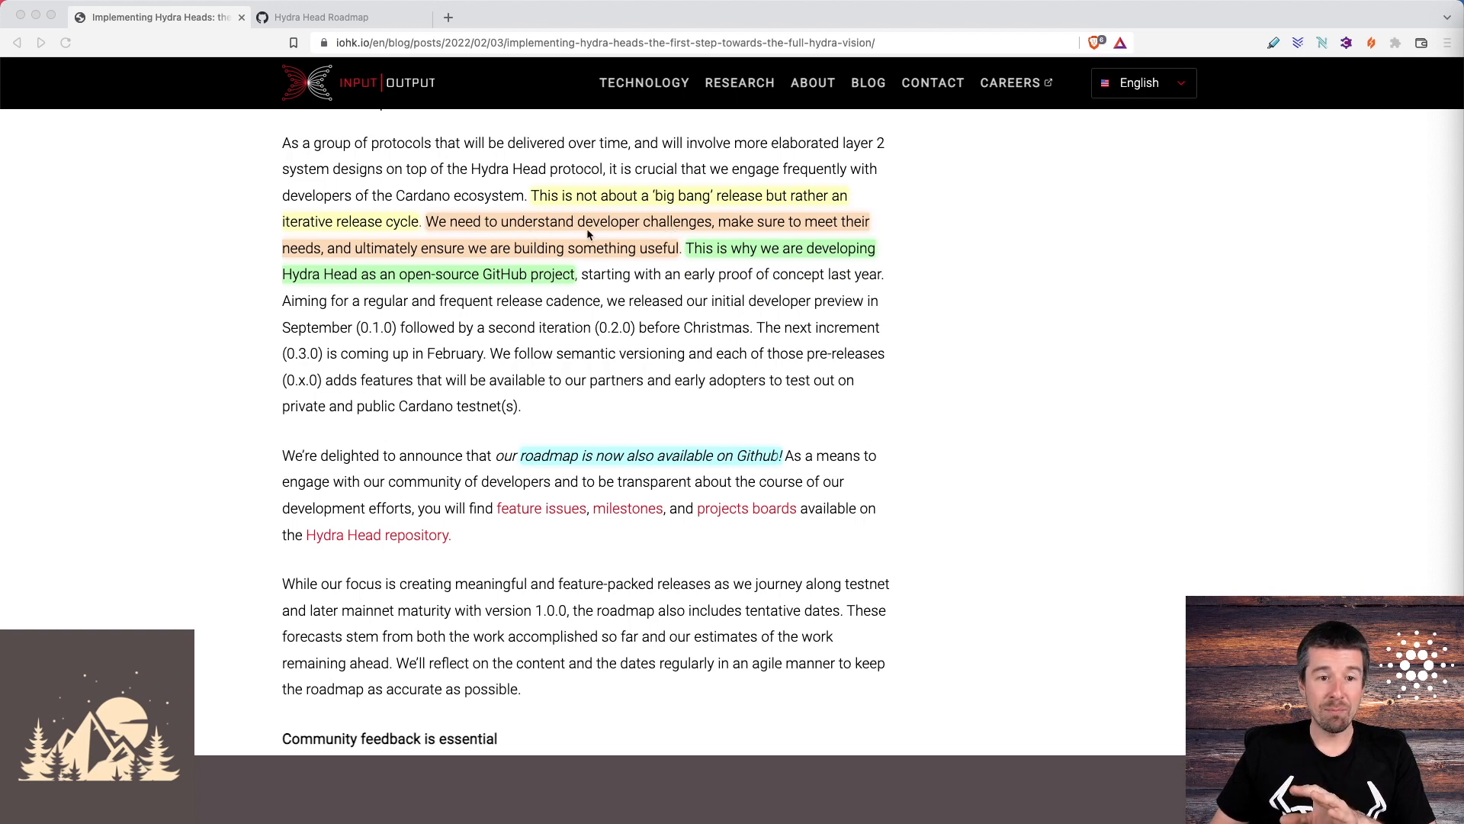
mouse_move(438, 261)
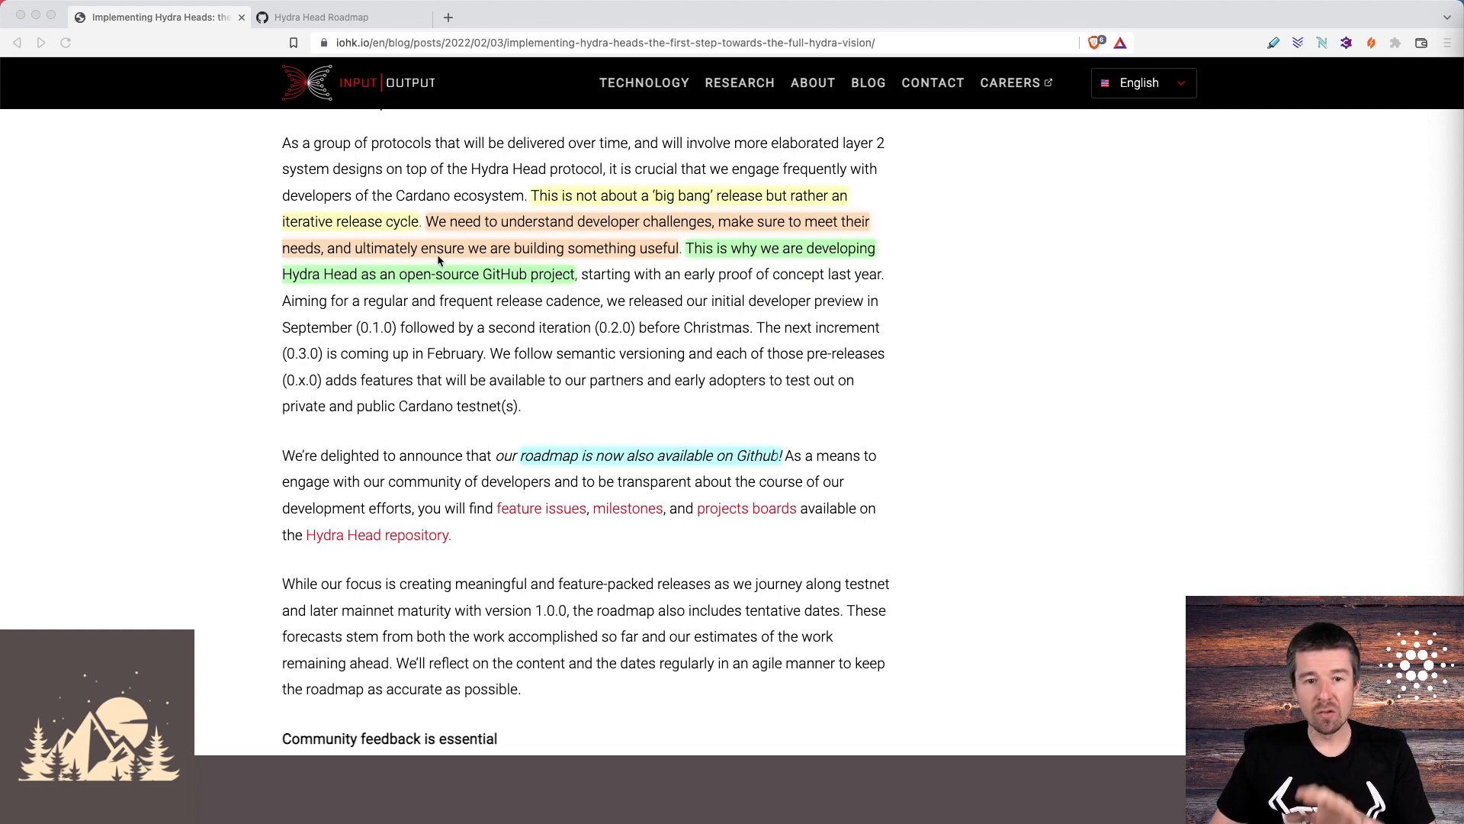
mouse_move(677, 259)
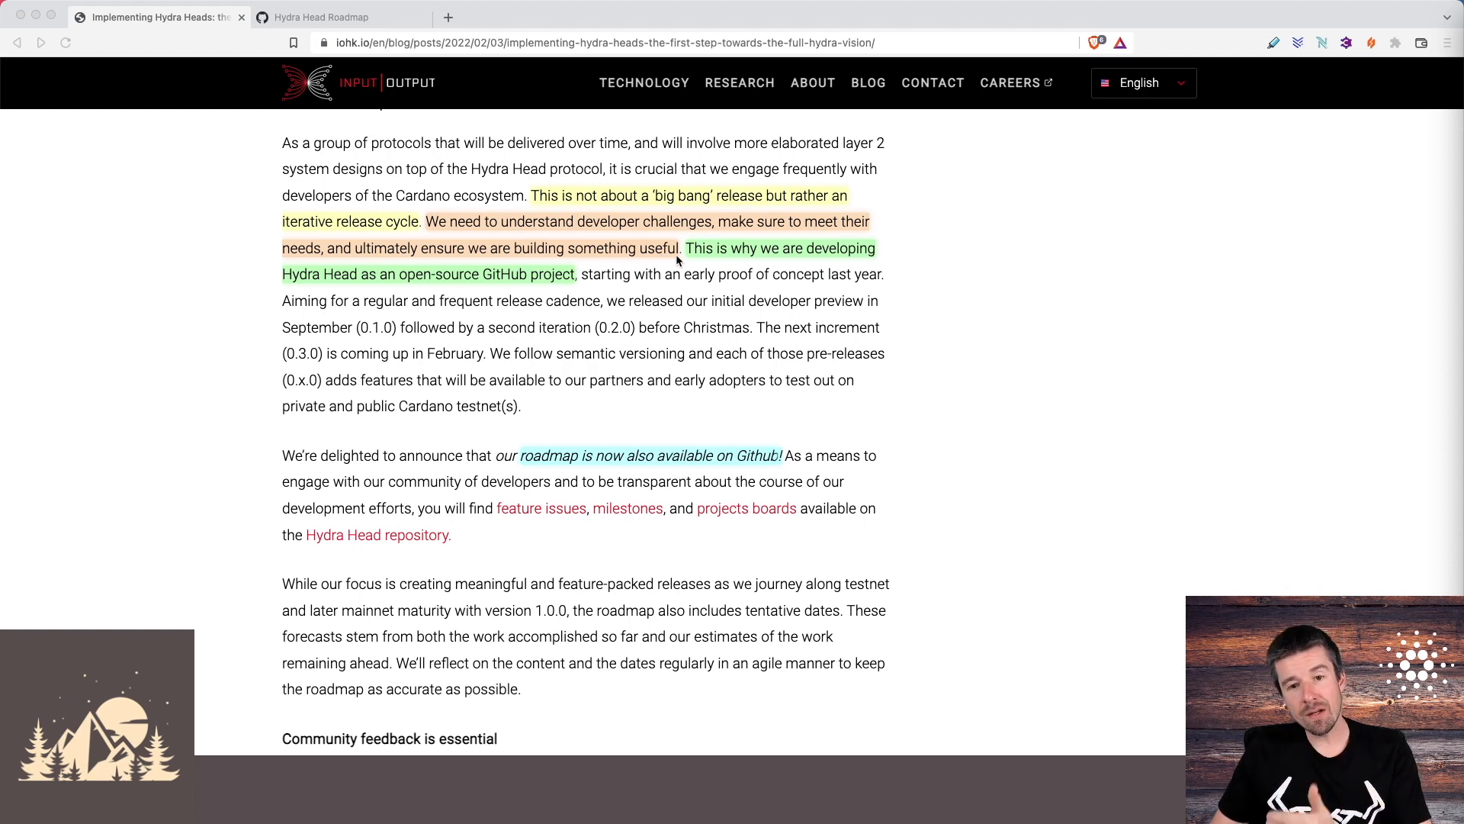
mouse_move(415, 284)
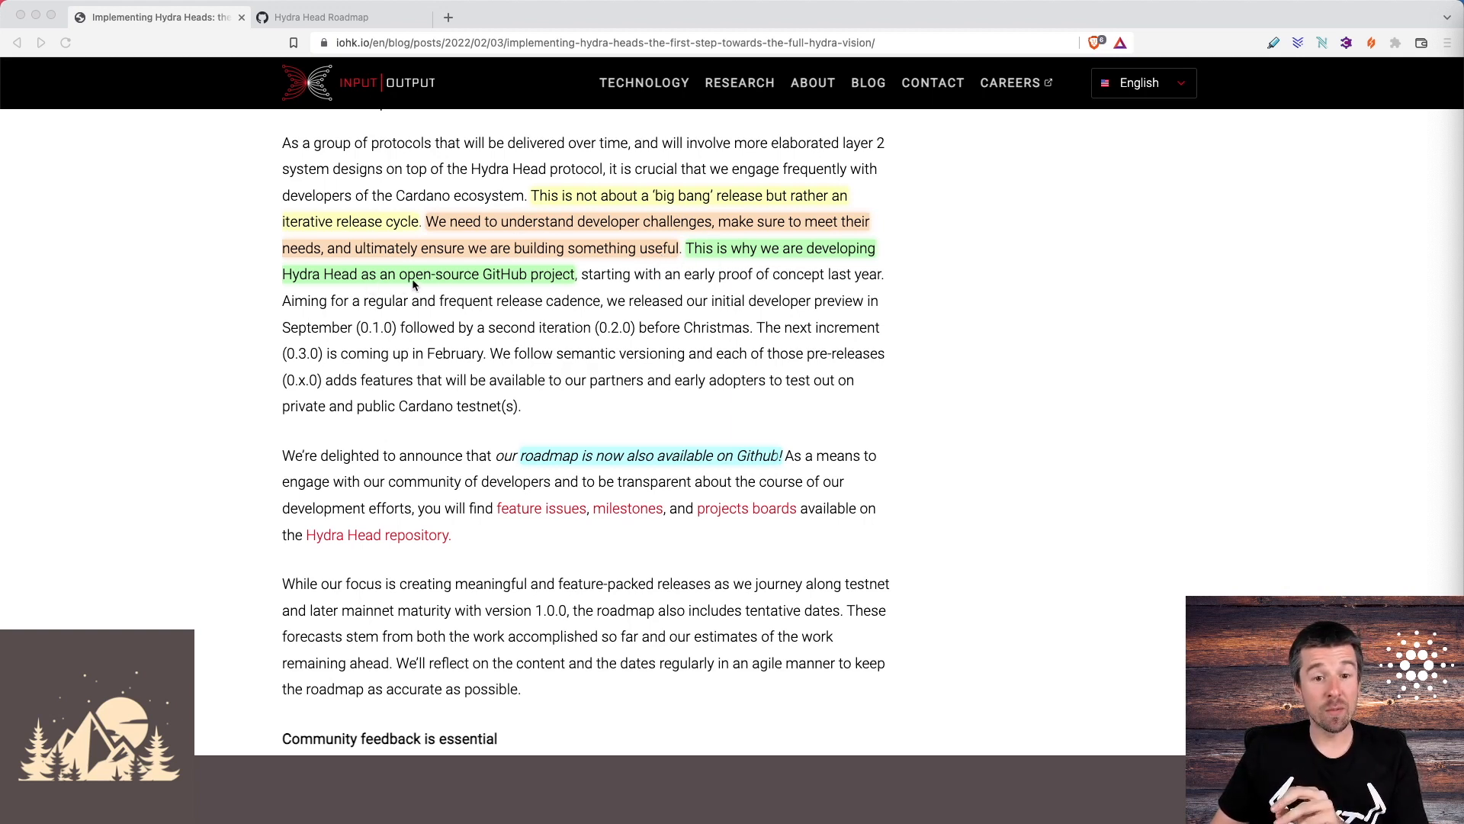
mouse_move(582, 418)
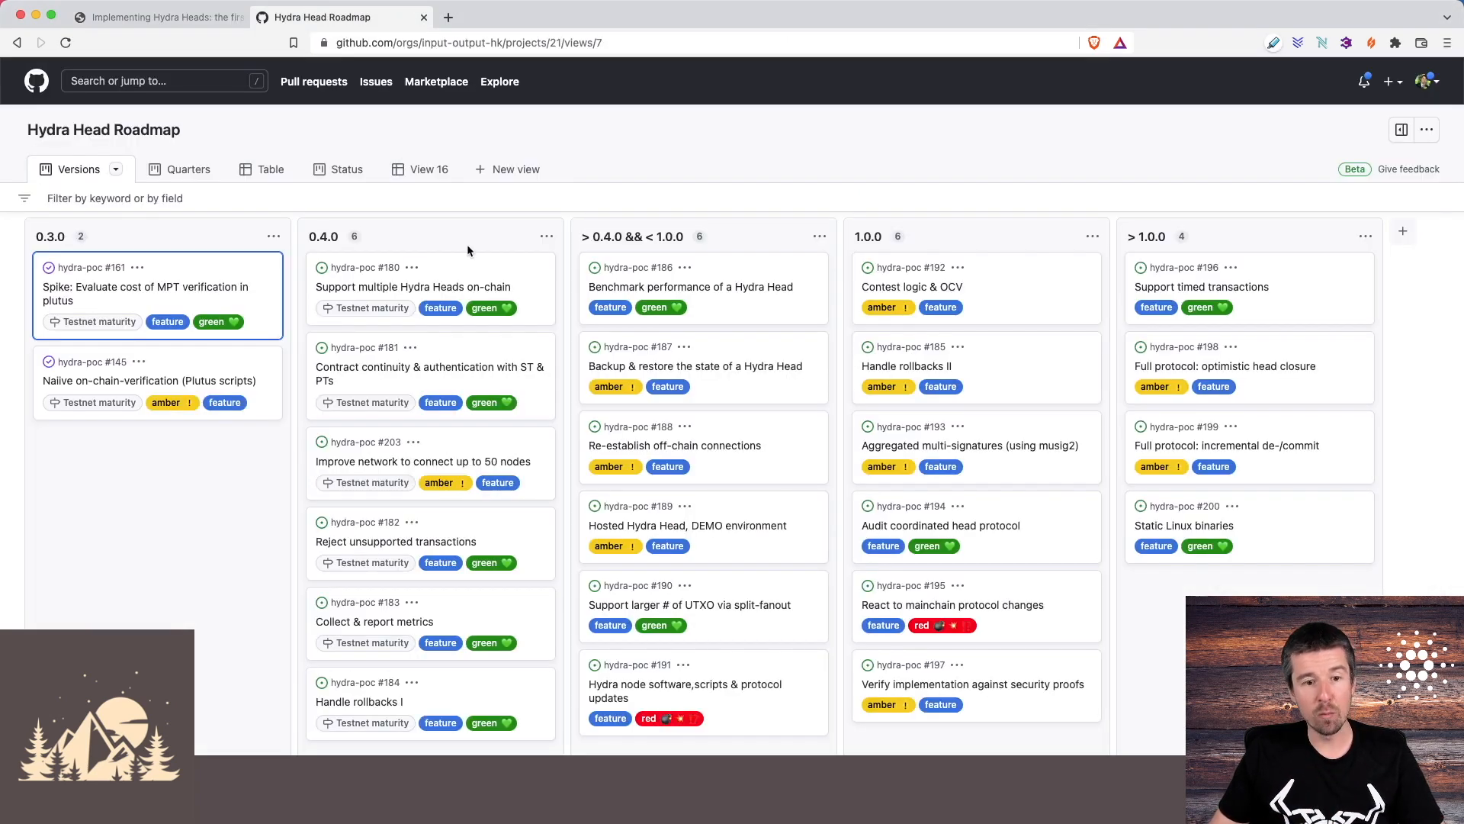
mouse_move(456, 256)
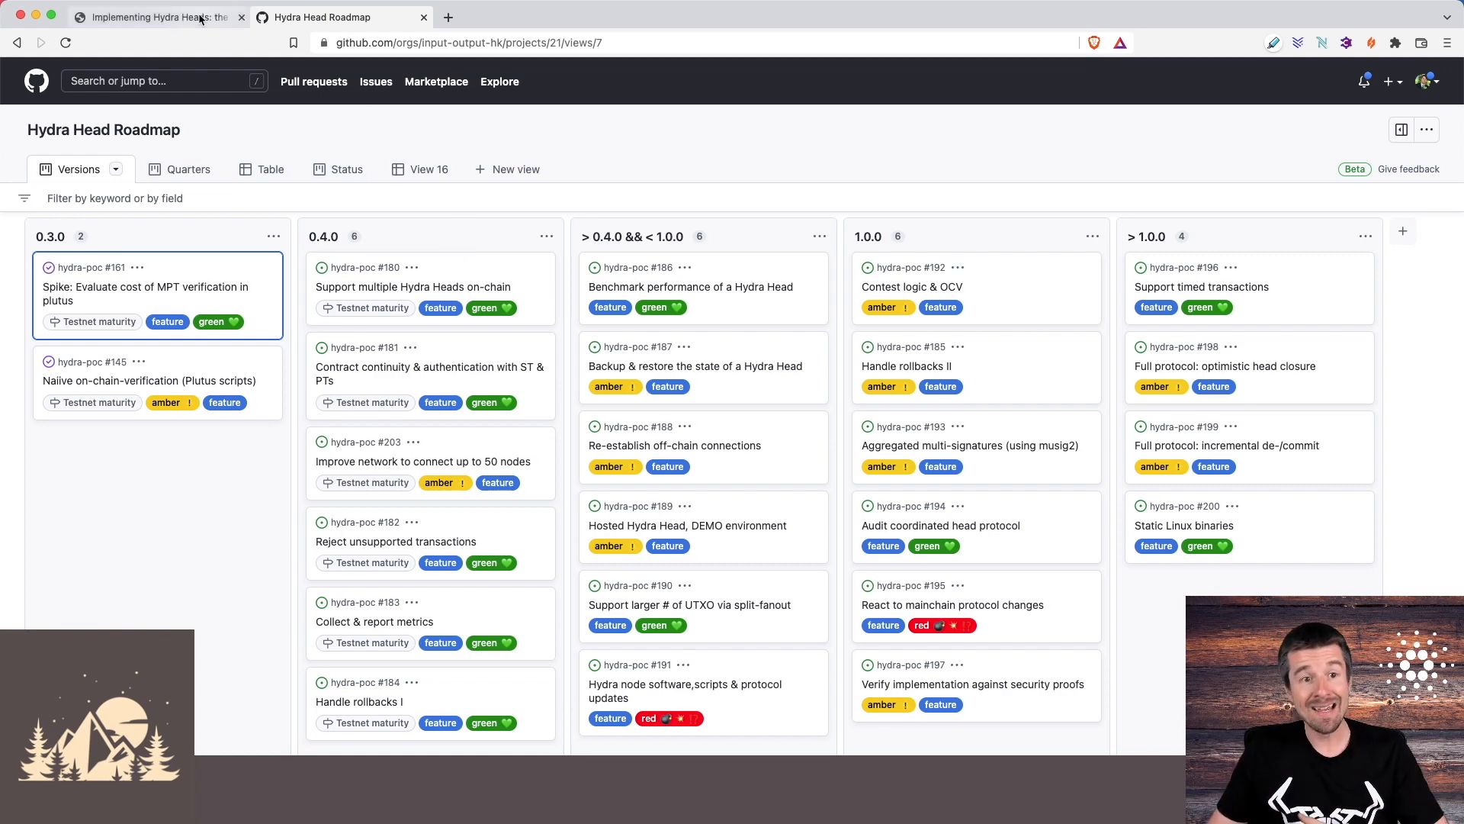
click(152, 16)
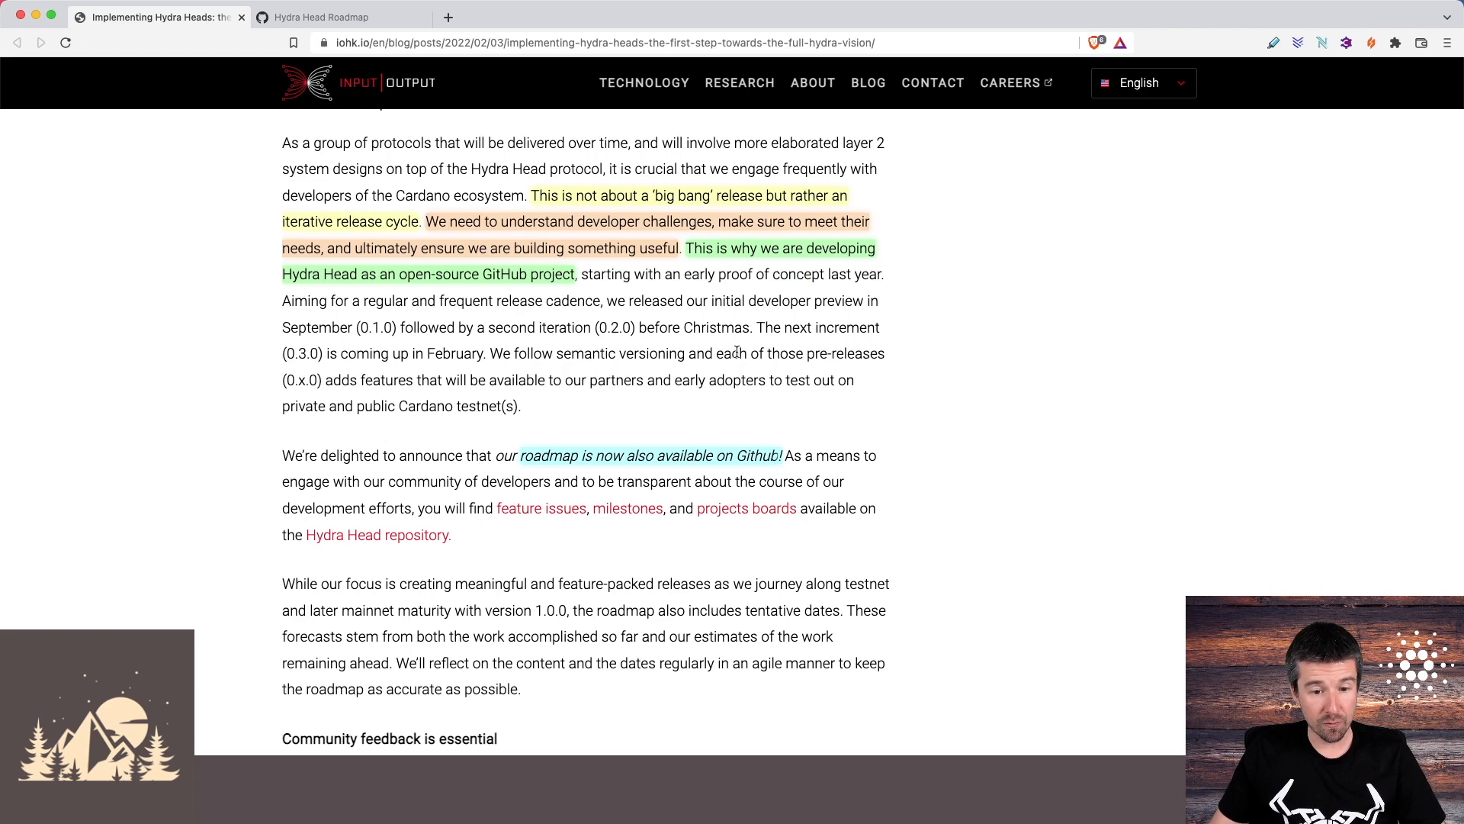
Scroll to the 'Community feedback is essential' section and the highlighted development-update sentence.
scroll(down, 3)
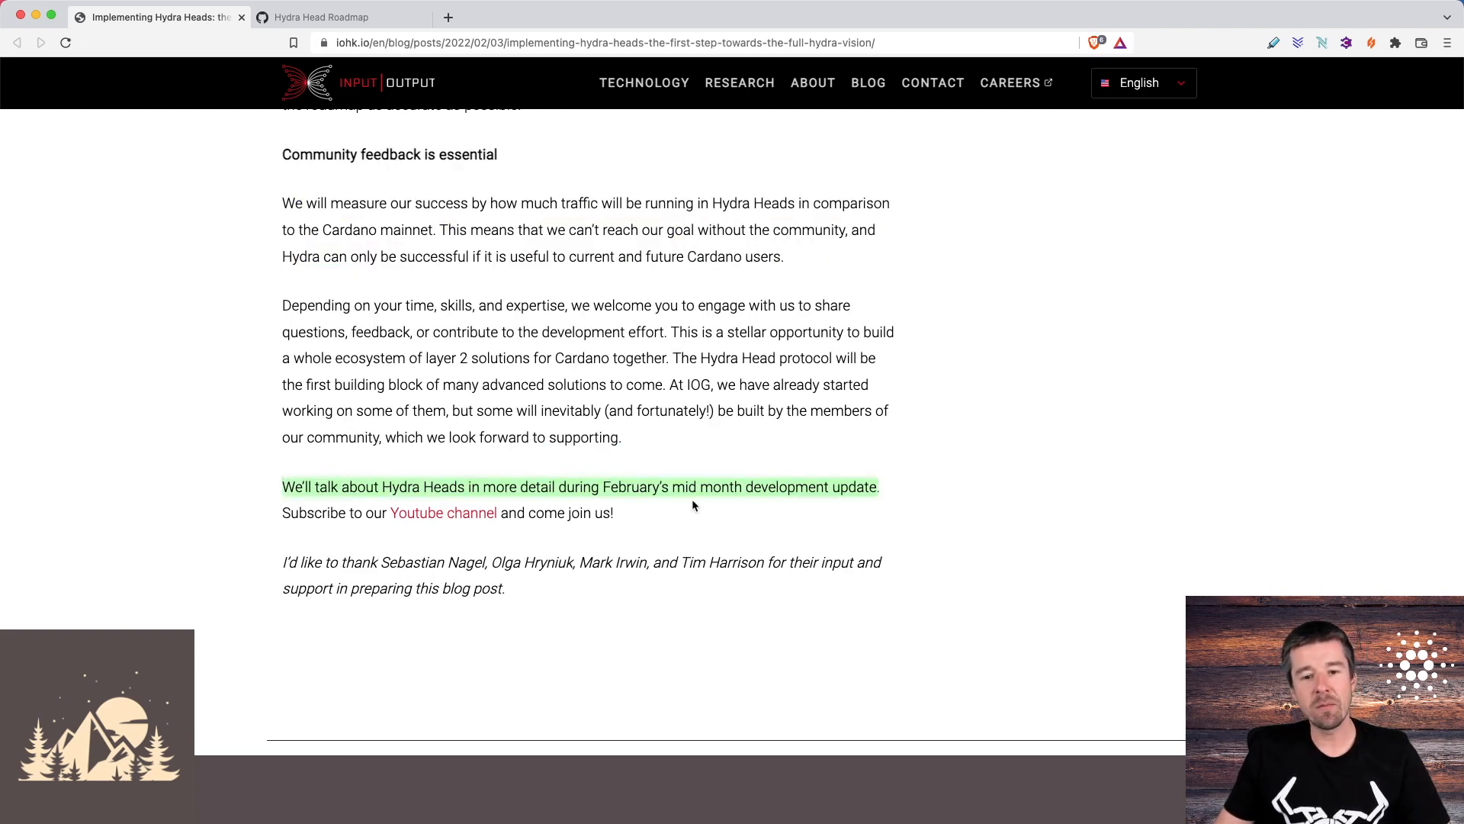
mouse_move(758, 506)
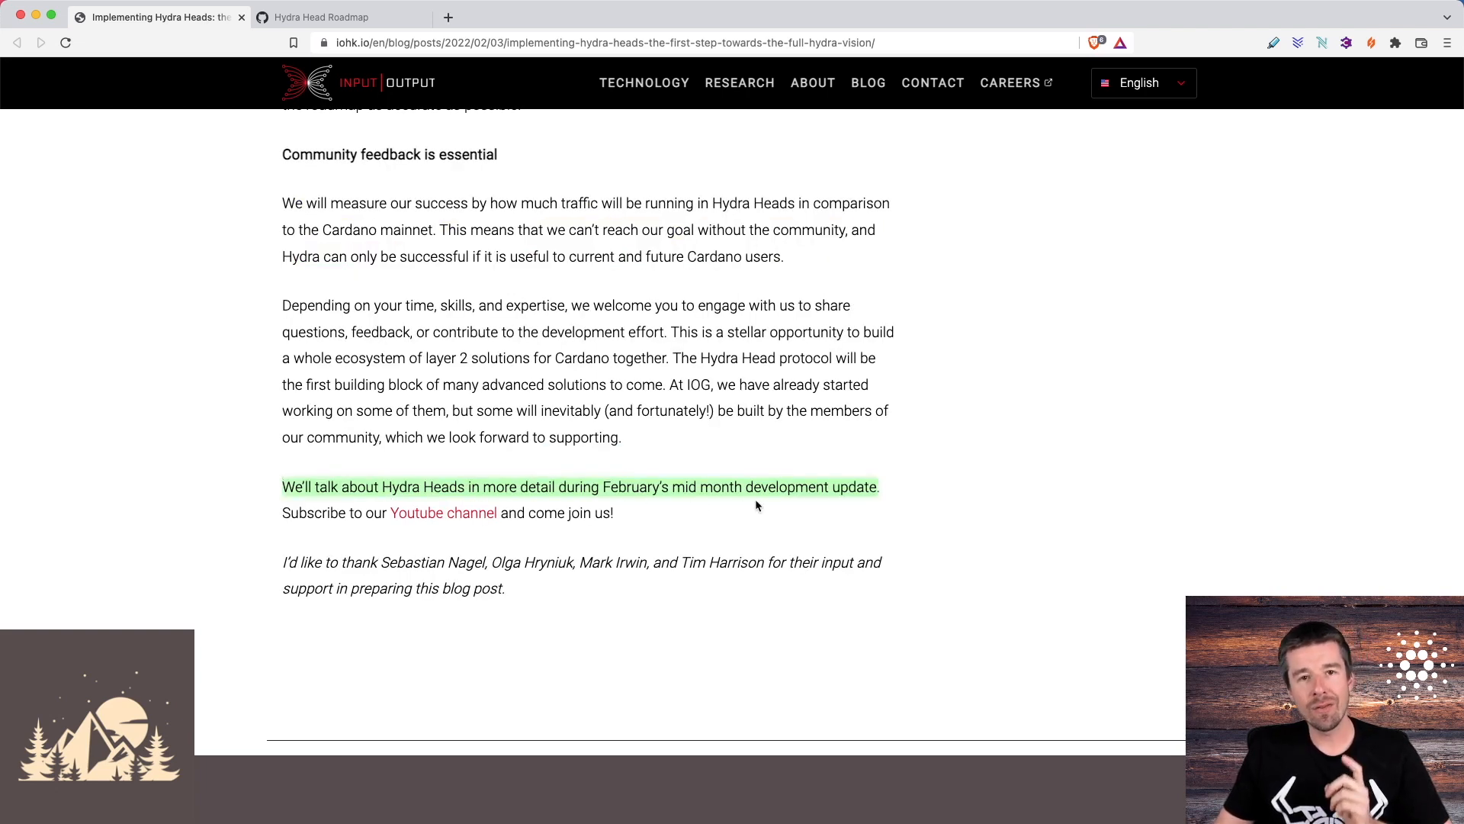